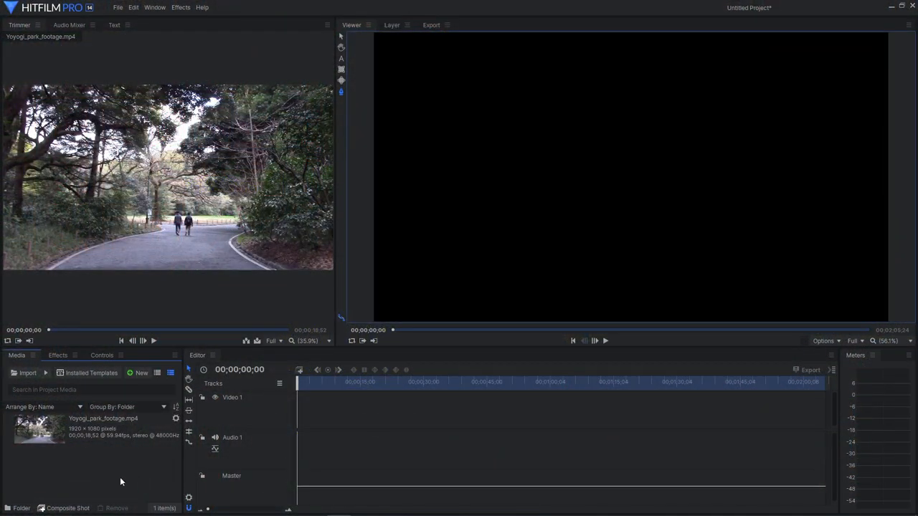
Place the Yoyogi park footage from the Media panel onto the Editor timeline
click(98, 427)
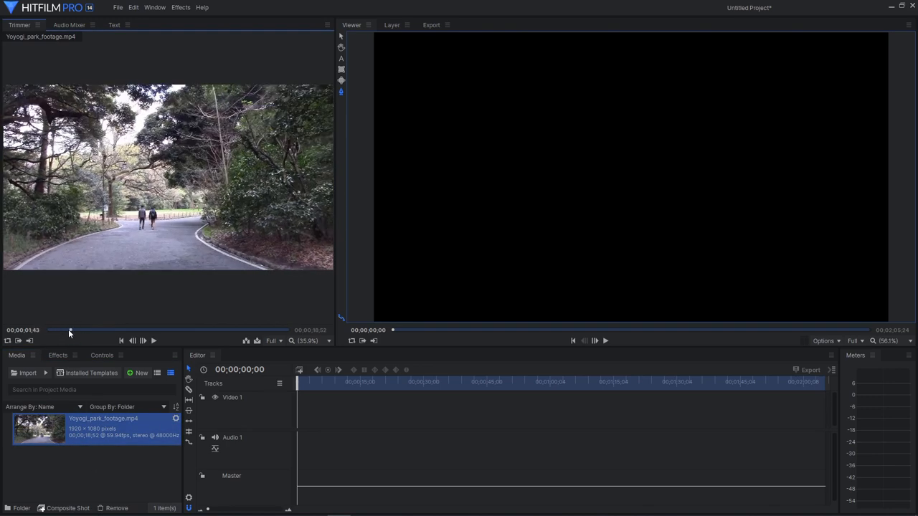
drag(69, 330, 128, 330)
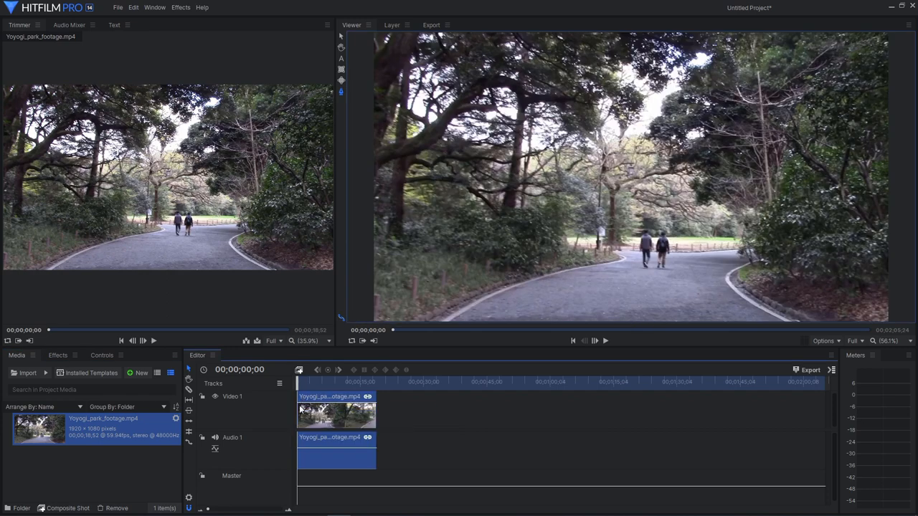
mouse_move(299, 370)
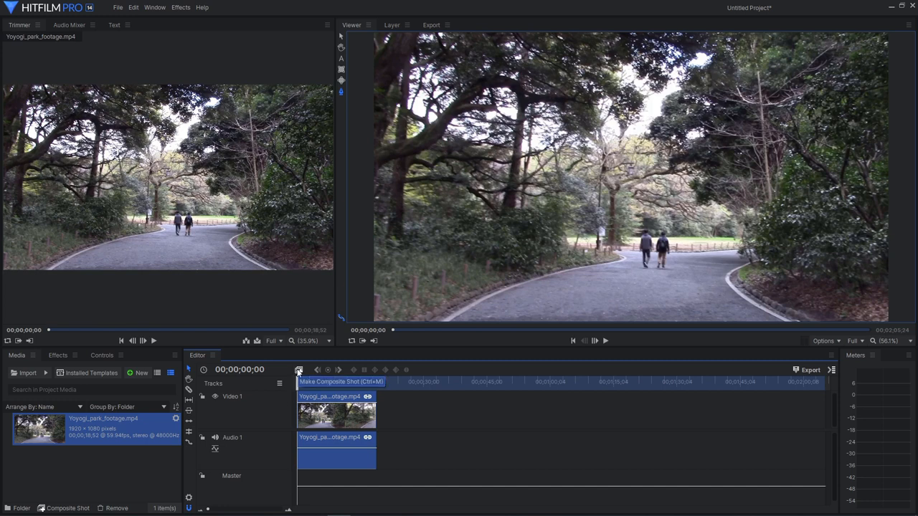
Make a composite shot from the park clip and name it 'Yoyogi track'
right_click(336, 414)
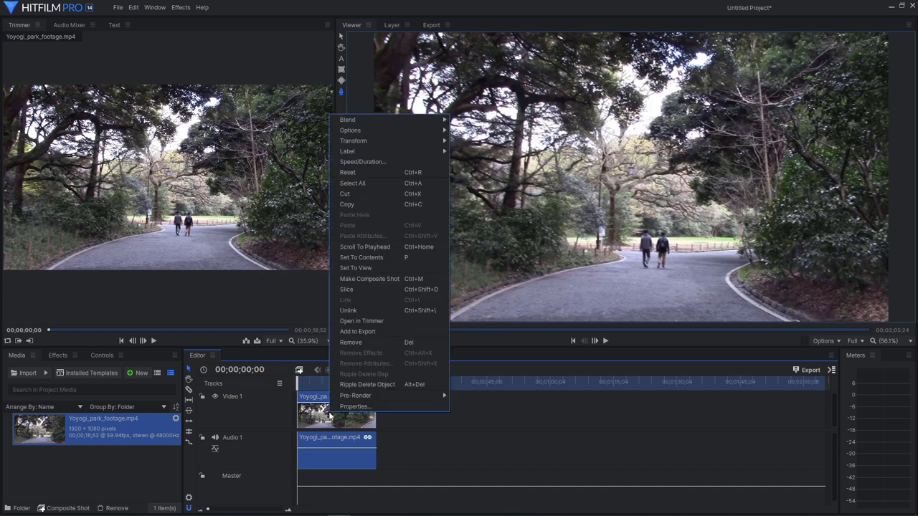
mouse_move(368, 279)
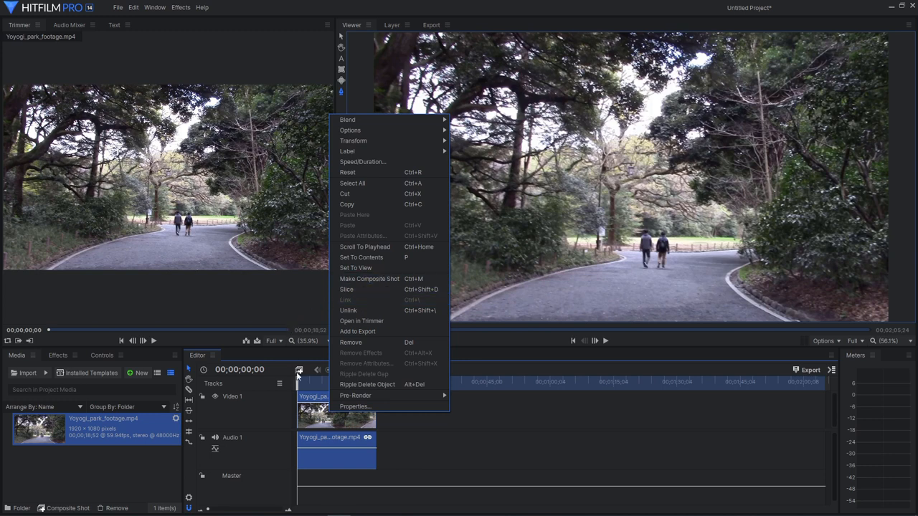
click(369, 278)
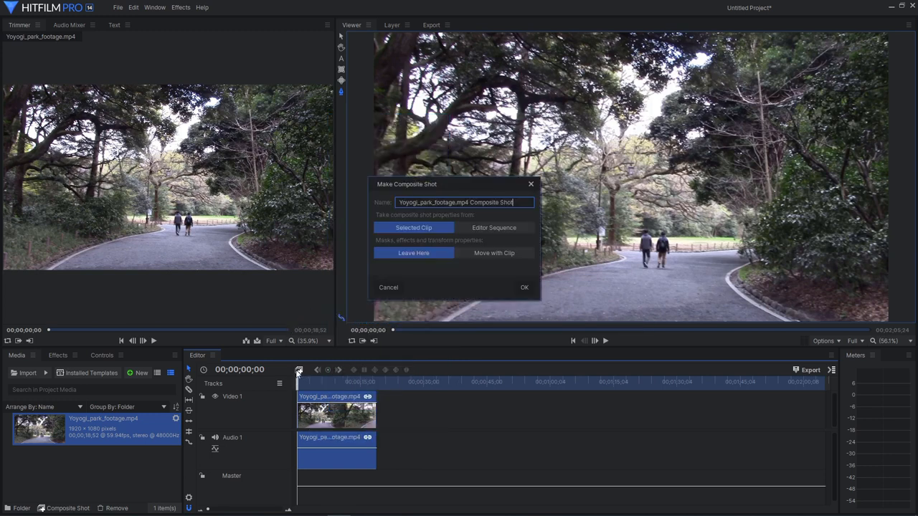
double_click(505, 202)
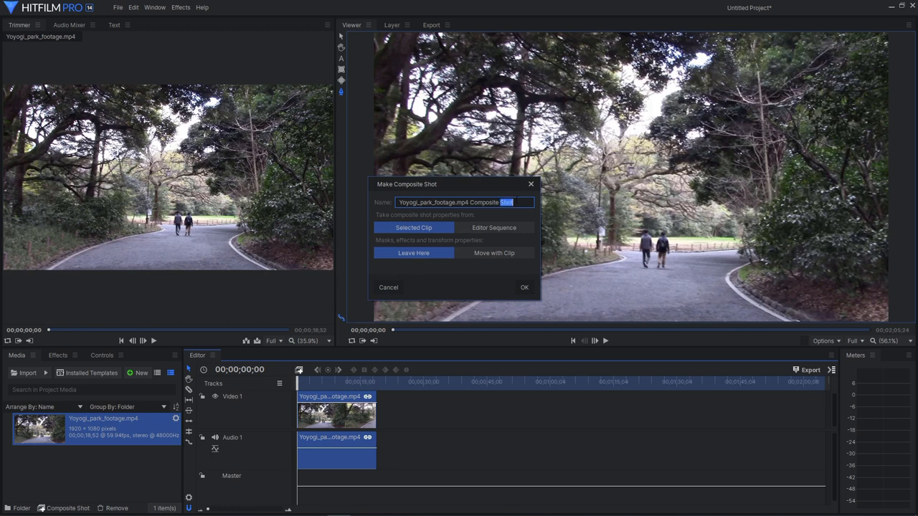
text(Y)
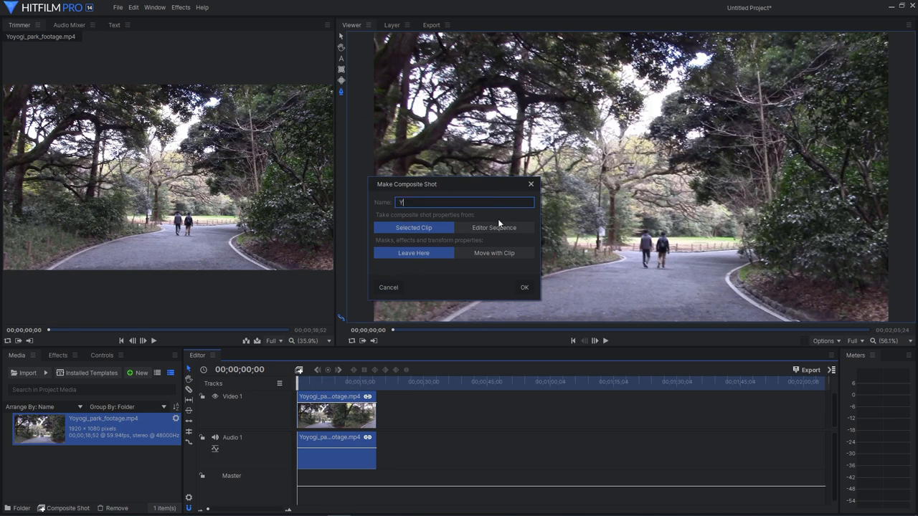
text(oyogi)
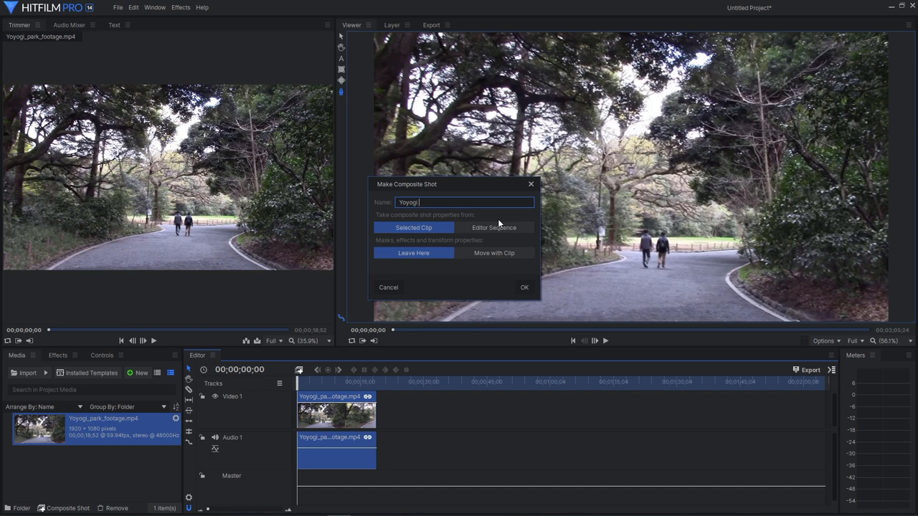
text(track)
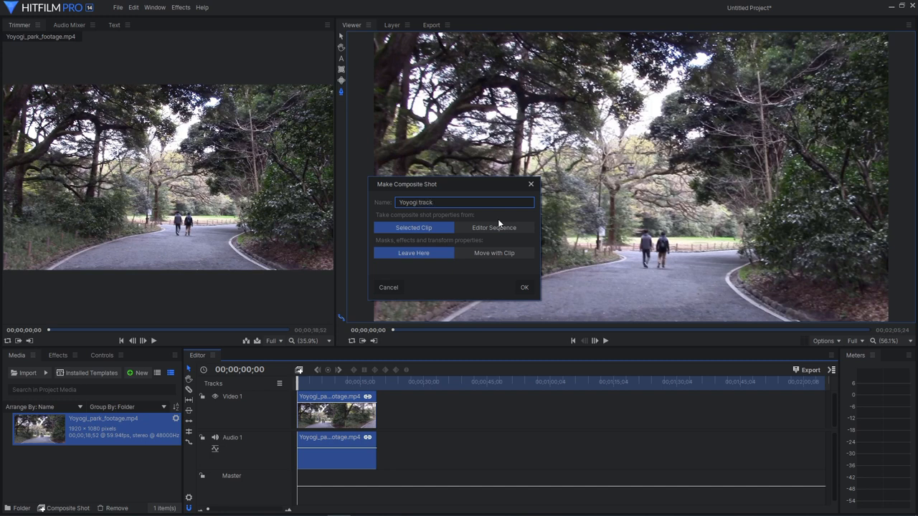
click(525, 287)
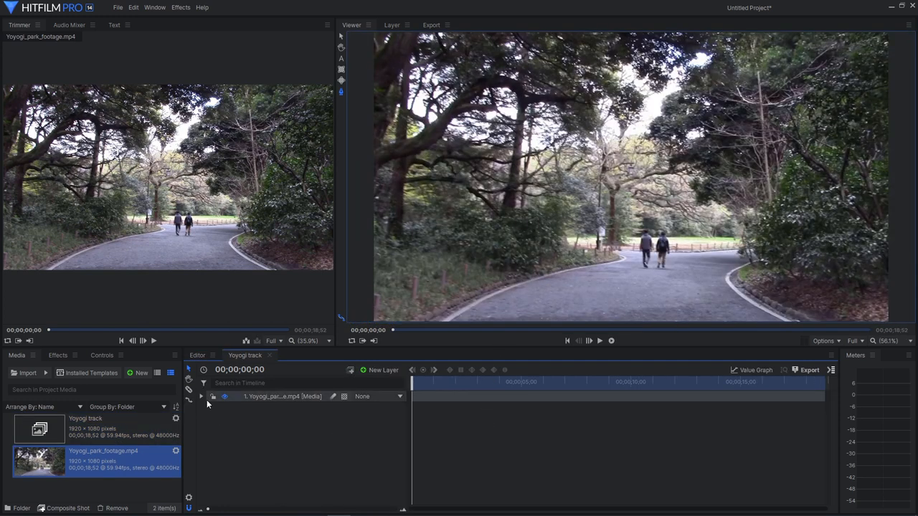
Apply The Foundry Camera Tracker effect to the footage layer and preview the shot
click(200, 396)
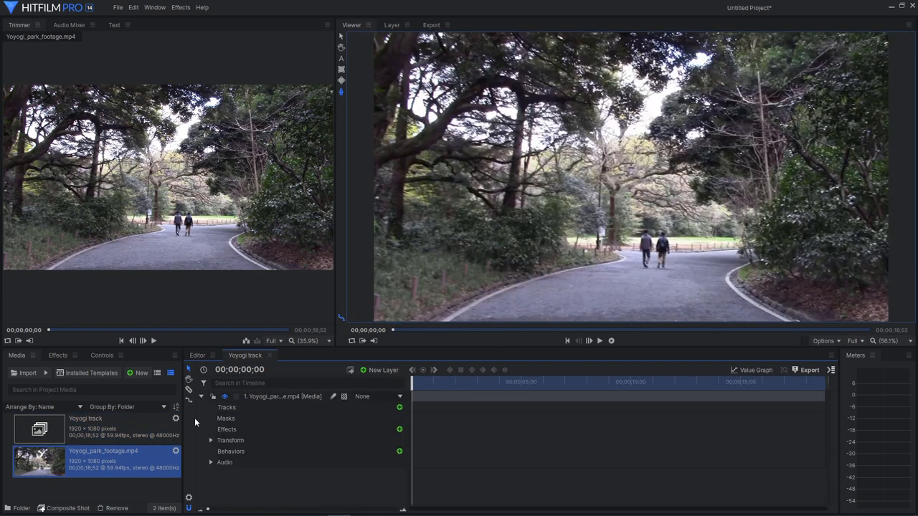
click(57, 356)
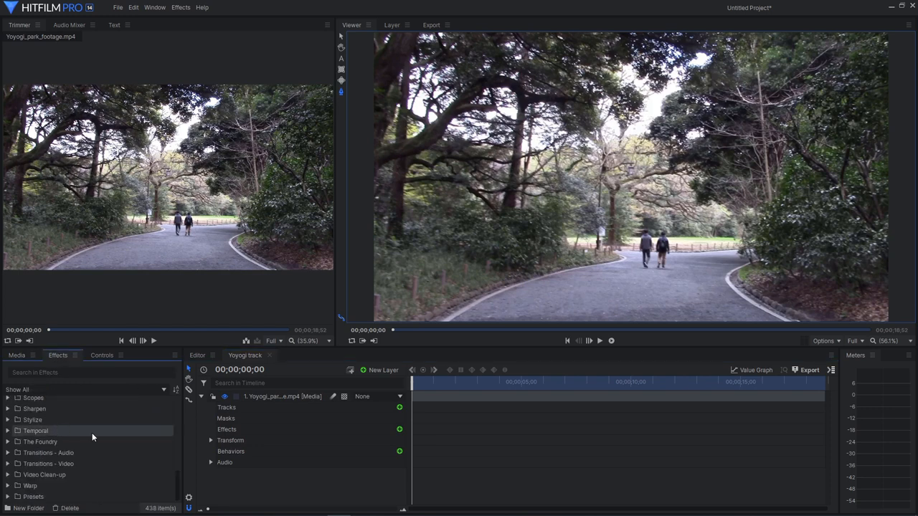
mouse_move(66, 474)
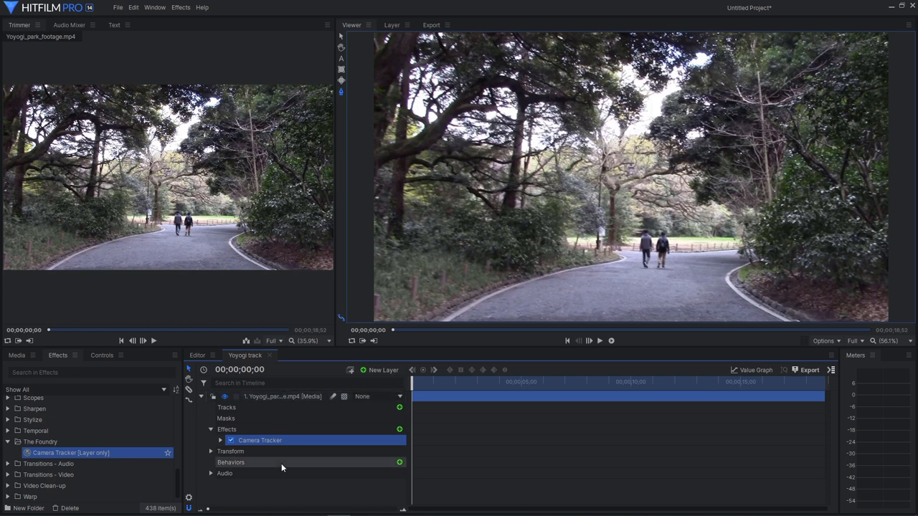
click(221, 440)
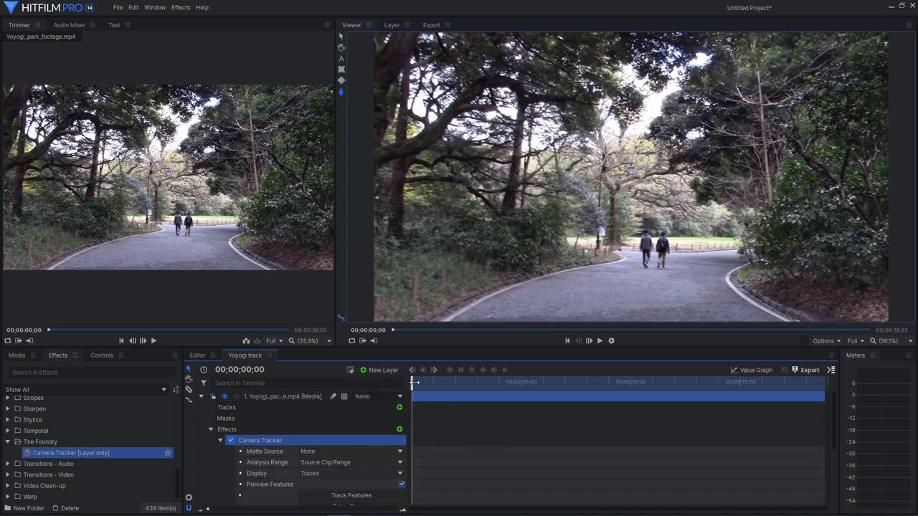
drag(413, 382, 439, 382)
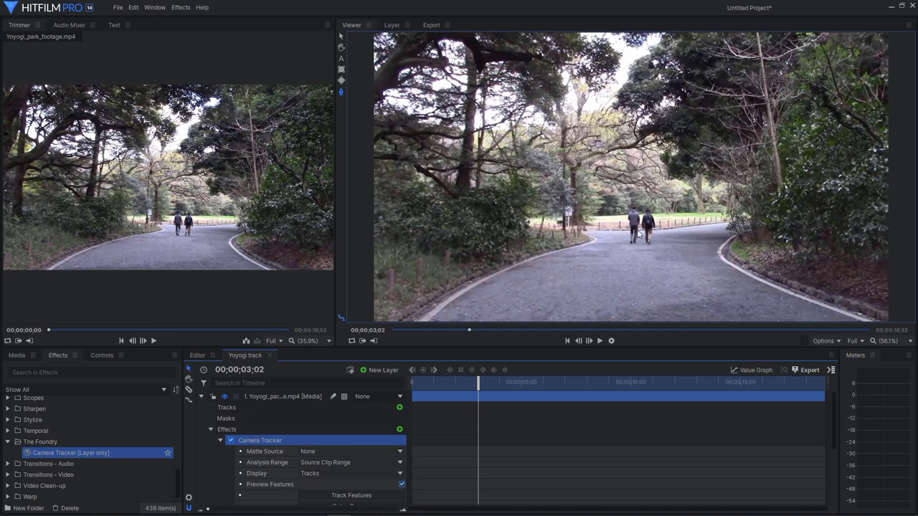
mouse_move(453, 223)
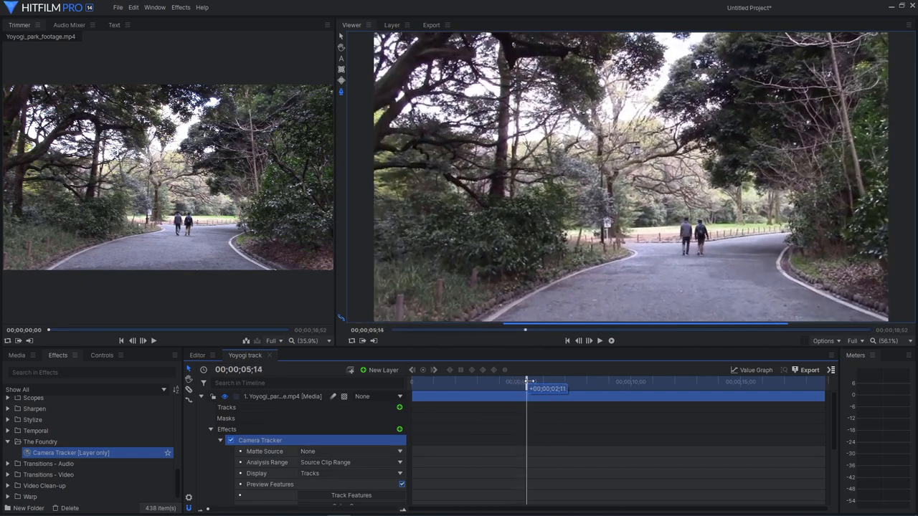
drag(527, 382, 591, 381)
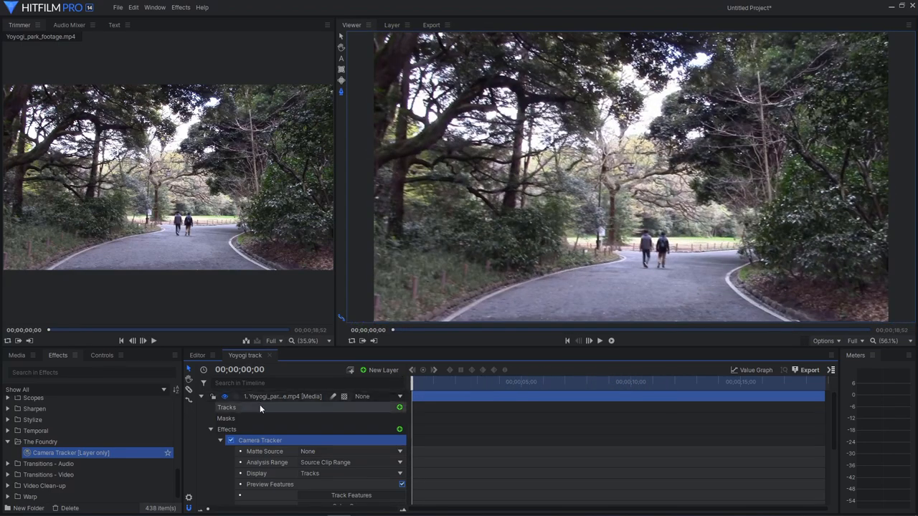
Add a new white plane layer with default properties above the footage
click(211, 429)
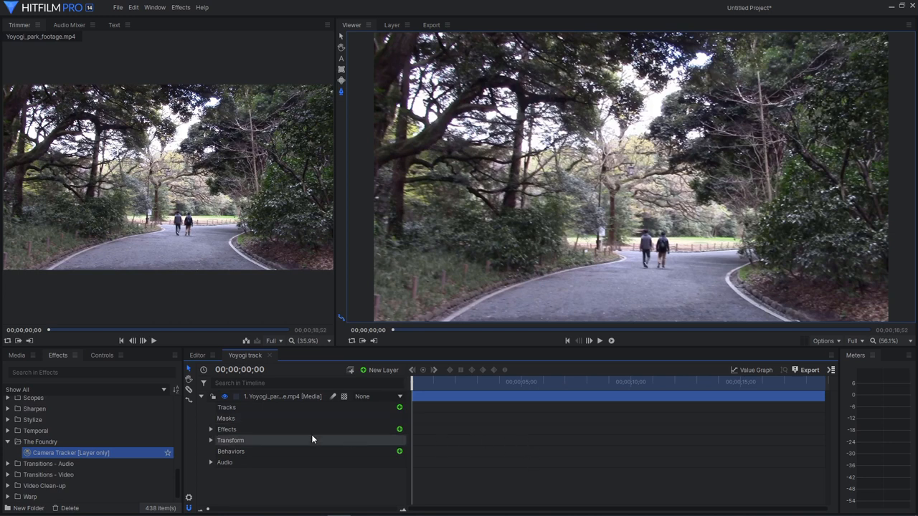
mouse_move(618, 232)
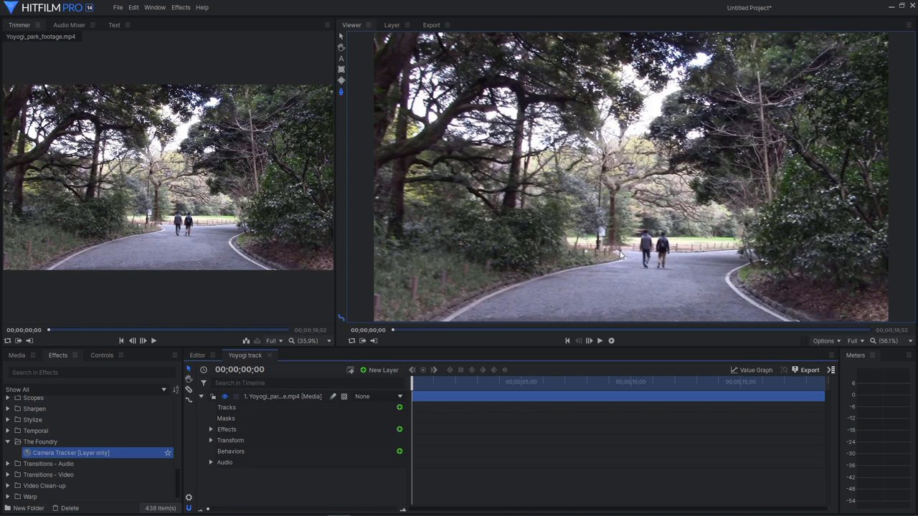
click(383, 370)
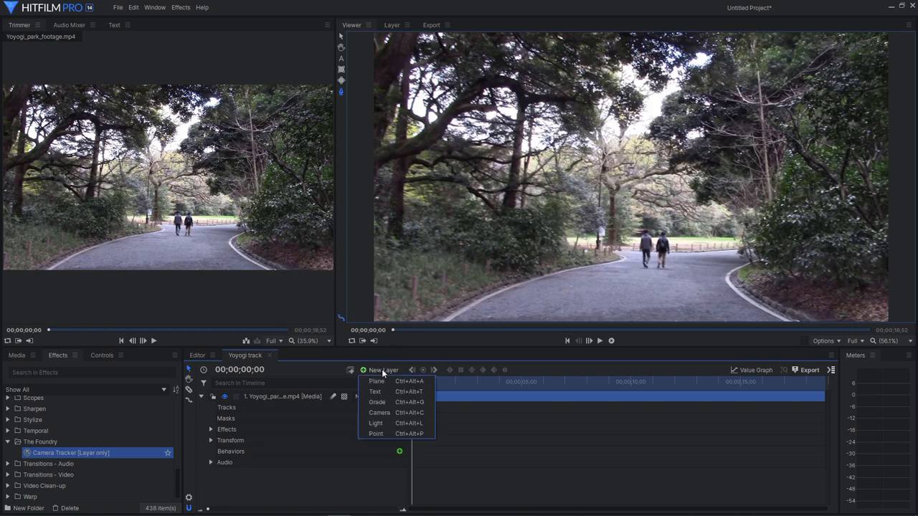
click(376, 381)
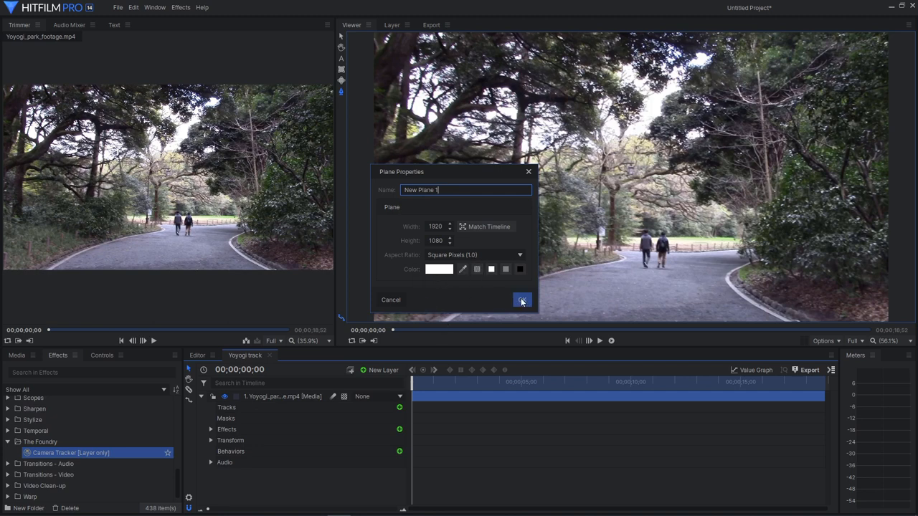
click(522, 300)
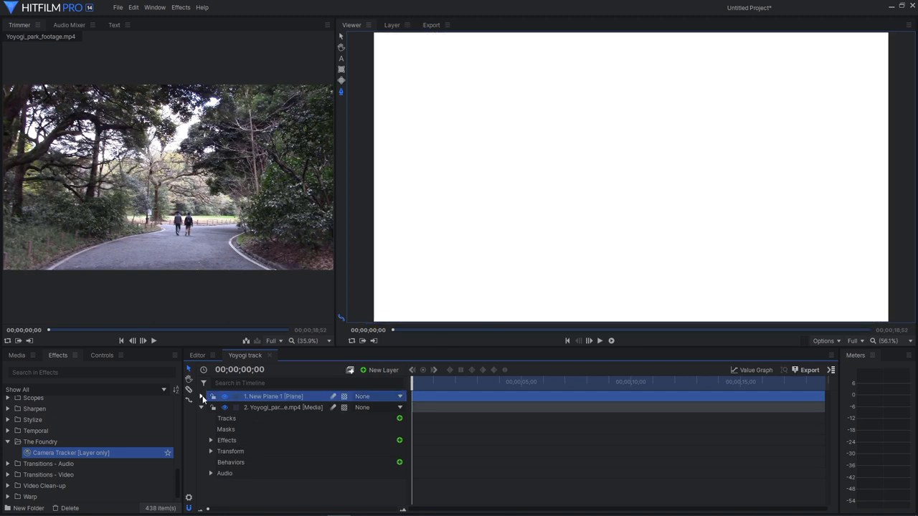
Lower the plane's opacity, mask it to a rectangle over the walkers and enable Path keyframing
click(203, 396)
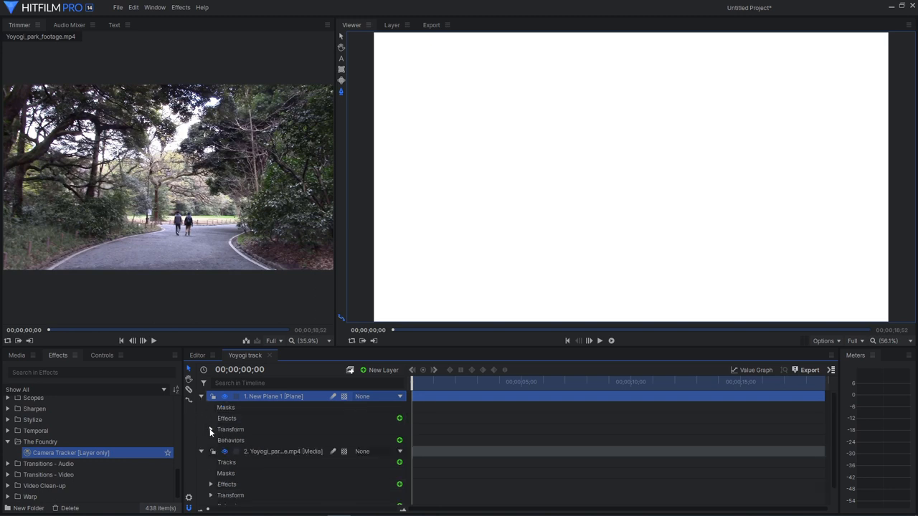
click(211, 429)
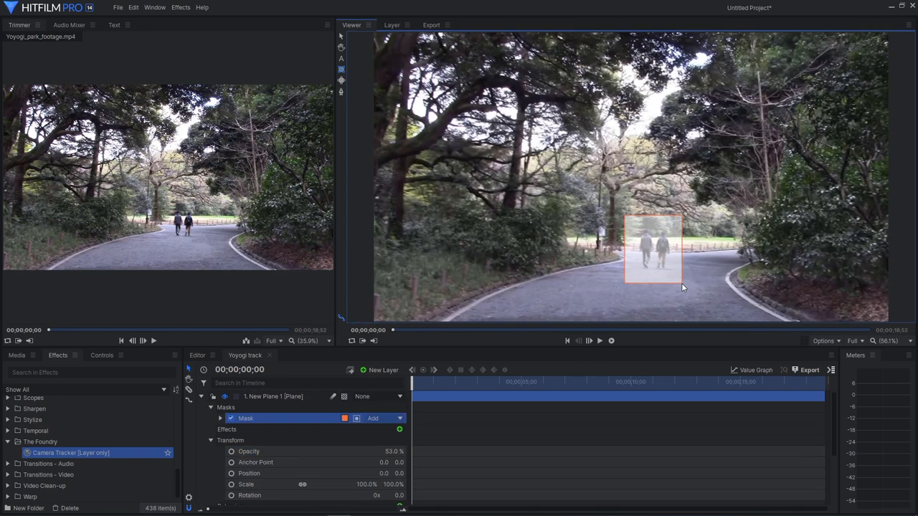
mouse_move(272, 421)
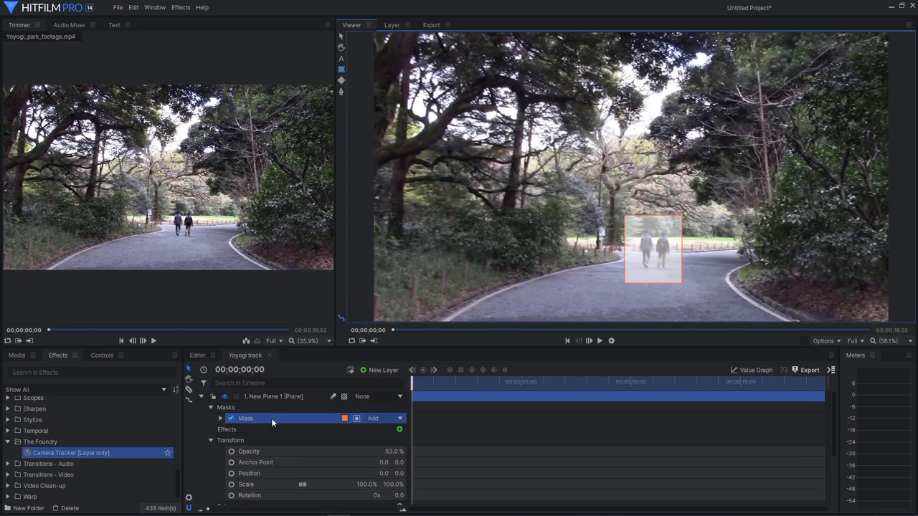
click(221, 419)
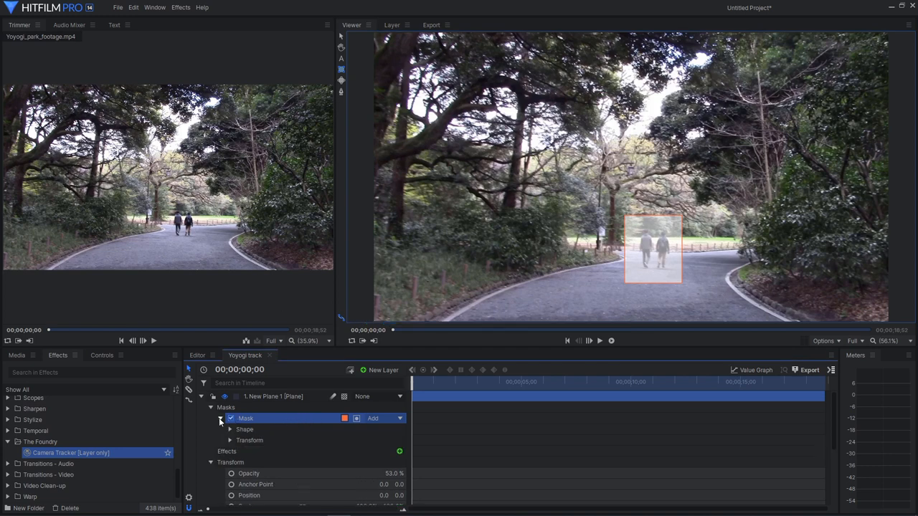
click(230, 440)
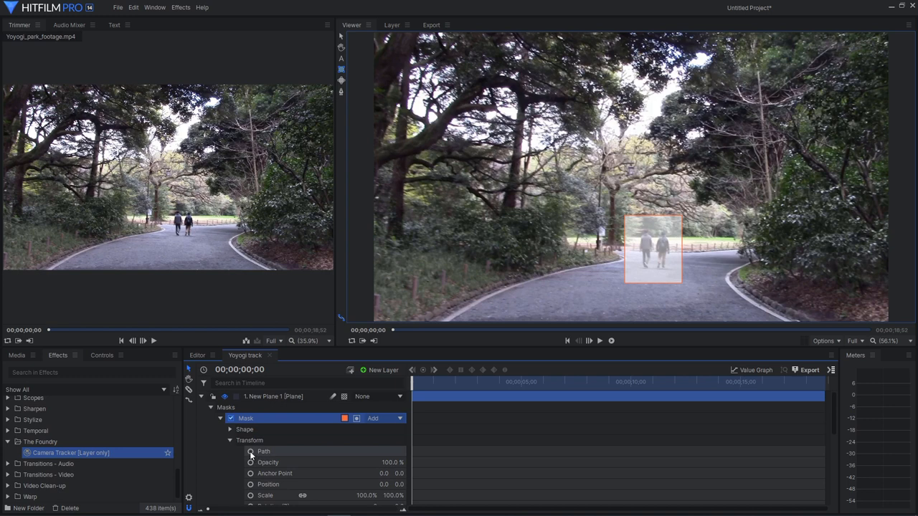
click(264, 451)
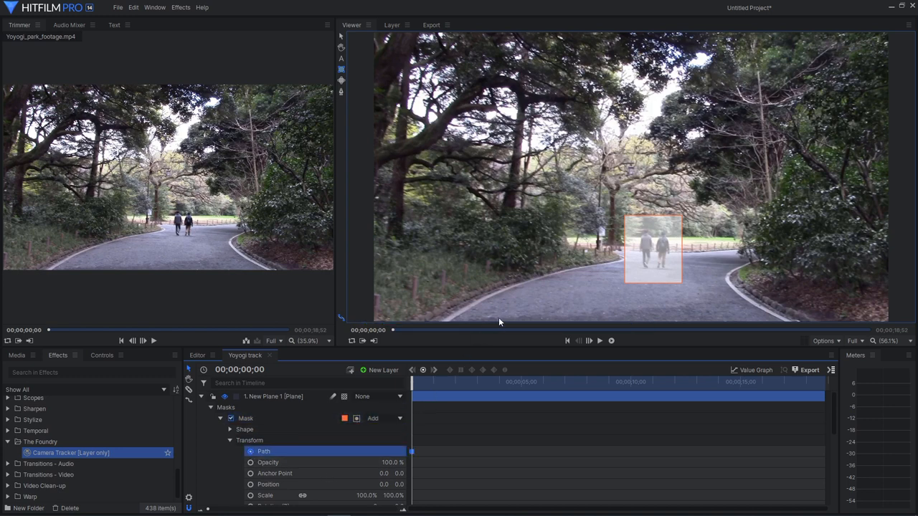
mouse_move(634, 254)
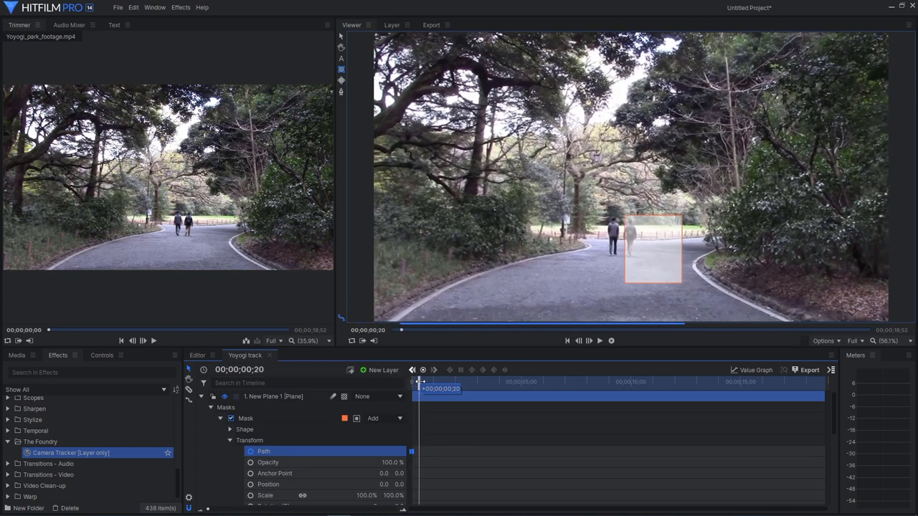
Keyframe the mask over the two walkers through the first frames of the clip
drag(413, 389, 444, 388)
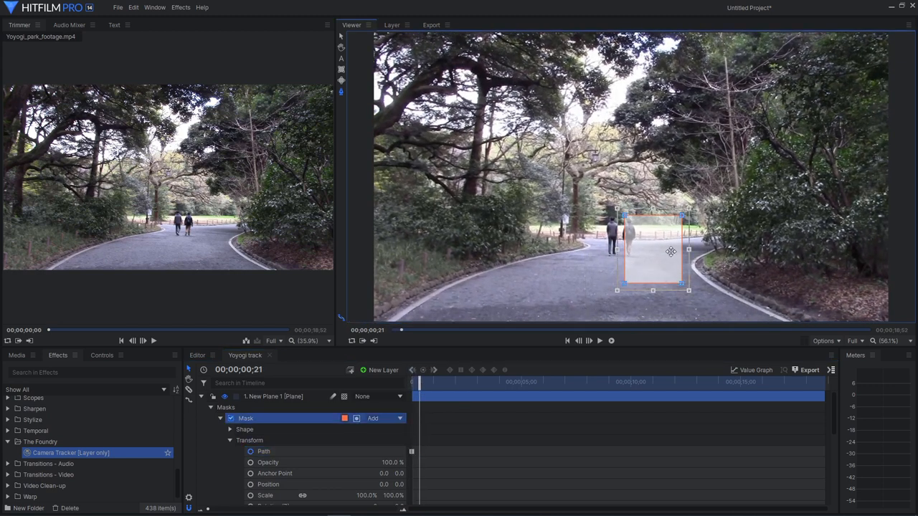
drag(688, 251, 652, 251)
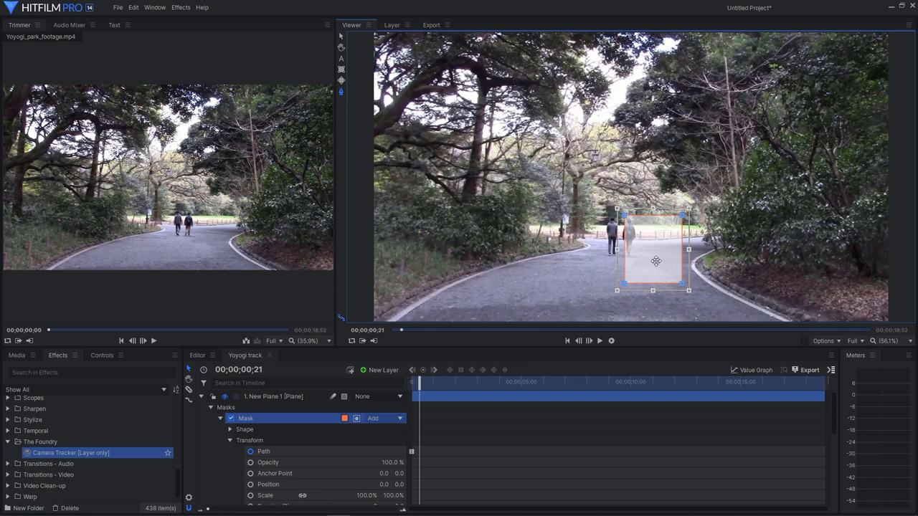
drag(656, 261, 623, 249)
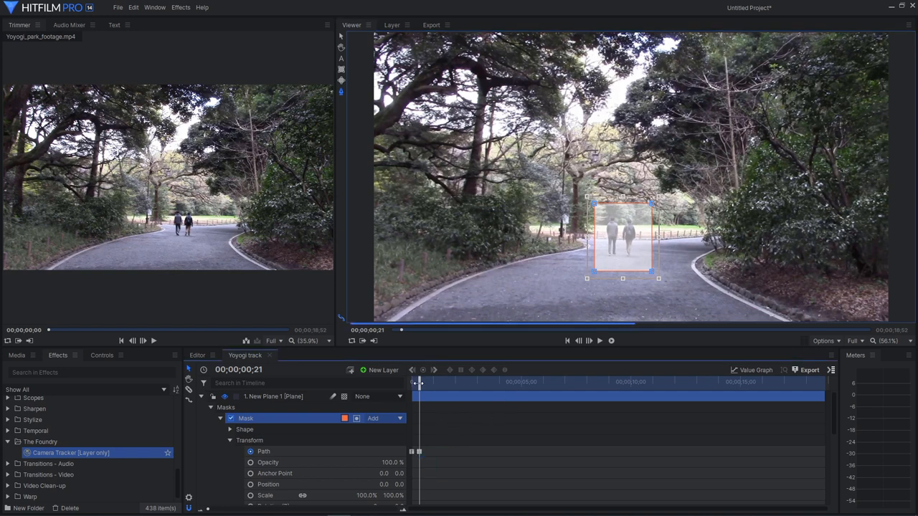
drag(420, 382, 439, 382)
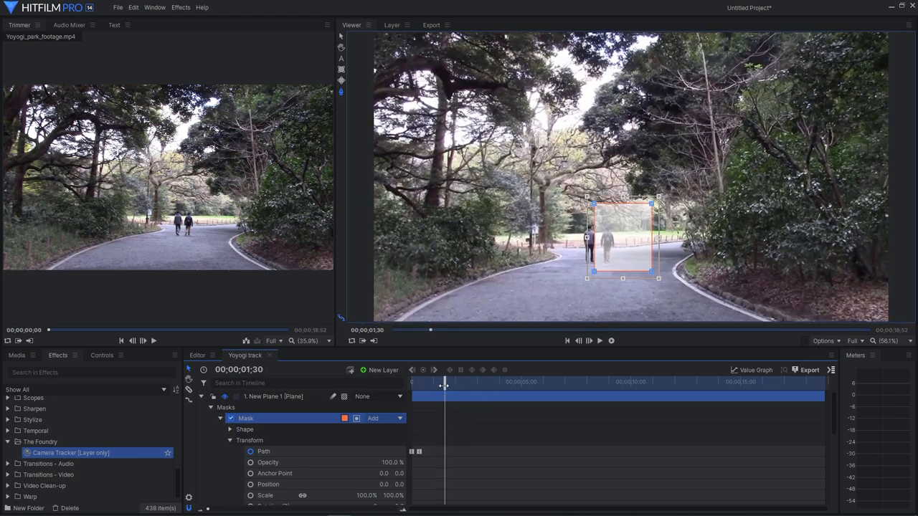
drag(622, 237, 605, 247)
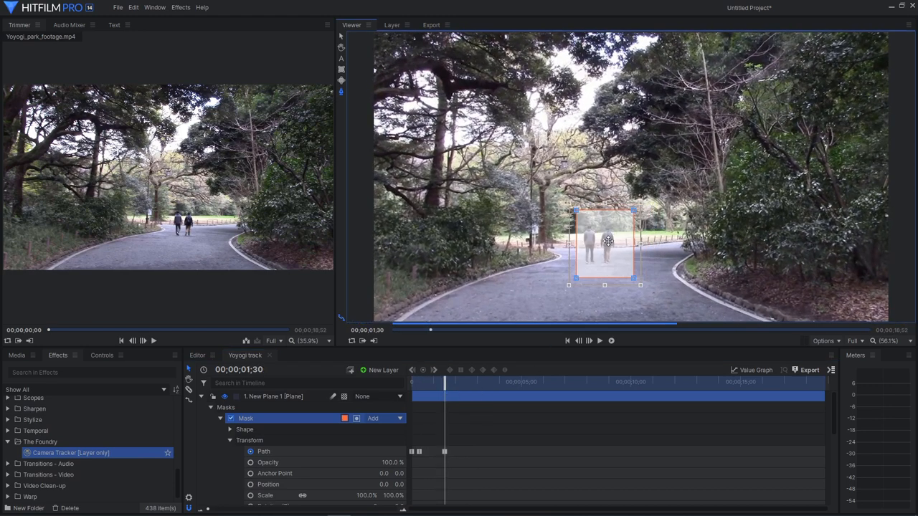
drag(608, 241, 597, 247)
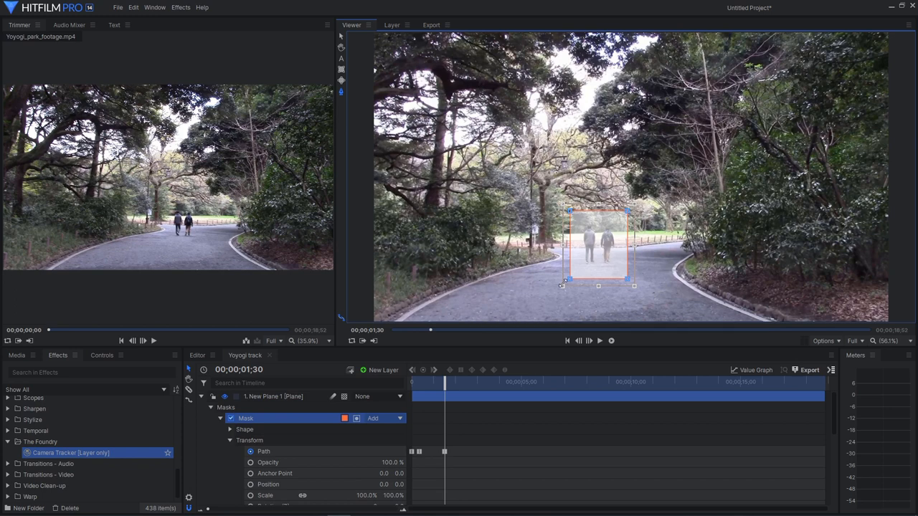
Continue repositioning the mask on the walkers at slightly later frames, then return to the start
drag(445, 382, 451, 382)
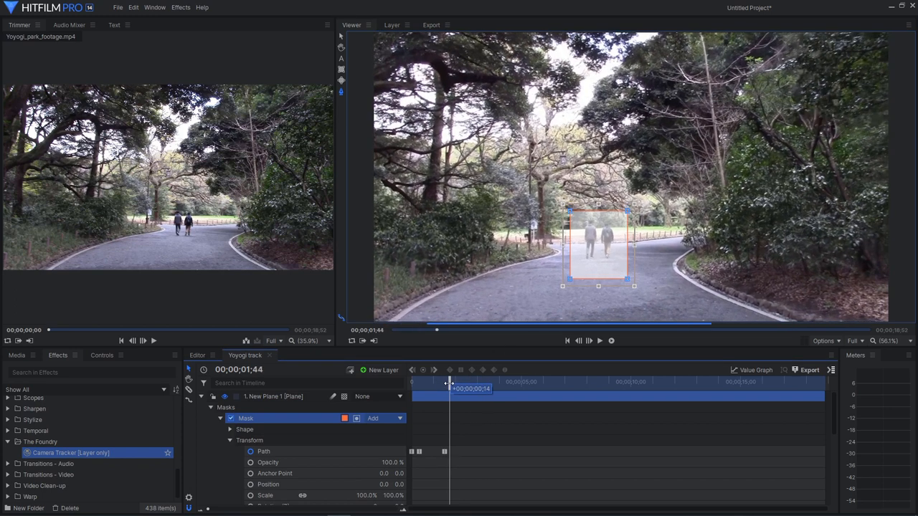
drag(450, 381, 456, 381)
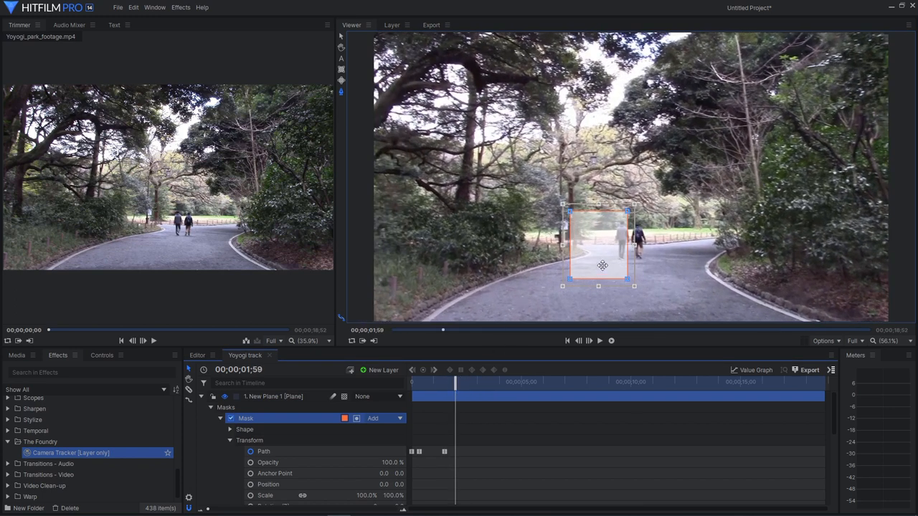
drag(602, 265, 630, 258)
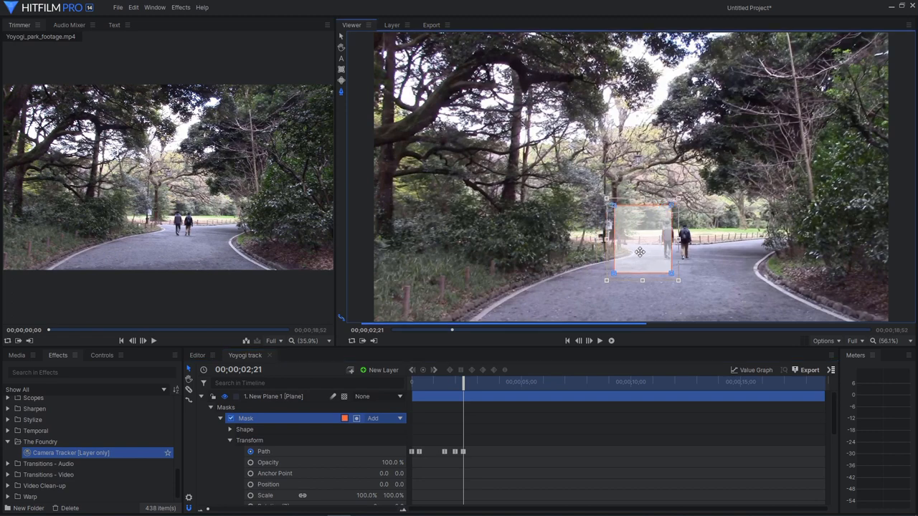
drag(639, 251, 673, 251)
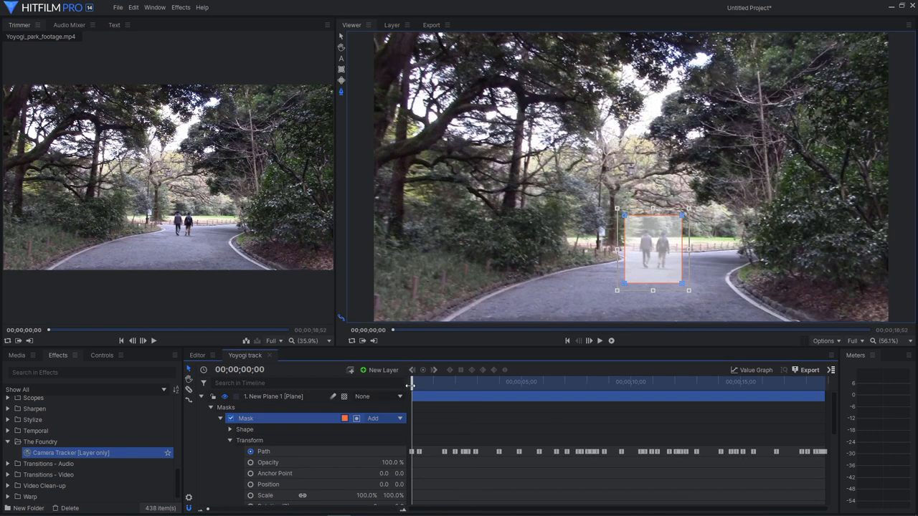
Adjust the mask over the walkers at later frames and scrub ahead to check it follows them
drag(412, 381, 421, 382)
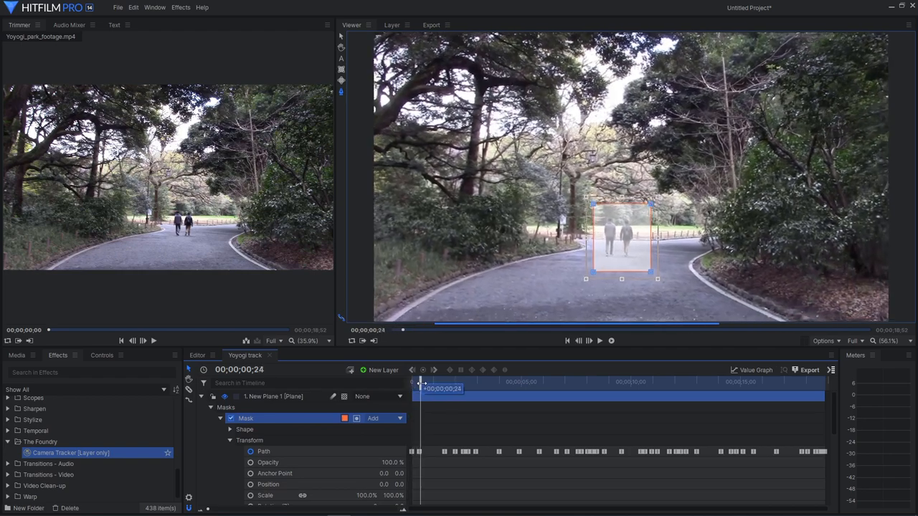
drag(422, 381, 461, 381)
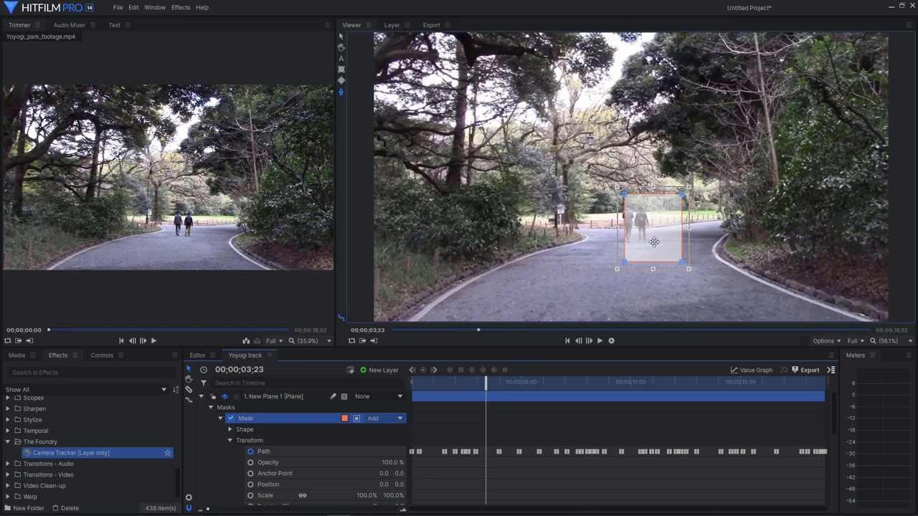
drag(652, 230, 634, 237)
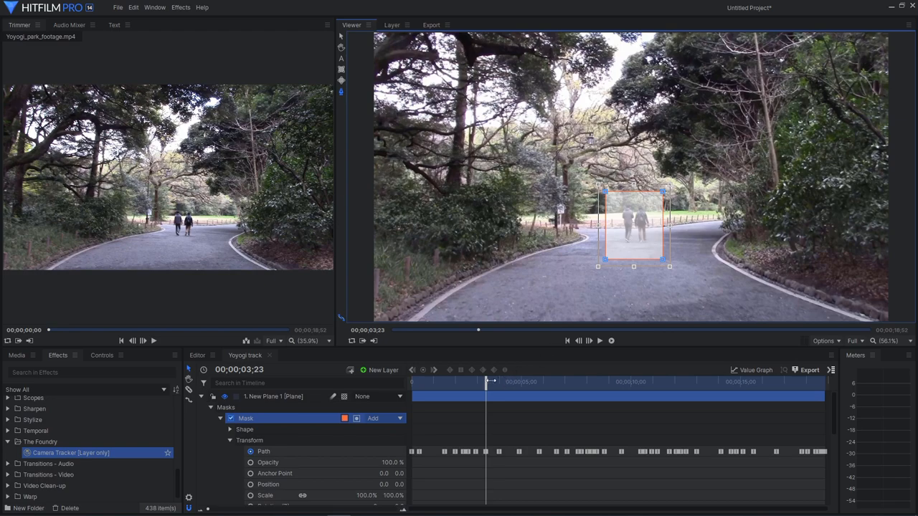
drag(493, 381, 522, 389)
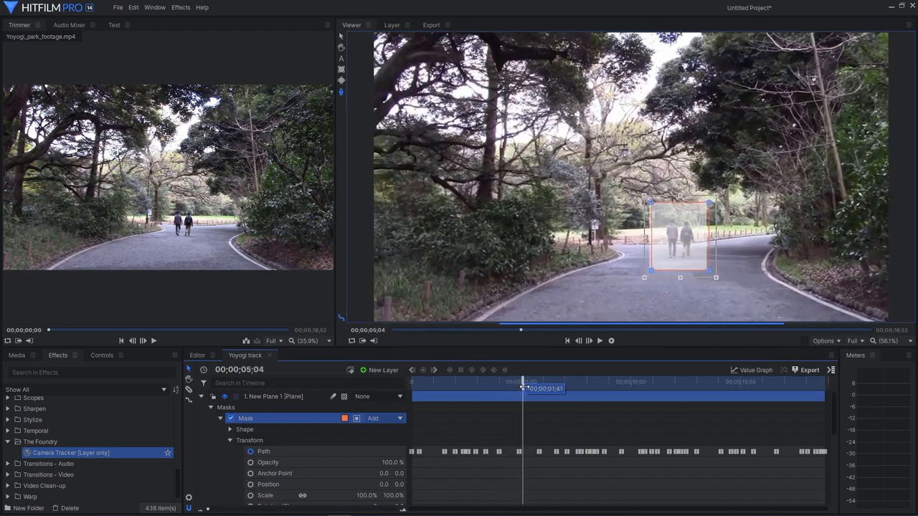
drag(523, 388, 591, 389)
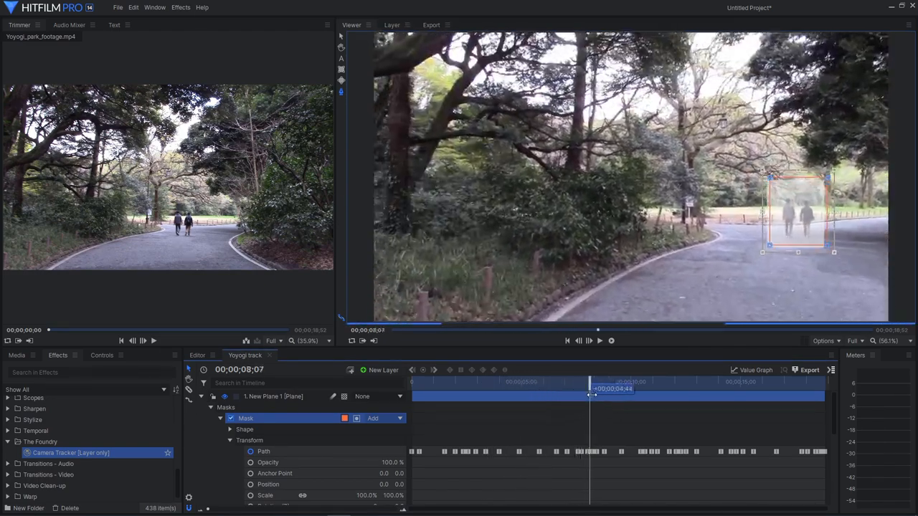
drag(588, 395, 636, 396)
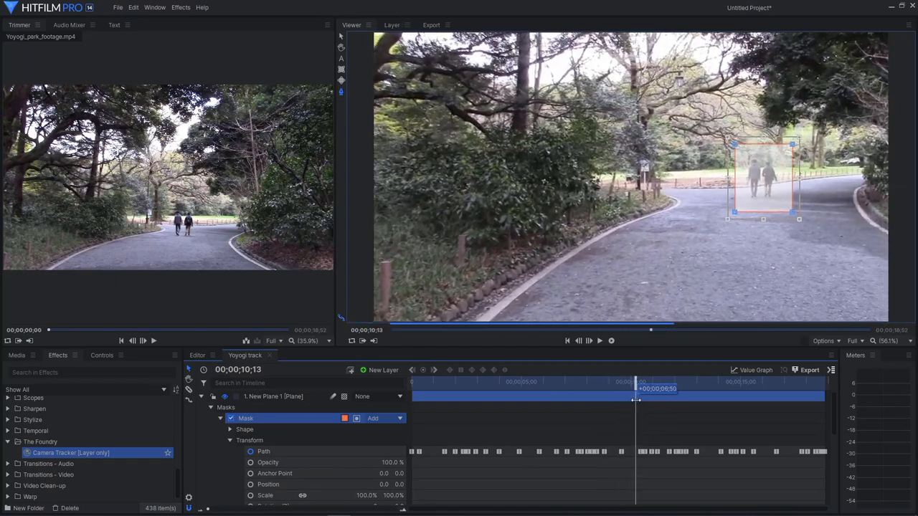
drag(635, 389, 662, 388)
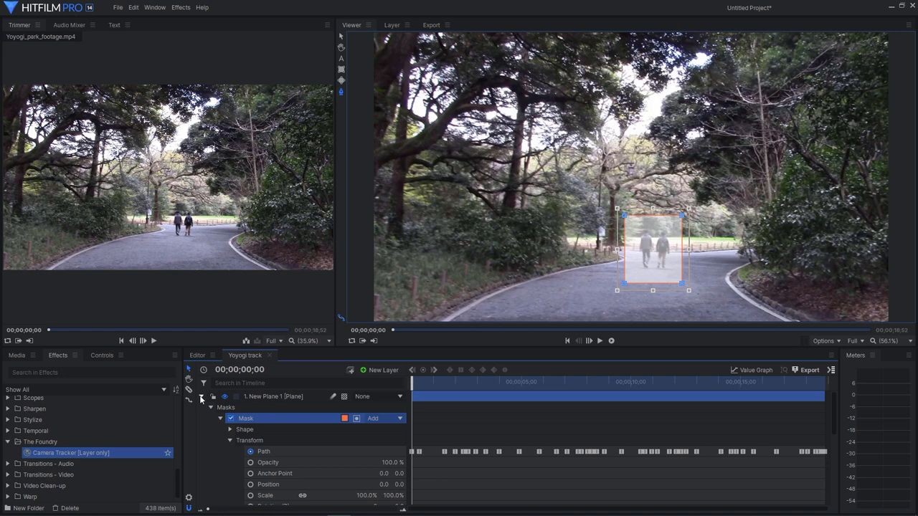
Stack the park footage layer above New Plane 1 and expand its properties
click(200, 396)
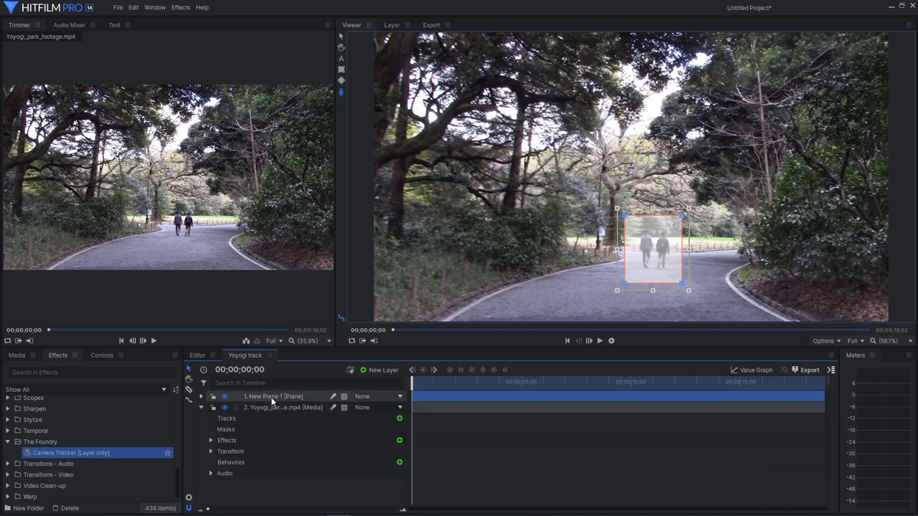
double_click(279, 407)
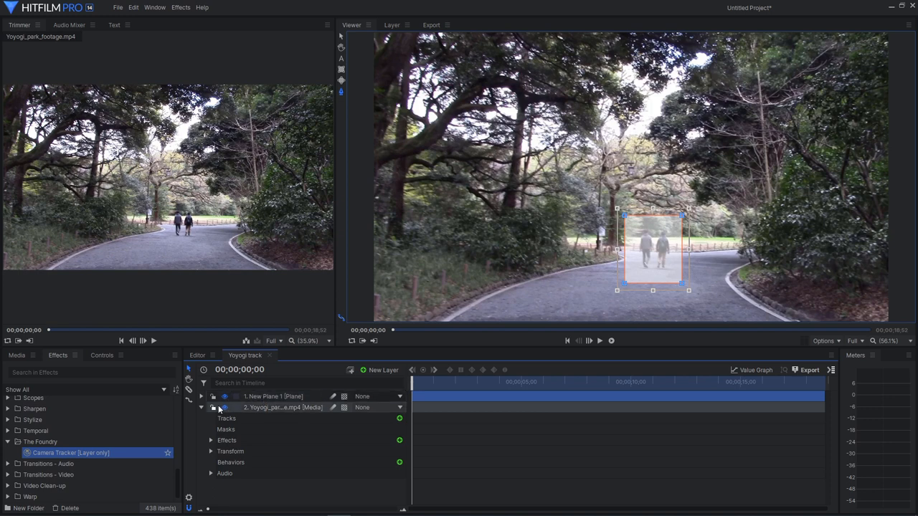
click(202, 407)
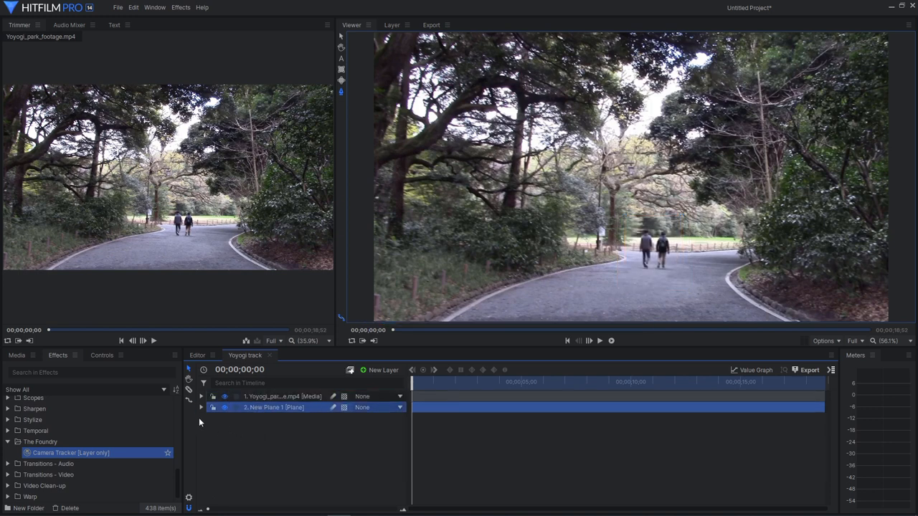
click(201, 396)
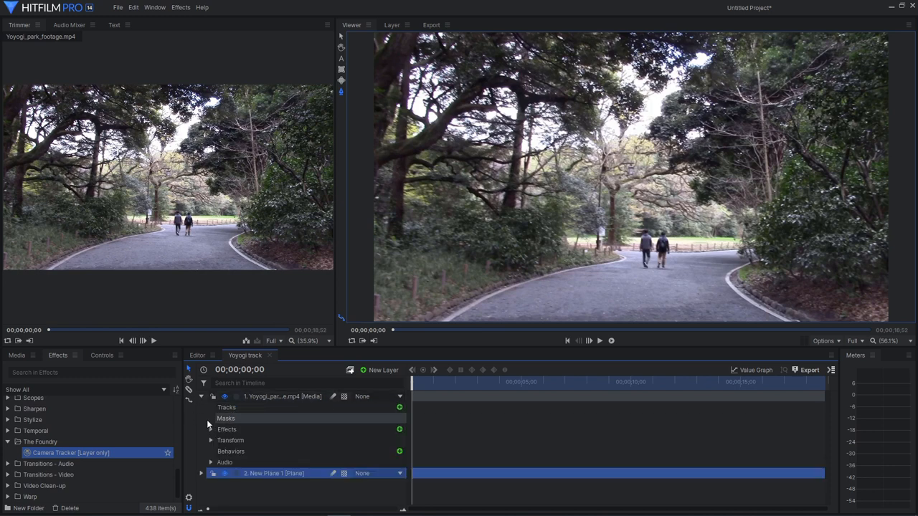
mouse_move(219, 439)
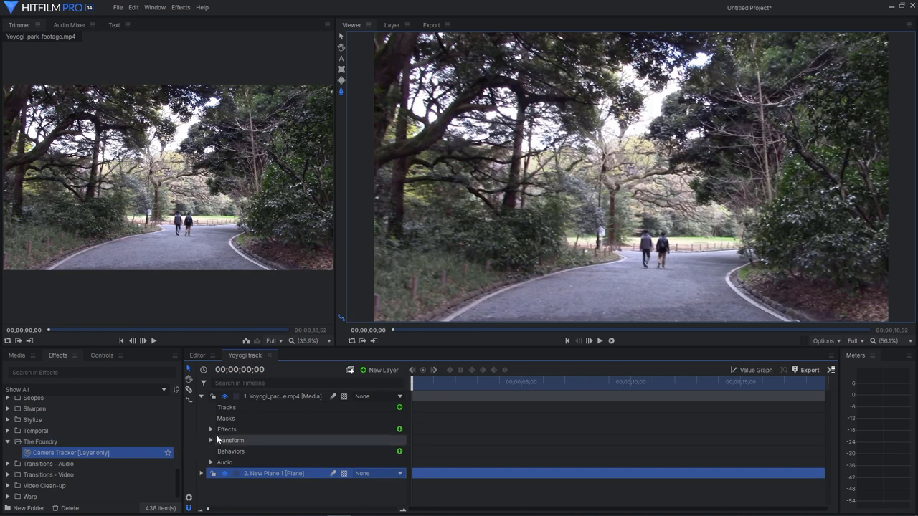
Set the Camera Tracker's Matte Source to Matte Alpha and Matte Layer to New Plane 1
click(211, 429)
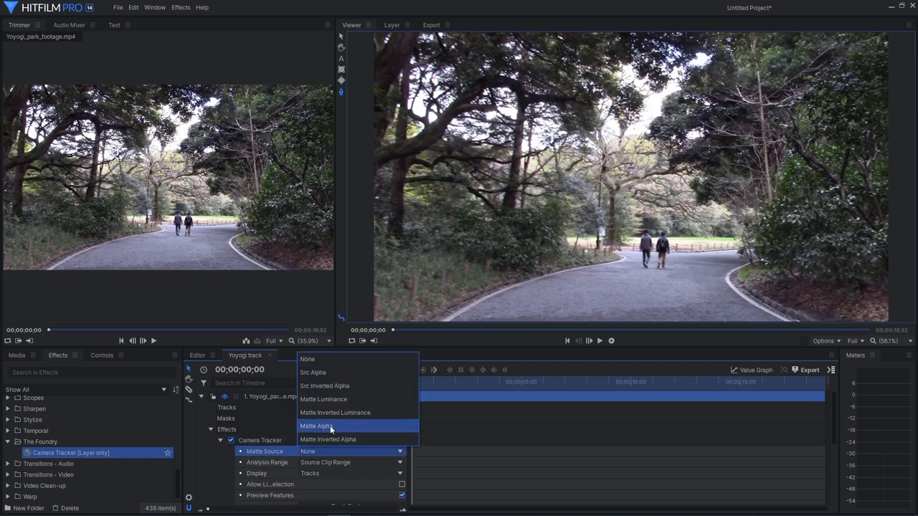
click(316, 426)
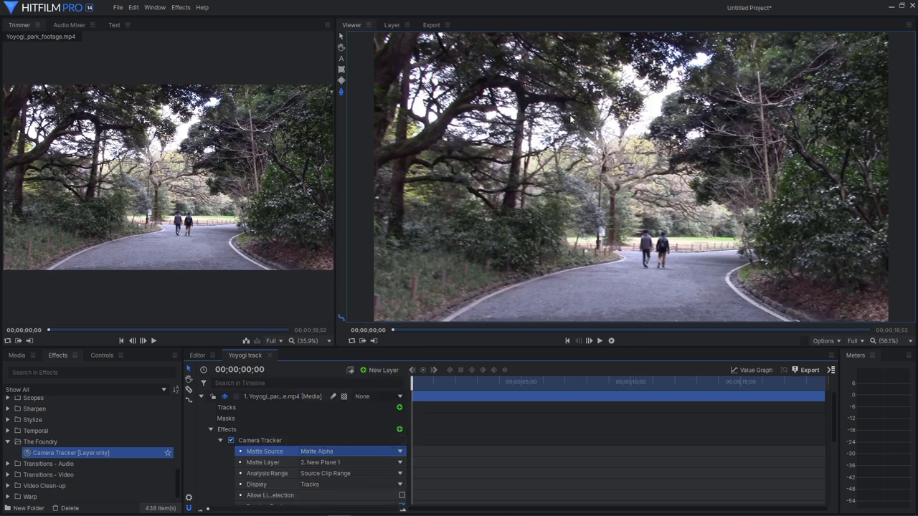
mouse_move(672, 195)
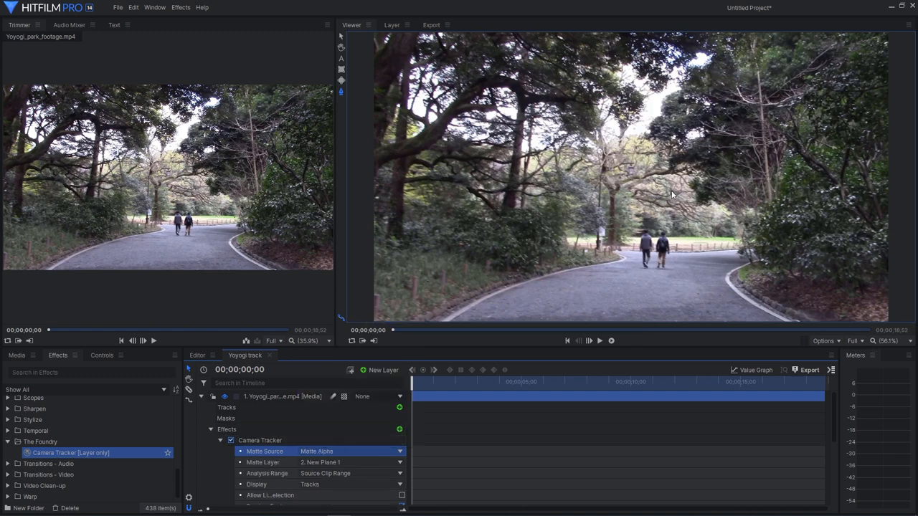
mouse_move(654, 258)
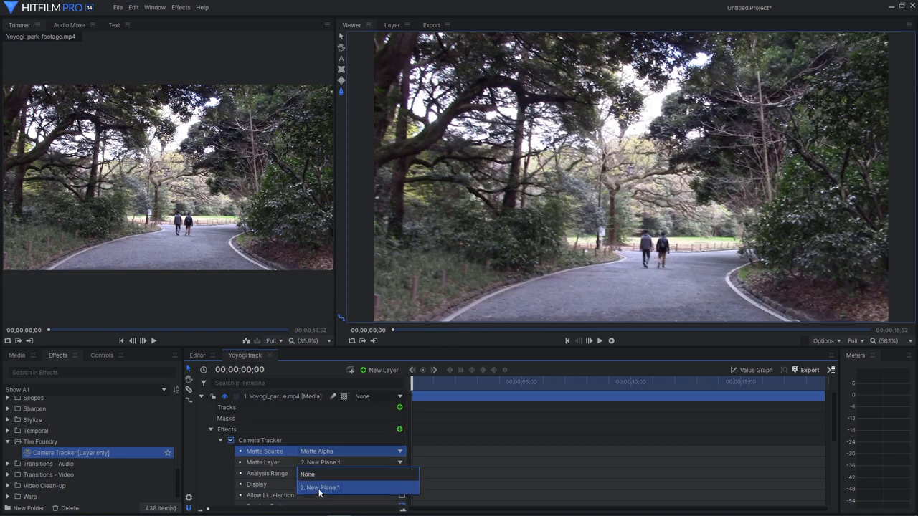
click(324, 473)
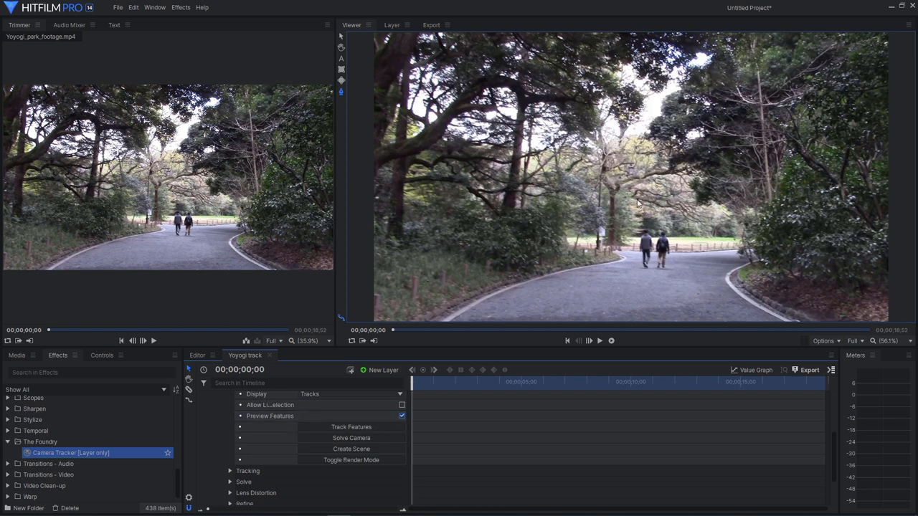
mouse_move(797, 156)
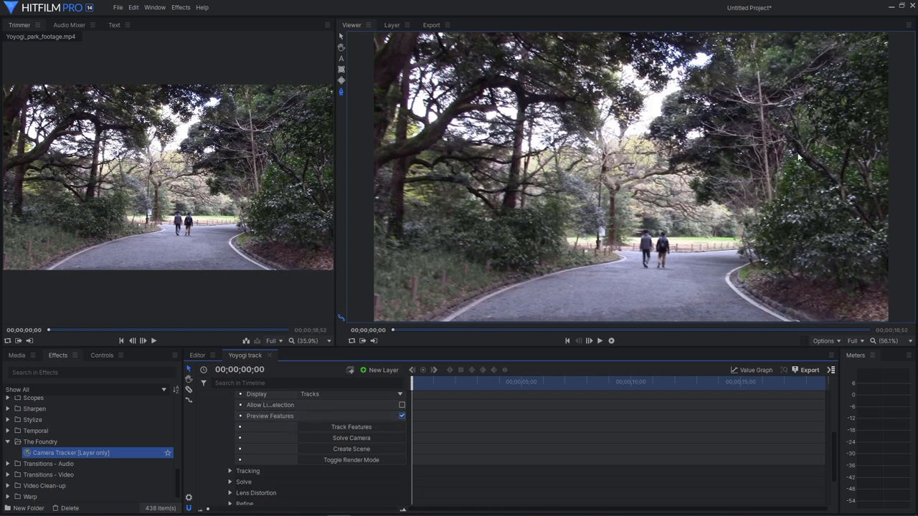
mouse_move(603, 299)
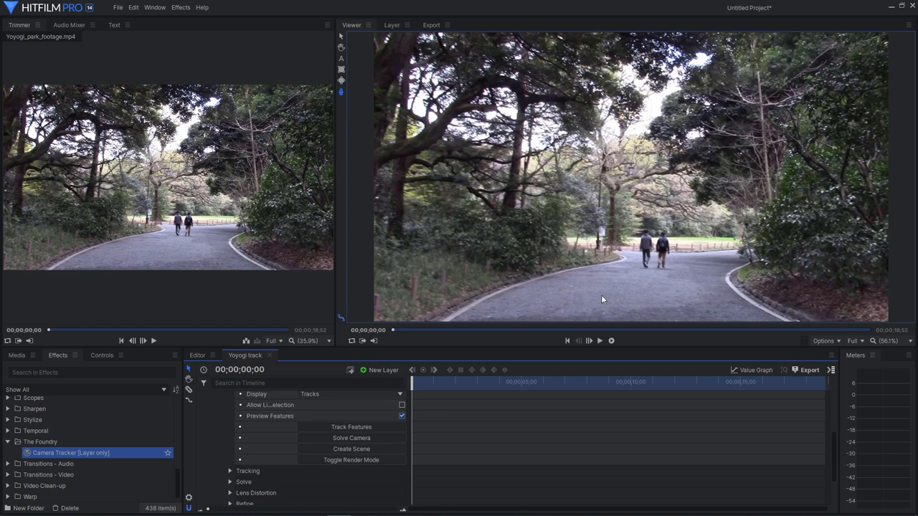
mouse_move(509, 271)
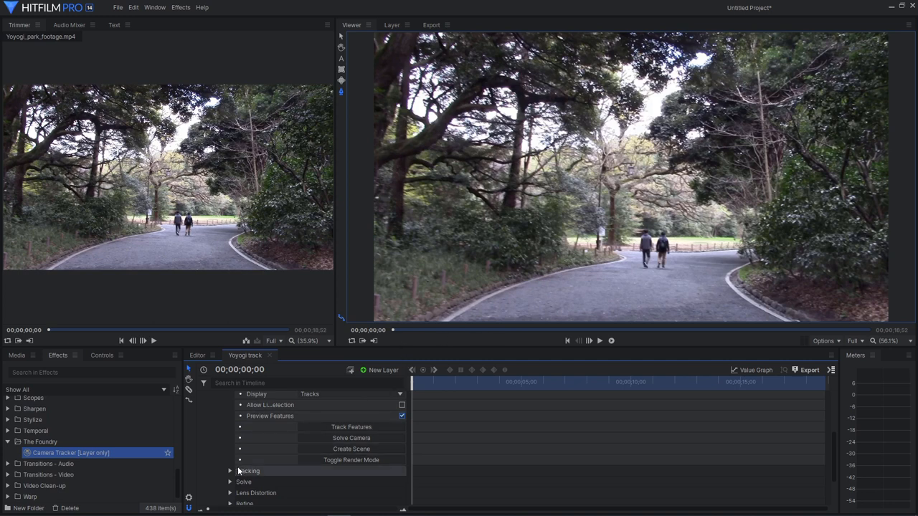
Expand the Camera Tracker's Tracking settings group
click(231, 470)
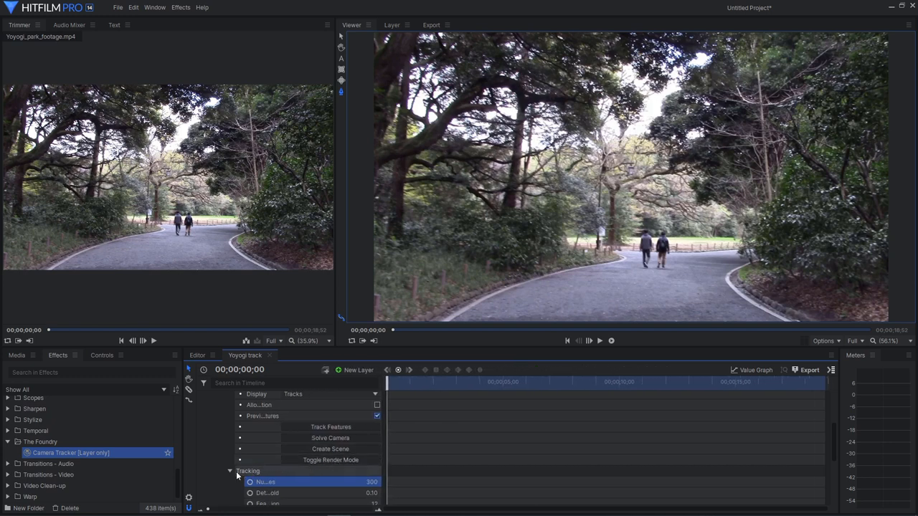
Track features through the park footage with the Camera Tracker, then solve the camera
click(229, 470)
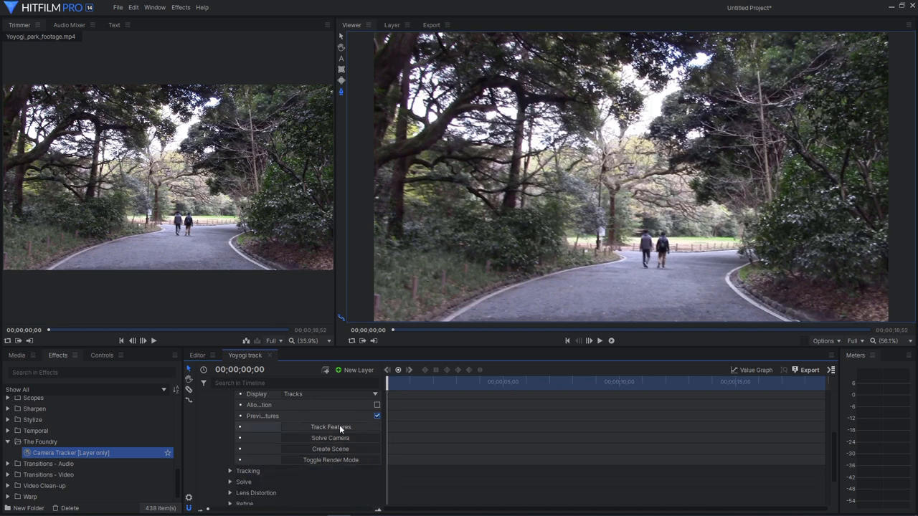
click(329, 428)
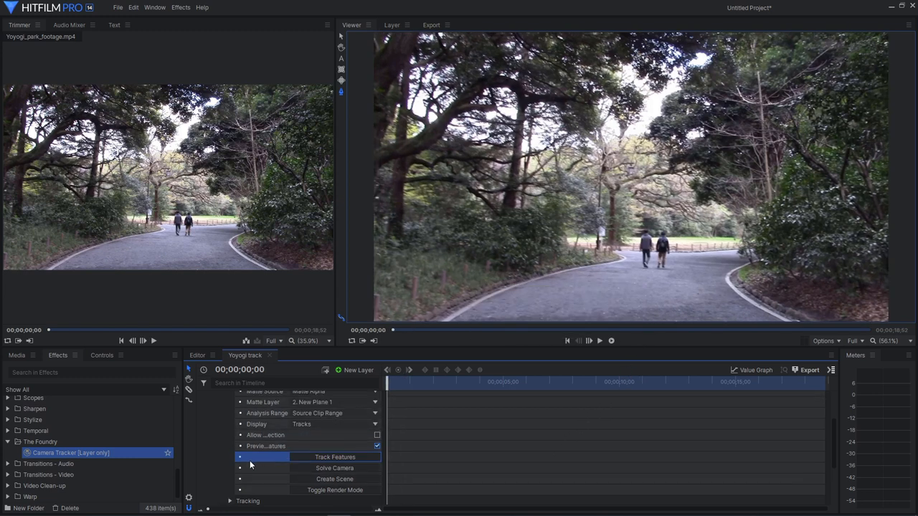
mouse_move(334, 468)
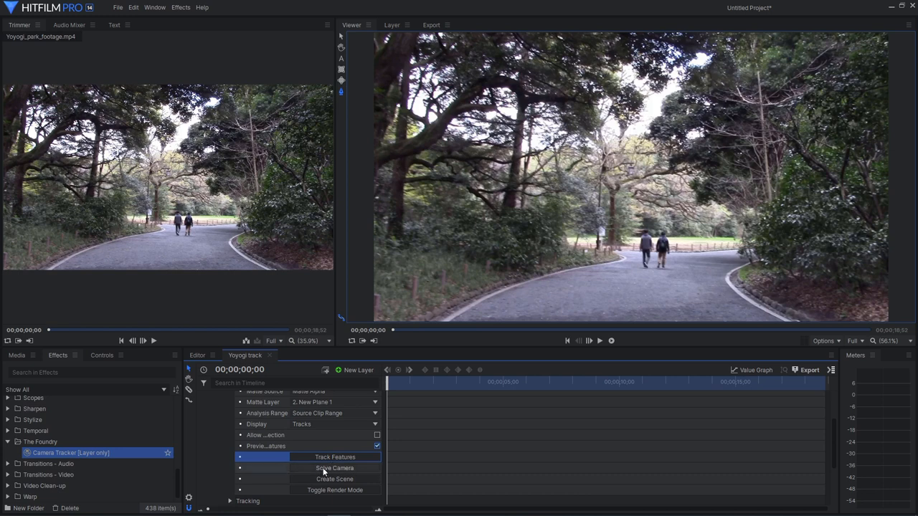
click(334, 468)
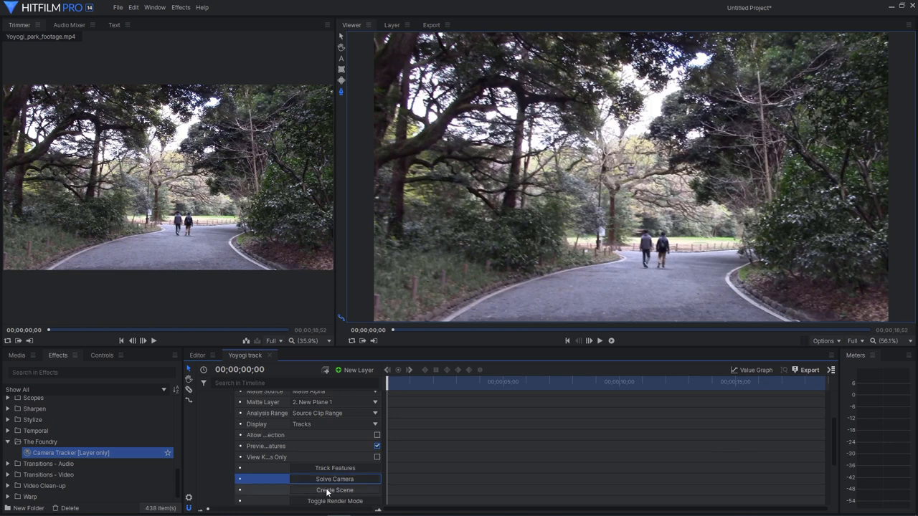
click(334, 491)
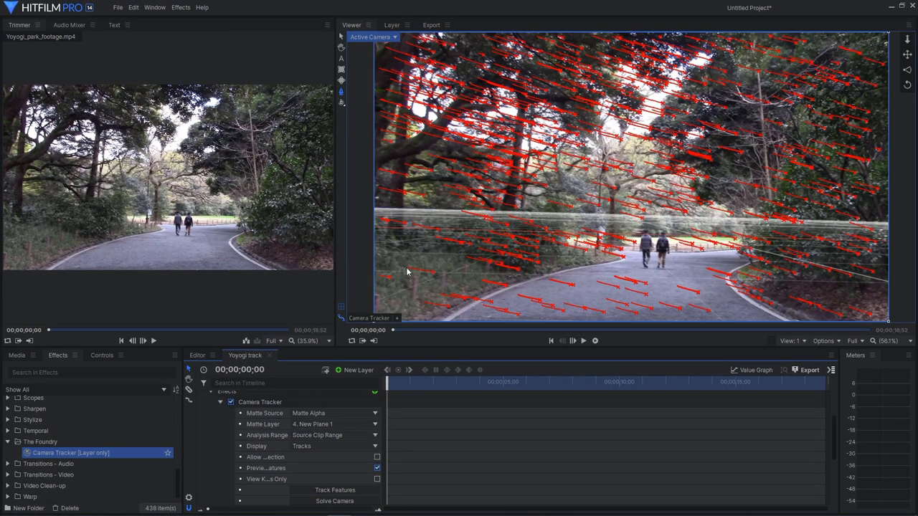
mouse_move(686, 255)
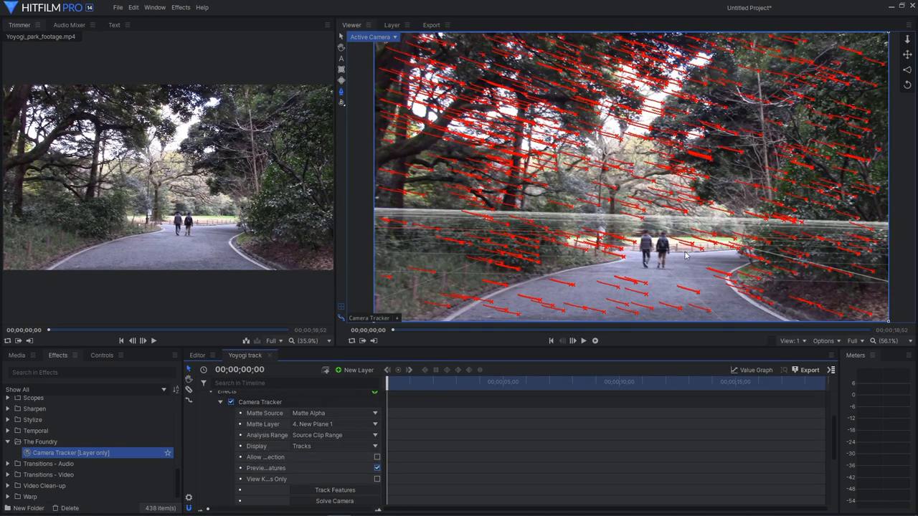
mouse_move(433, 209)
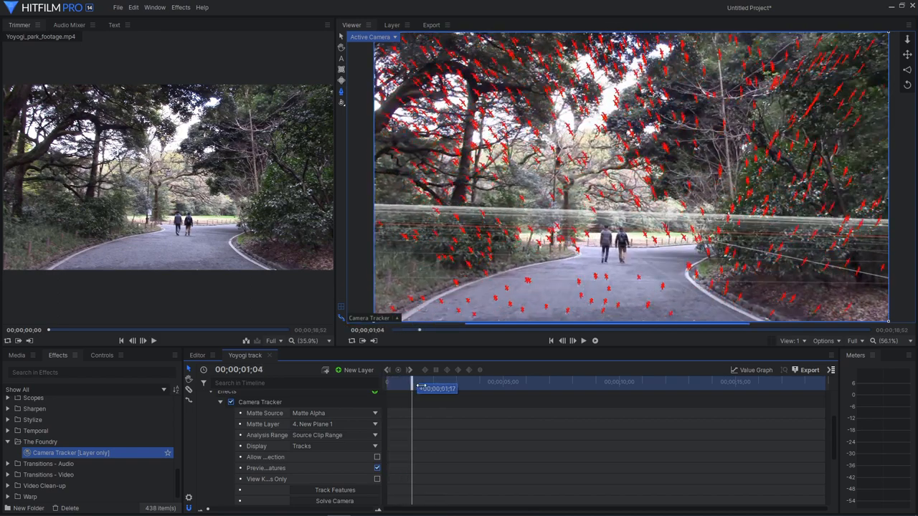
drag(419, 381, 504, 381)
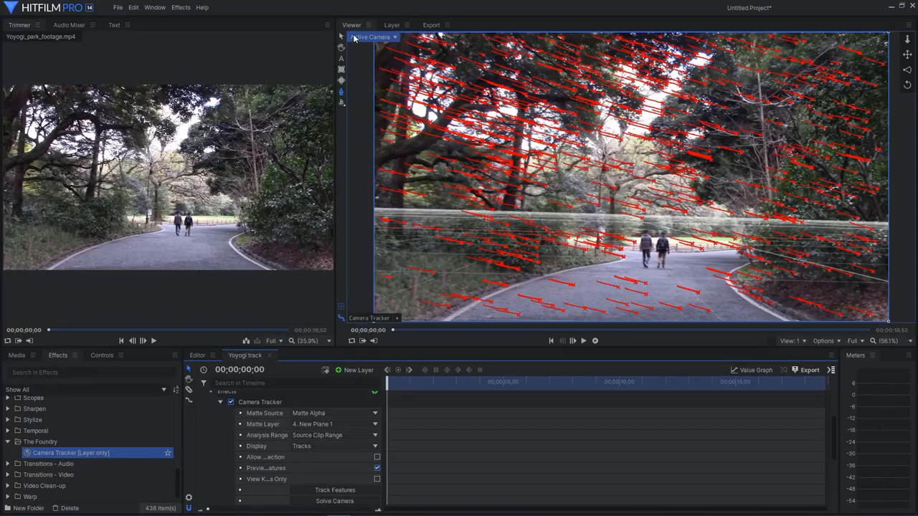
click(370, 37)
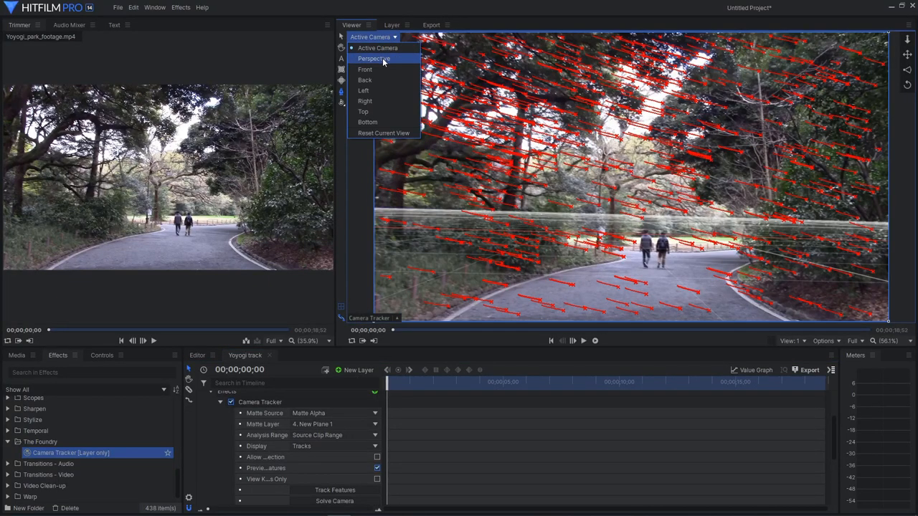
click(373, 57)
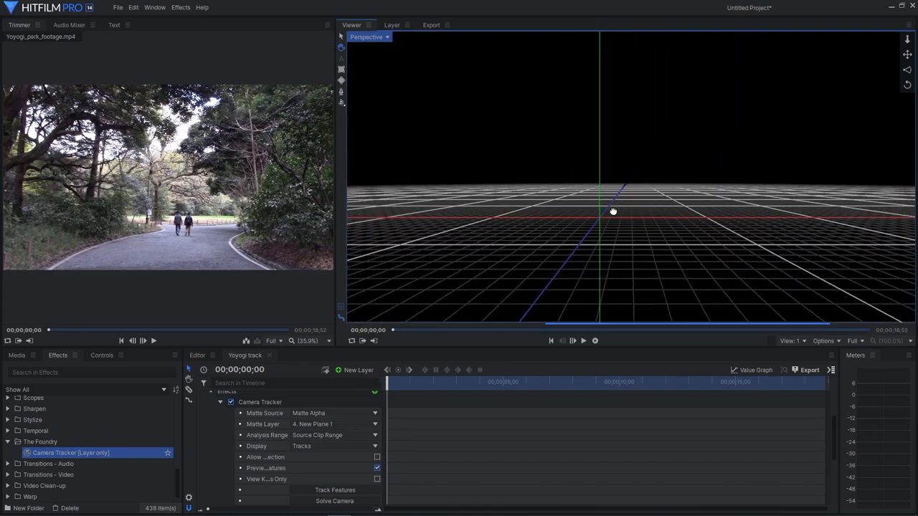
drag(614, 211, 556, 214)
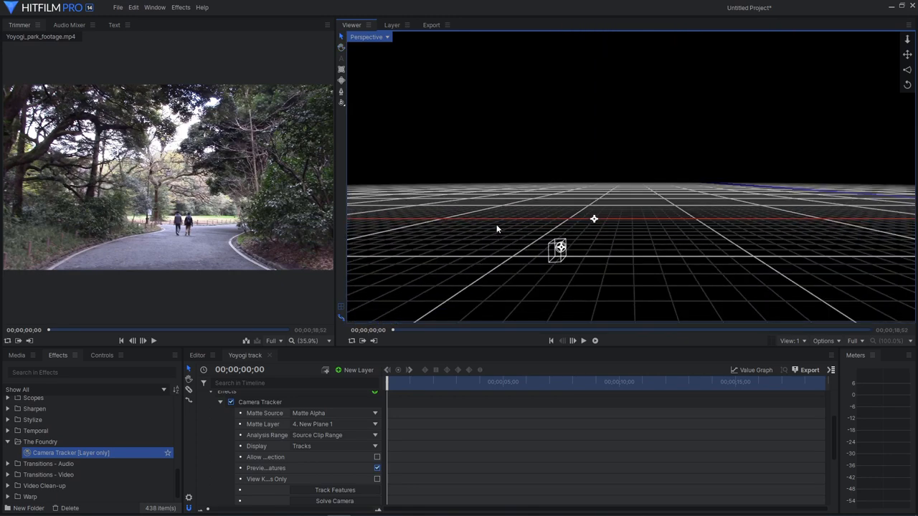
click(370, 38)
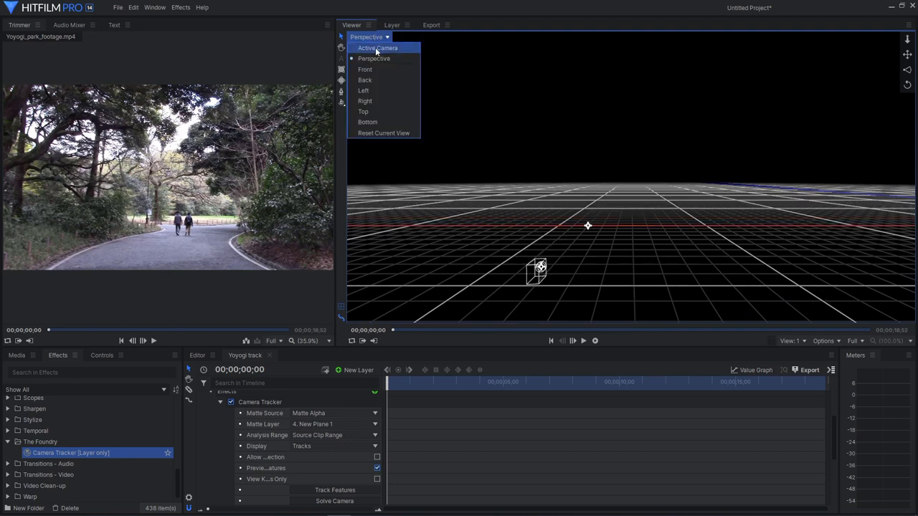
click(377, 47)
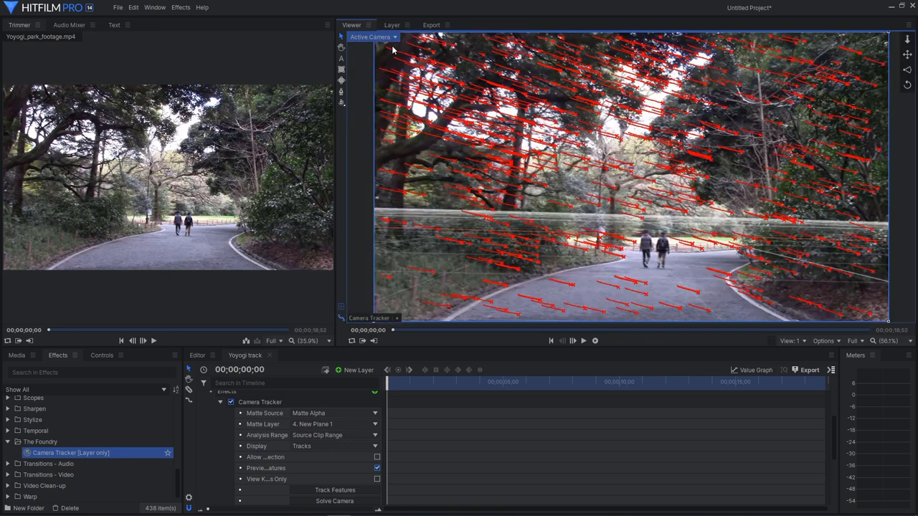
mouse_move(791, 228)
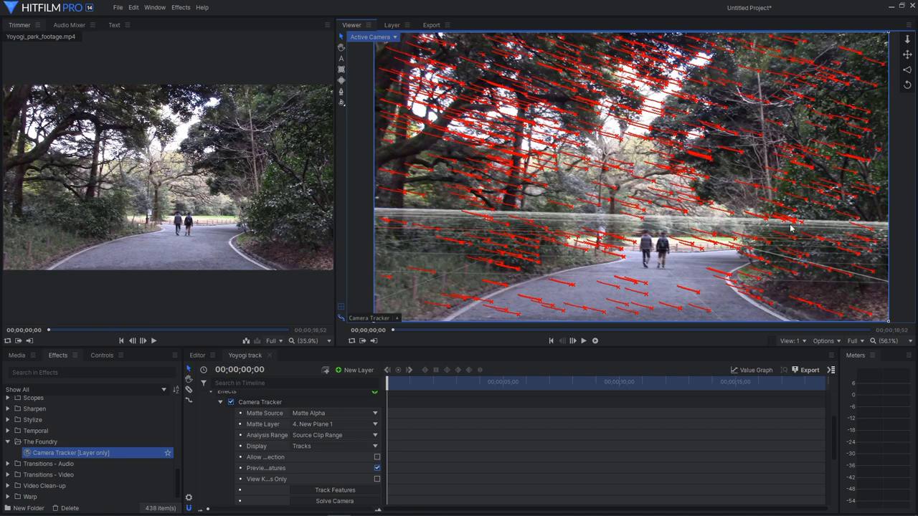
mouse_move(666, 219)
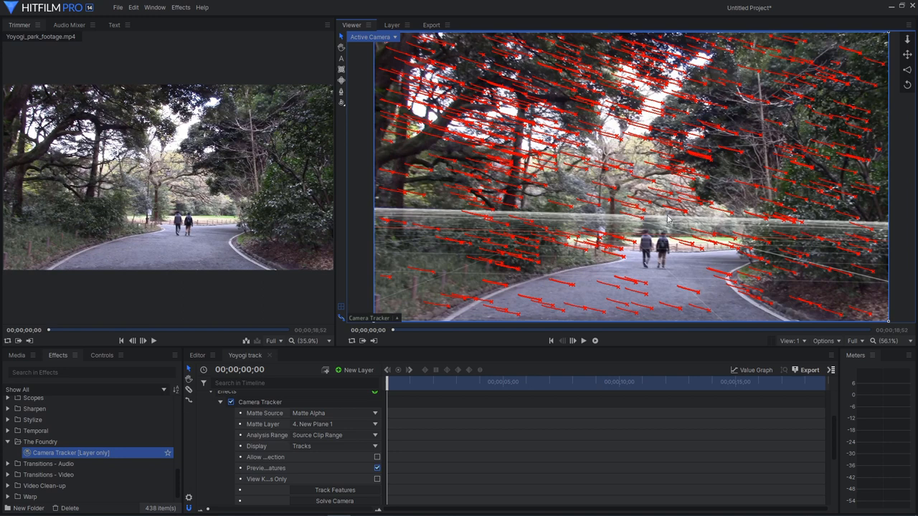
mouse_move(757, 261)
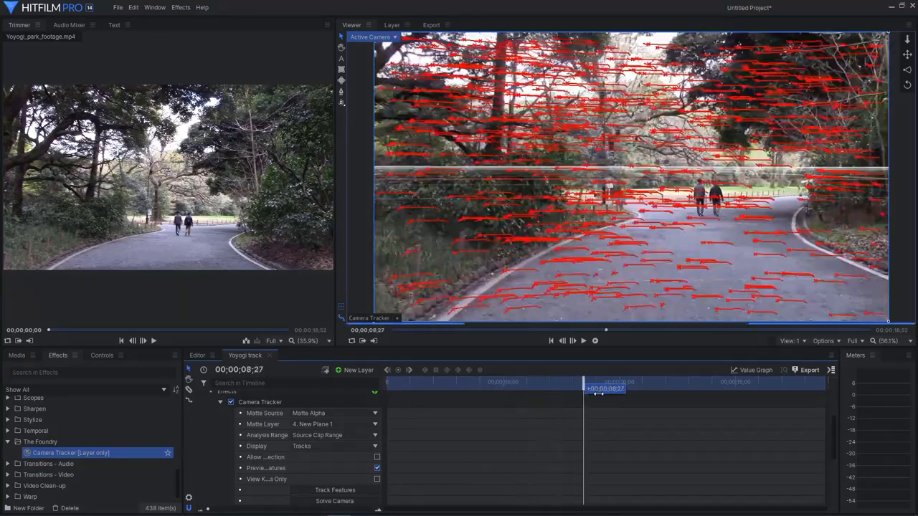
drag(605, 388, 648, 387)
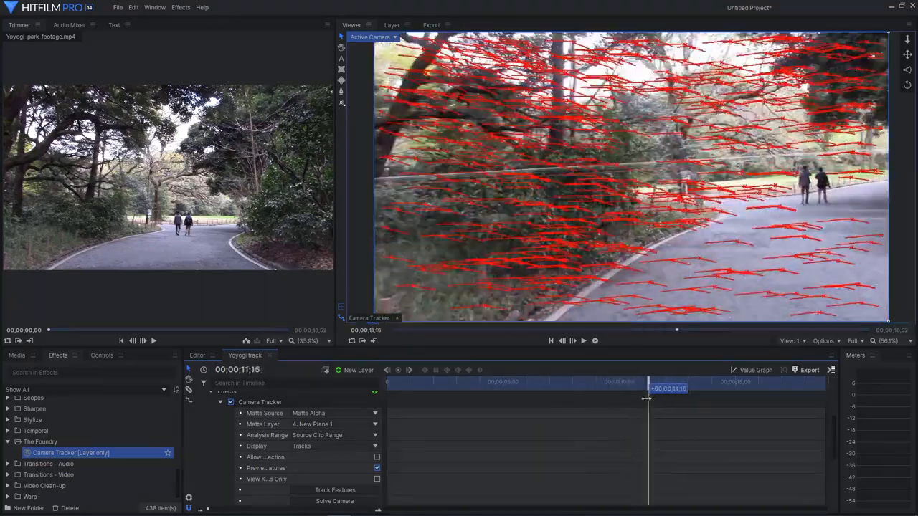
drag(667, 387, 487, 387)
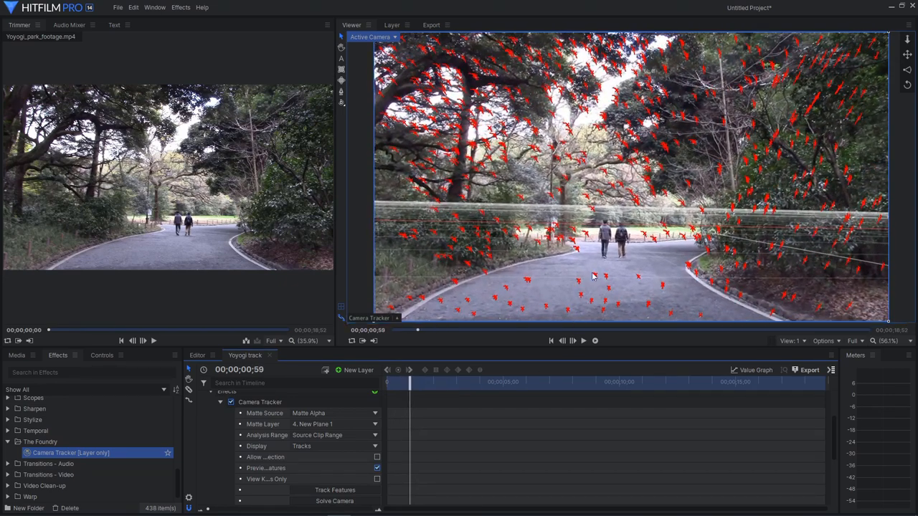
mouse_move(603, 257)
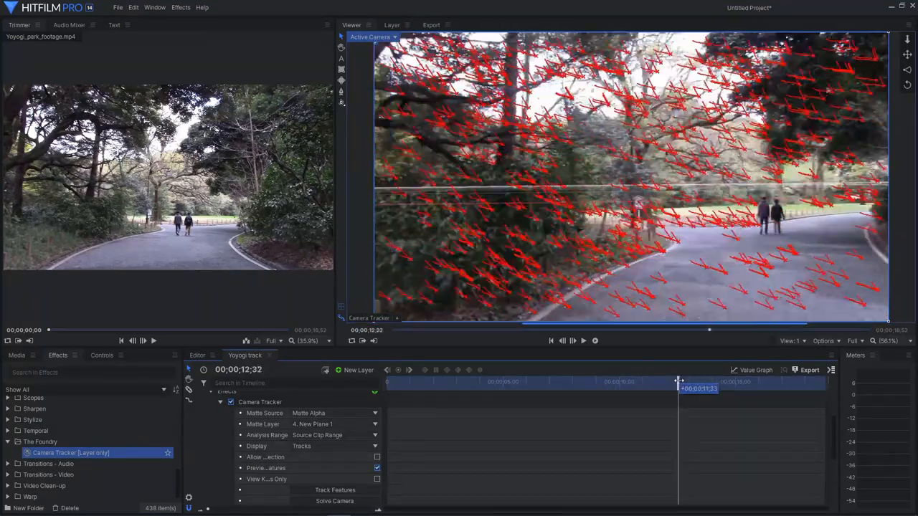
drag(677, 382, 631, 382)
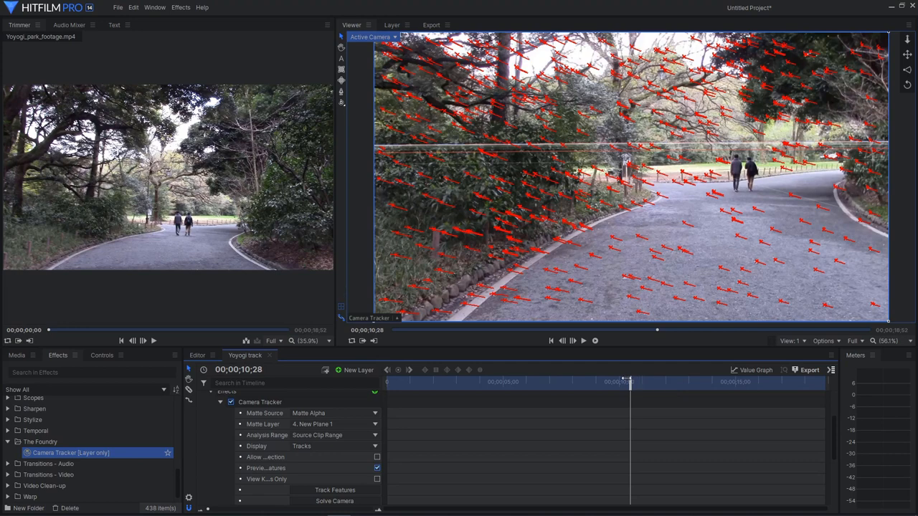
mouse_move(824, 179)
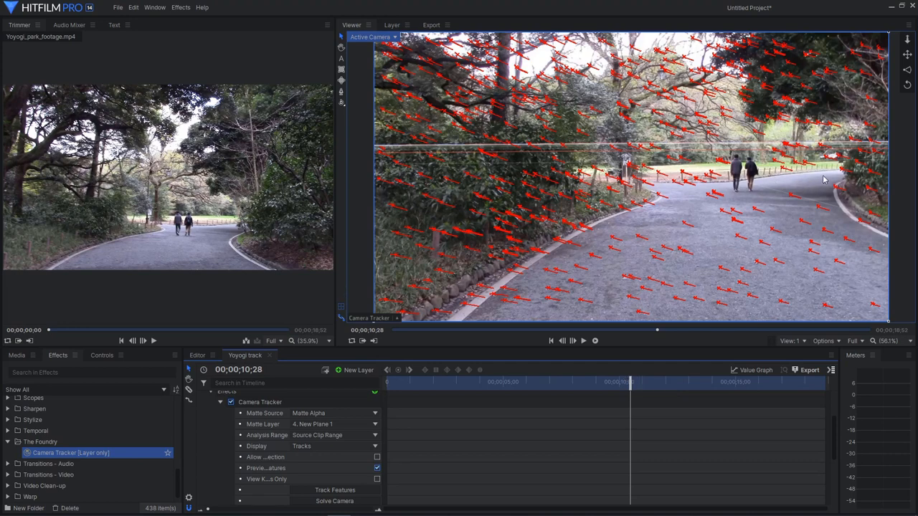
mouse_move(771, 237)
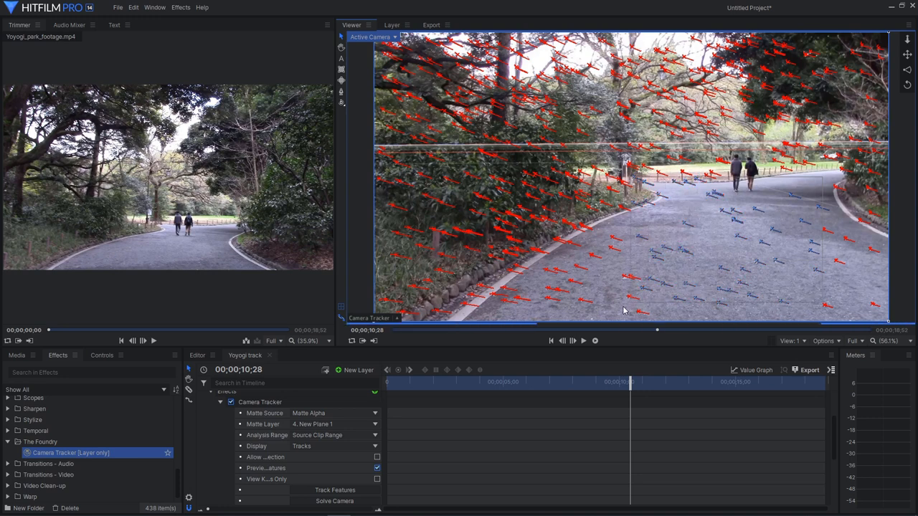
mouse_move(580, 291)
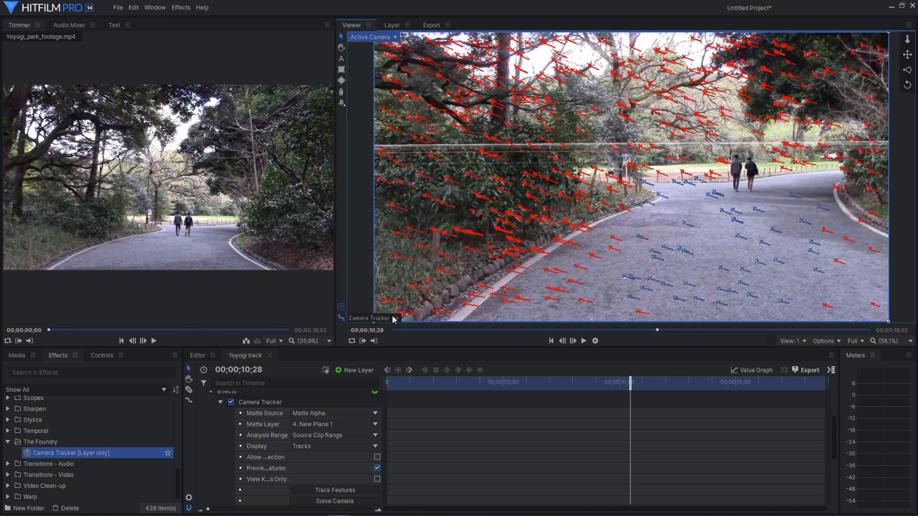
Add more road tracks to the selection and scrub the timeline to check them near the start
click(370, 318)
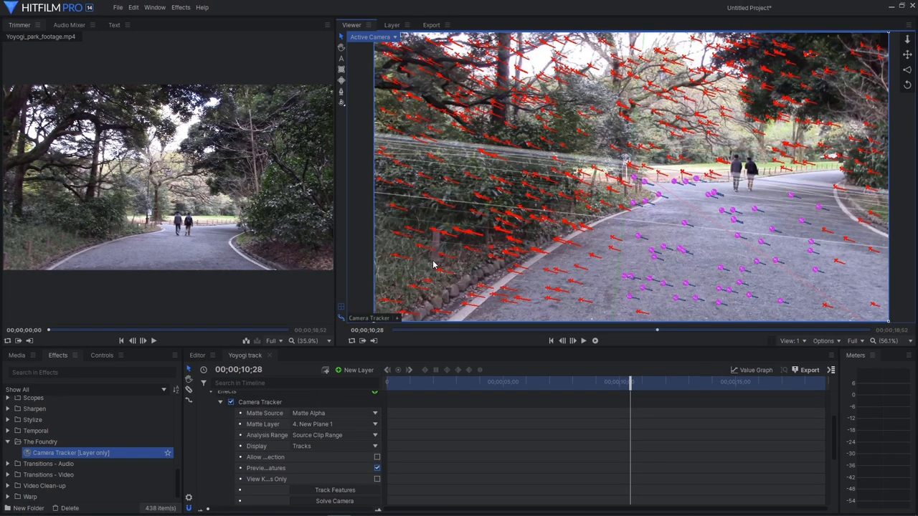
mouse_move(719, 195)
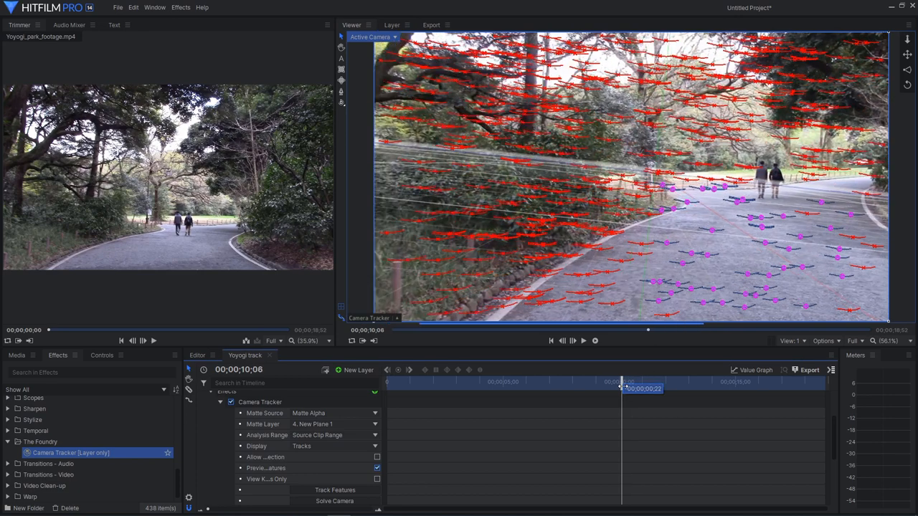
drag(619, 381, 428, 381)
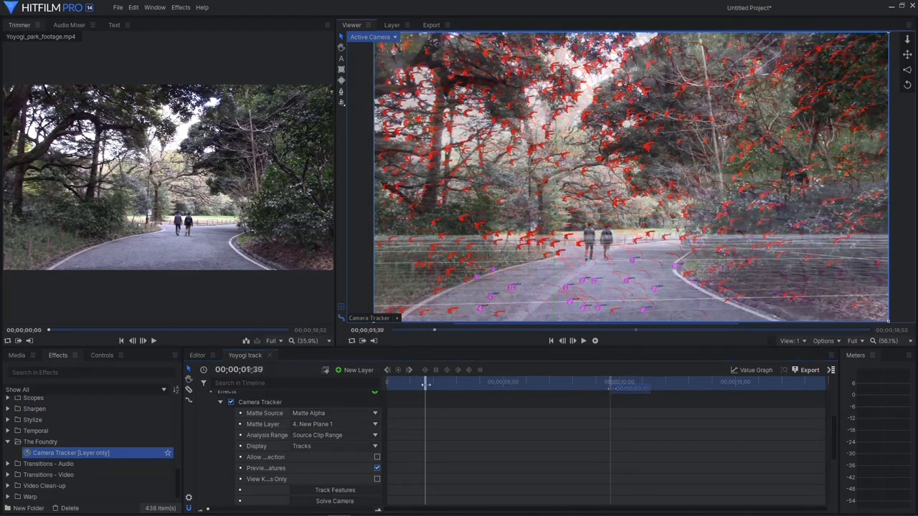
drag(428, 382, 437, 382)
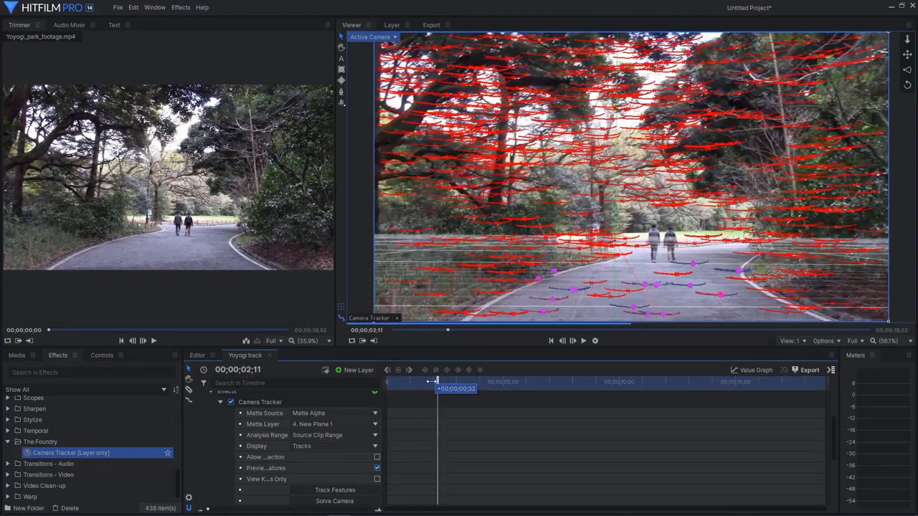
drag(448, 381, 418, 382)
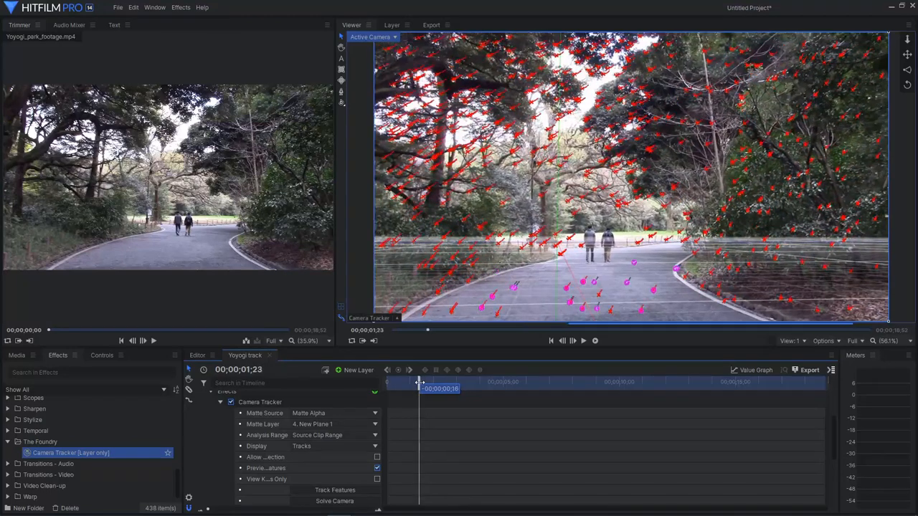
drag(419, 381, 413, 382)
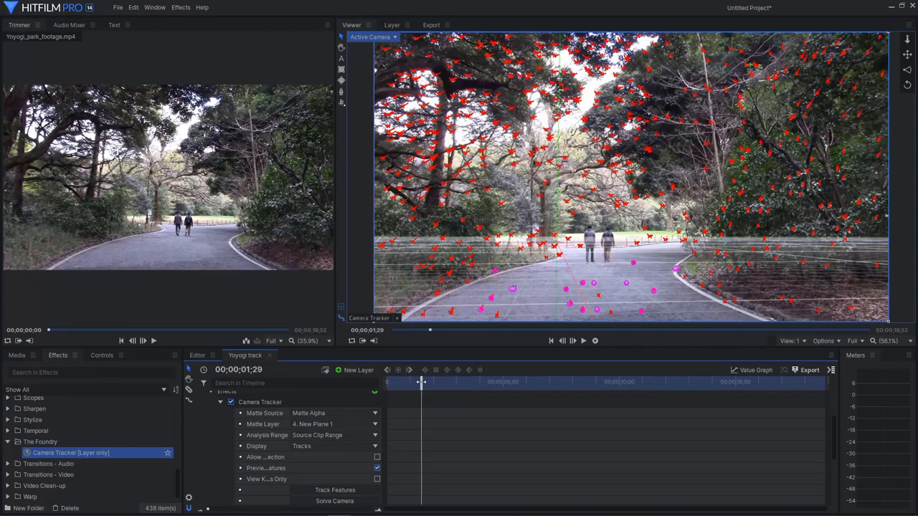
Review the selected road tracks at further frames along the shot
drag(421, 382, 472, 381)
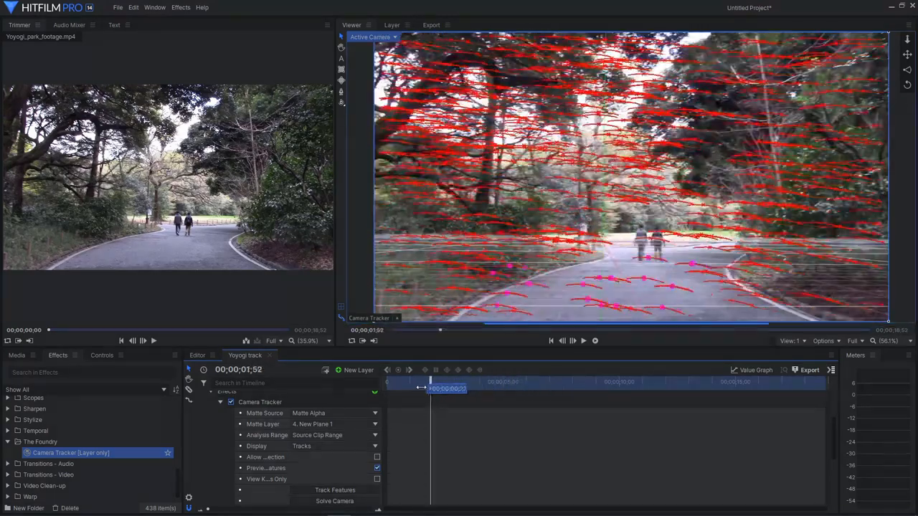
drag(447, 387, 407, 387)
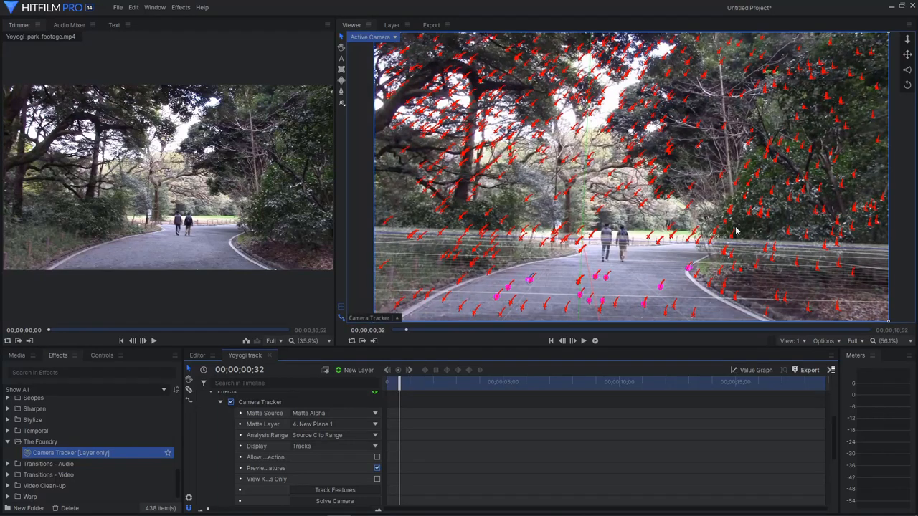
click(376, 468)
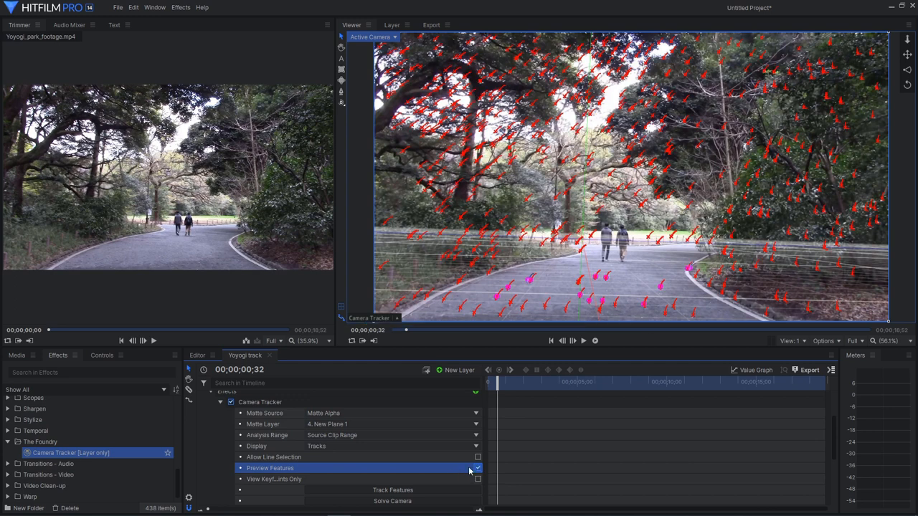
Hide the feature track overlay and the floor plane grid in the viewer options
click(476, 468)
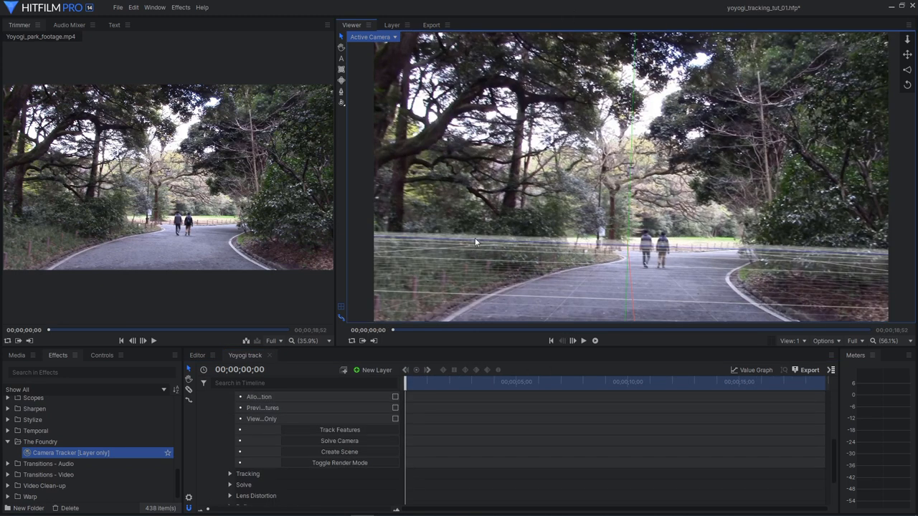
mouse_move(568, 261)
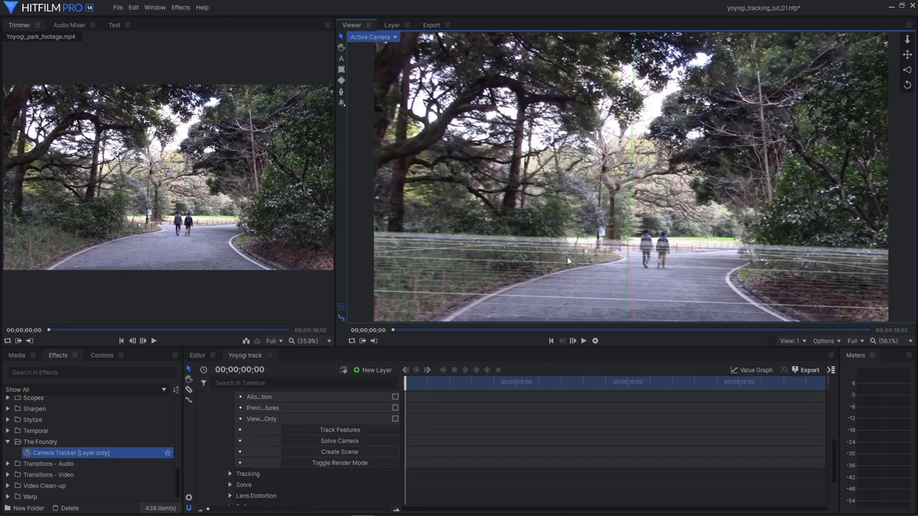
mouse_move(621, 246)
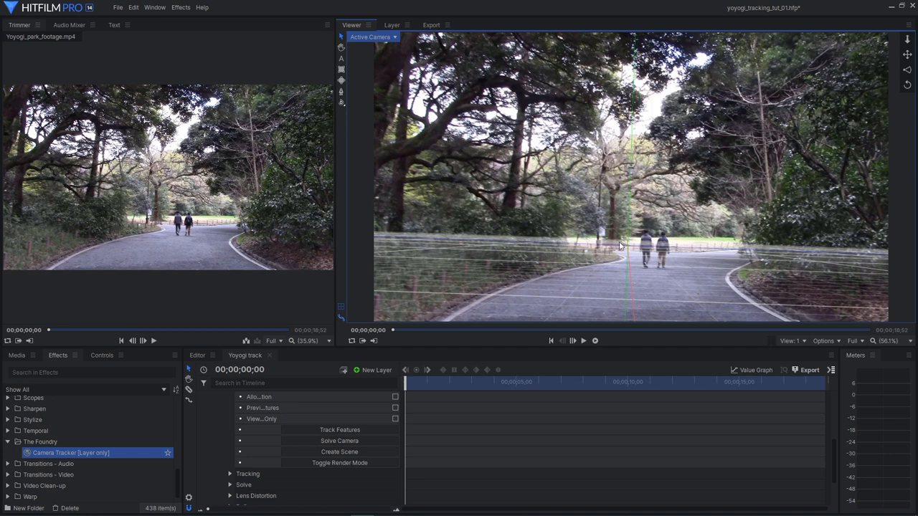
mouse_move(652, 241)
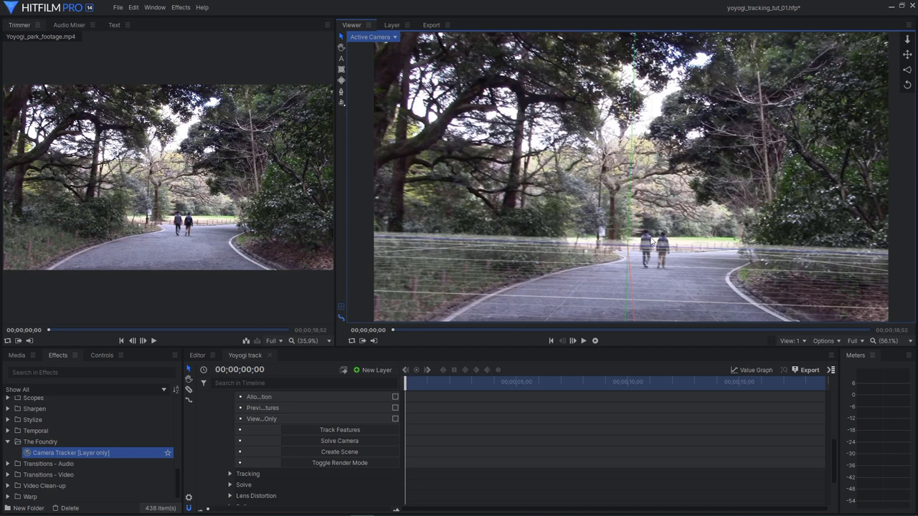
mouse_move(825, 344)
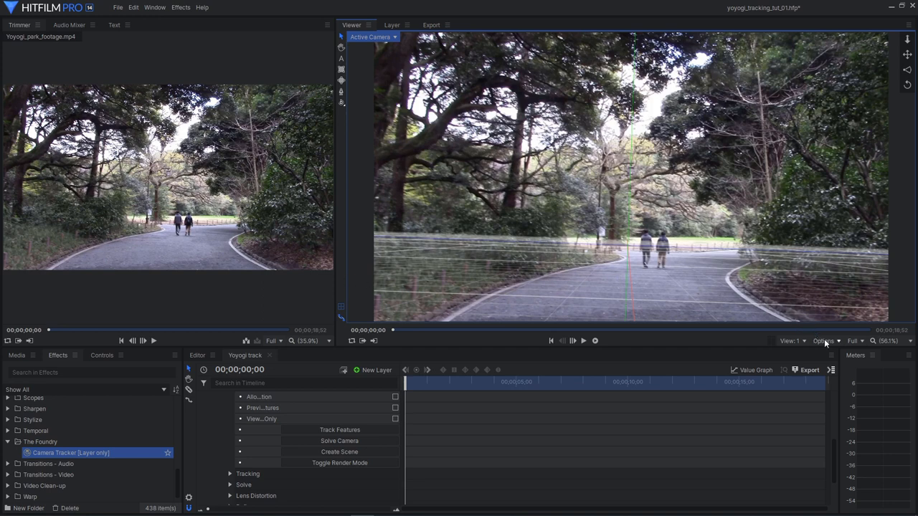
click(823, 341)
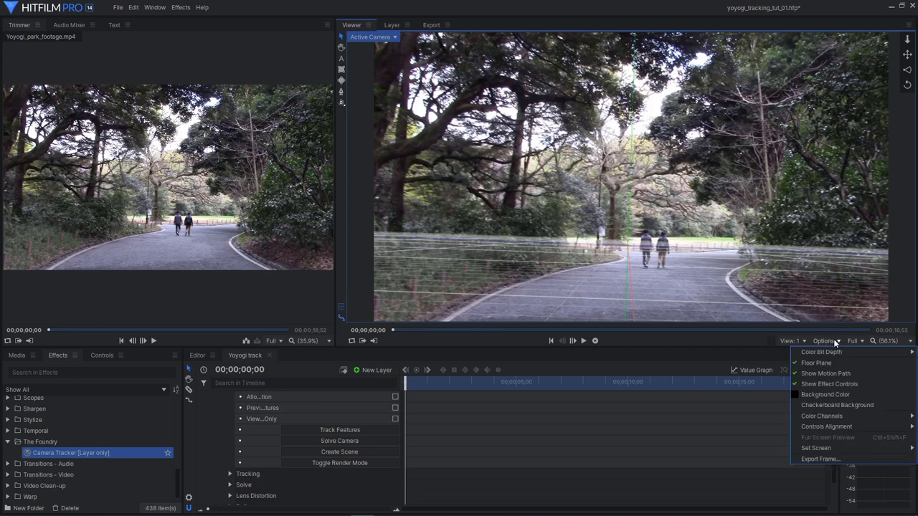
mouse_move(815, 363)
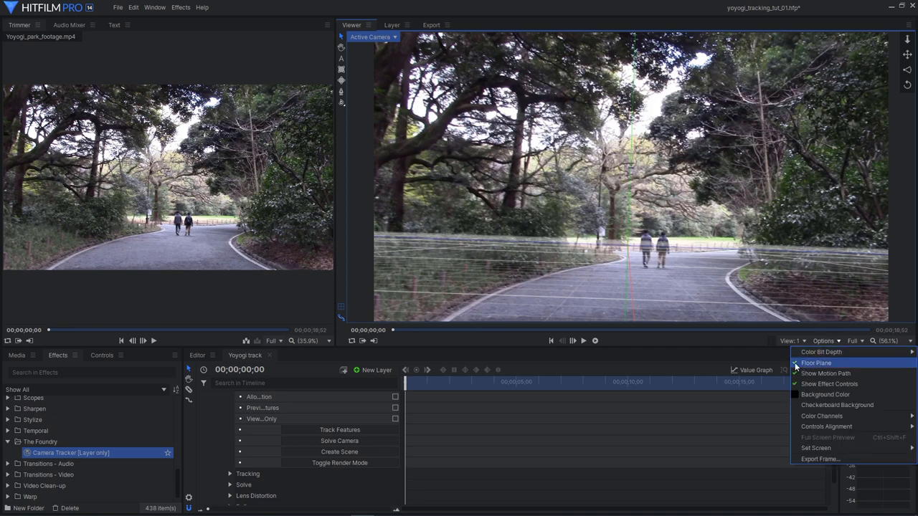
click(816, 363)
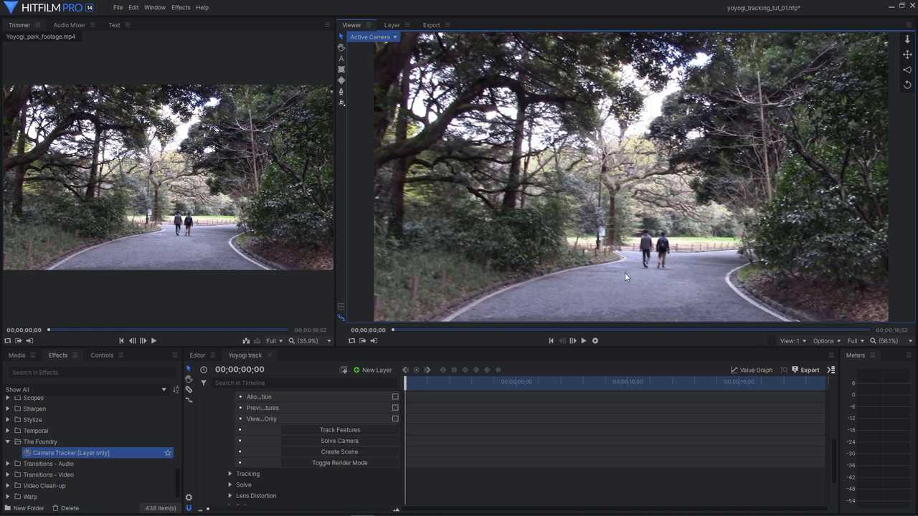
mouse_move(523, 287)
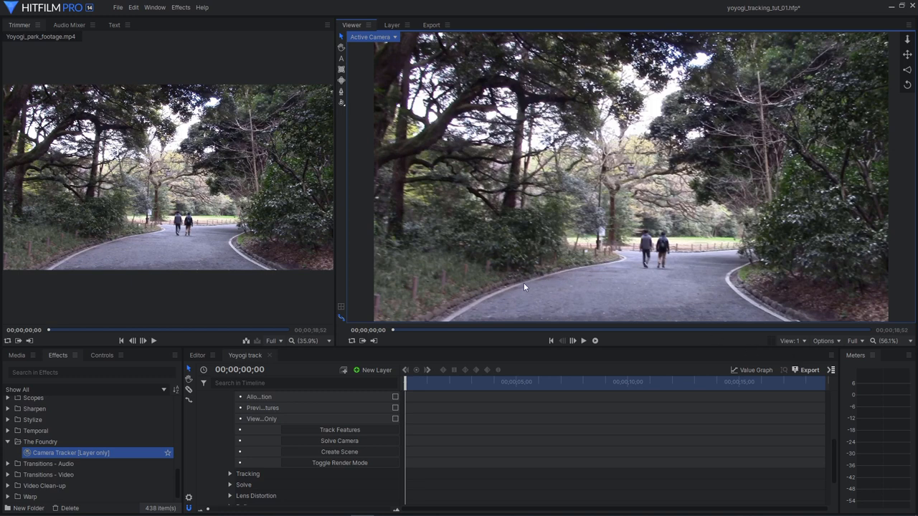
mouse_move(352, 289)
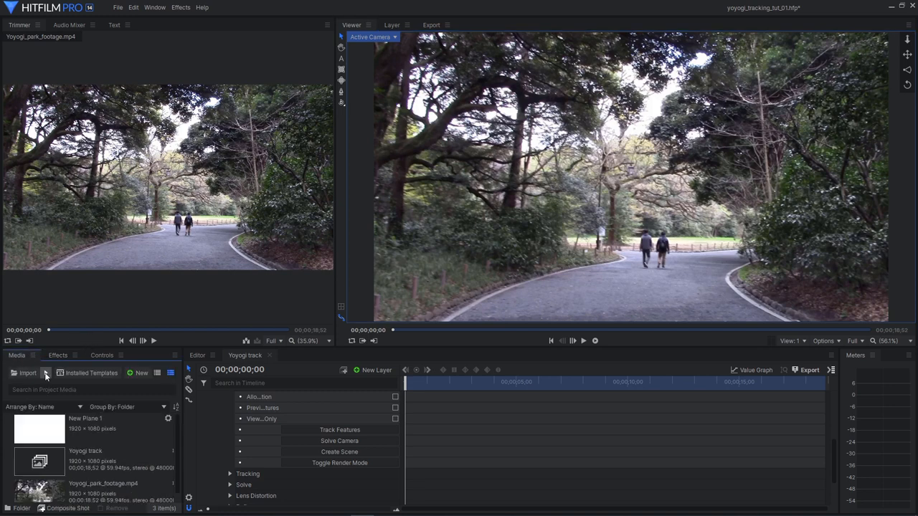
Import the 3D model file torii_gte_tracking_v001.lwo from the Media panel
click(140, 373)
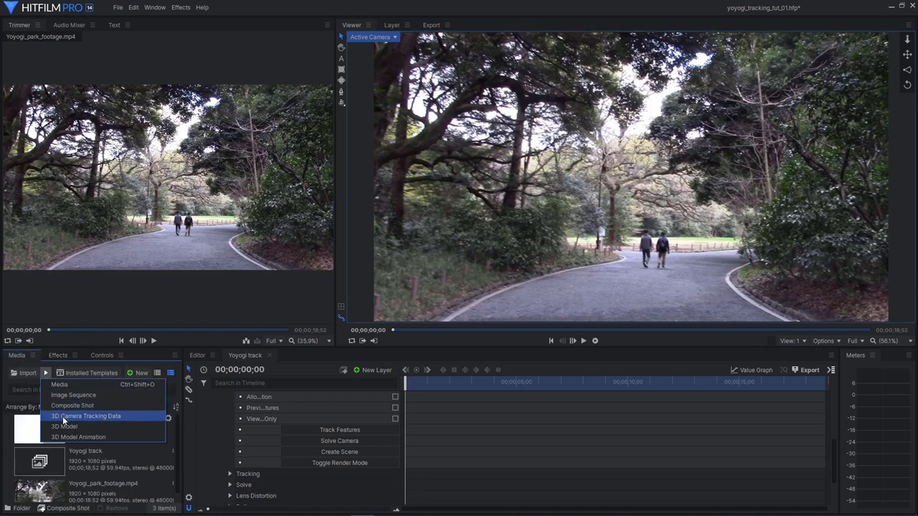
click(64, 427)
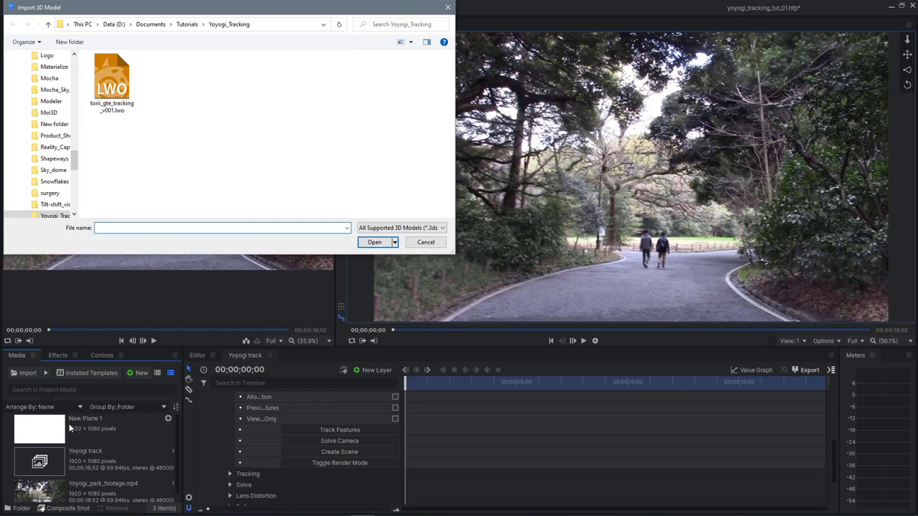
click(424, 241)
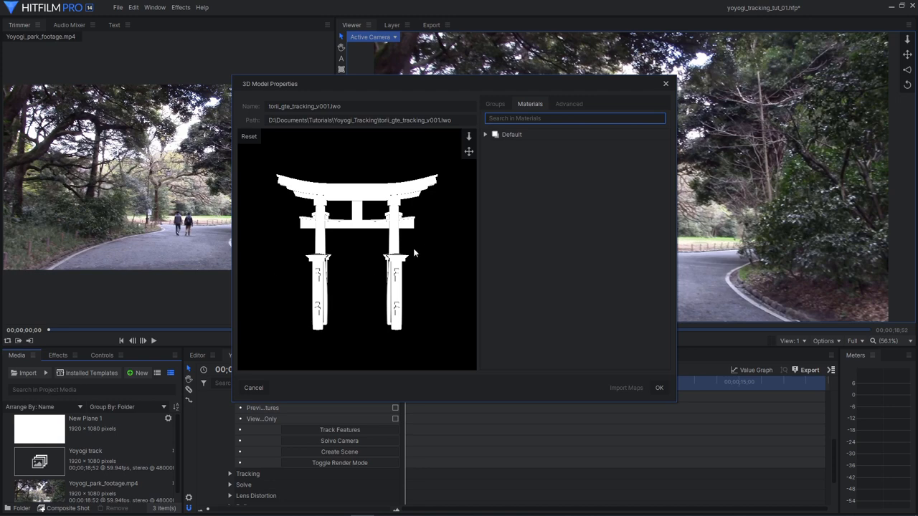
Angle the gate preview and load the colour png as the Default material's Diffuse Map
drag(413, 252, 337, 287)
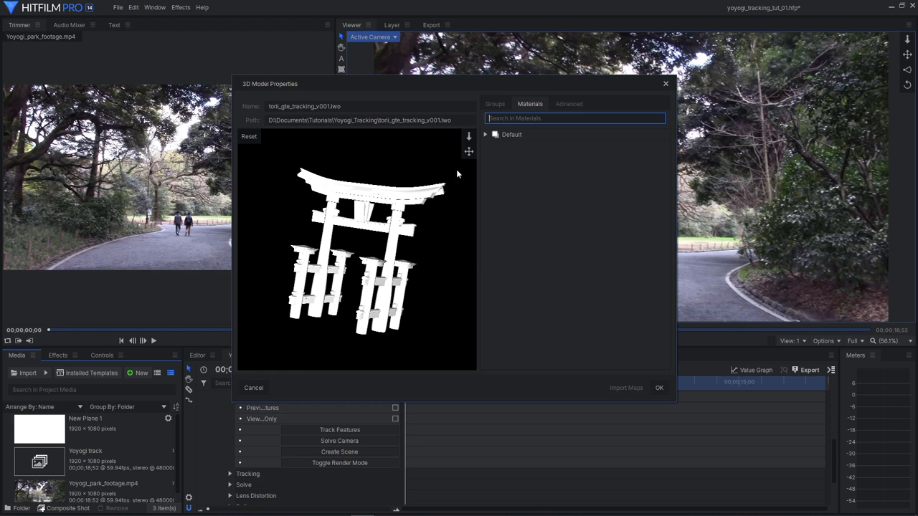
mouse_move(393, 229)
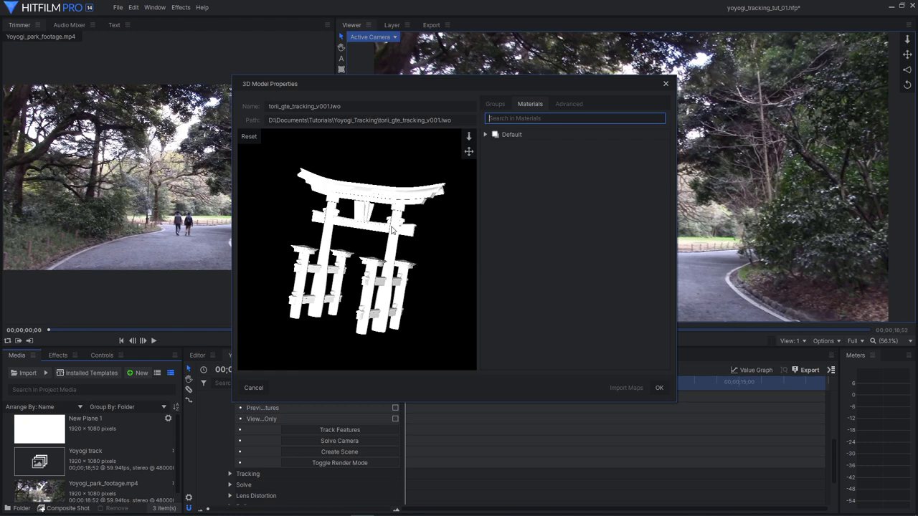
mouse_move(479, 129)
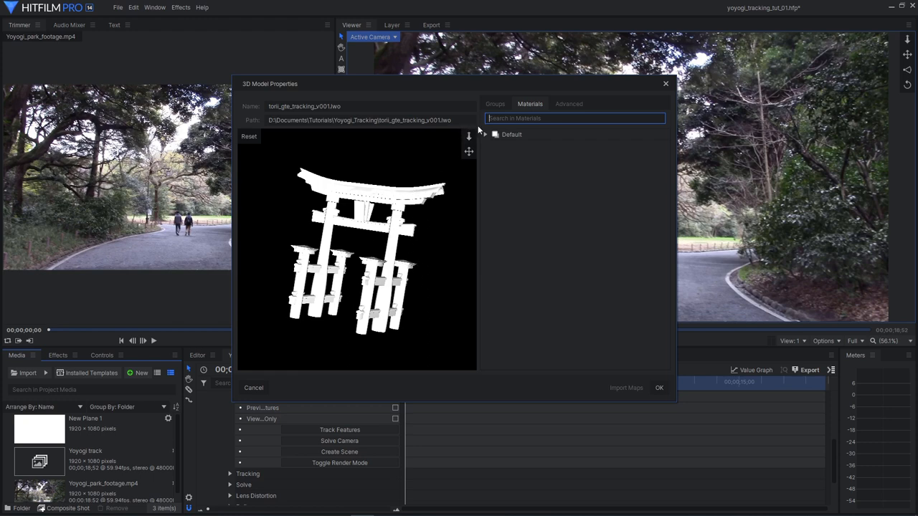
click(485, 135)
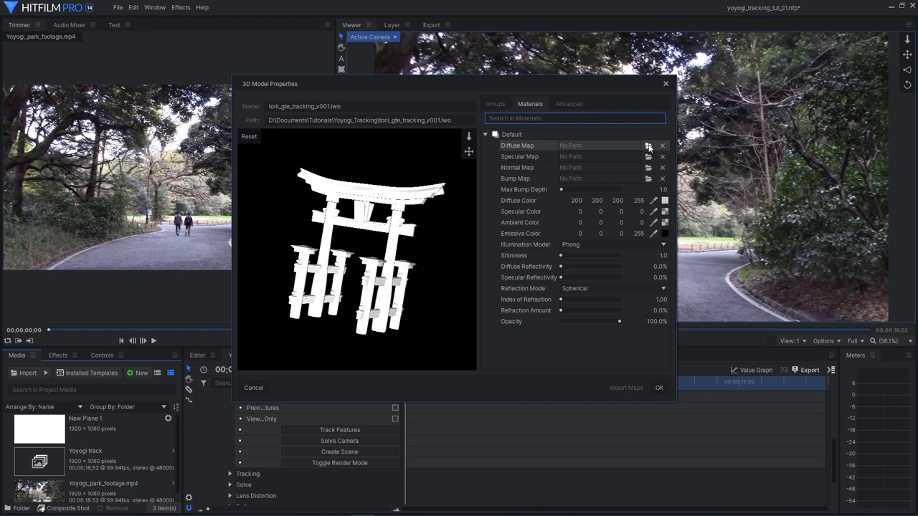
click(648, 147)
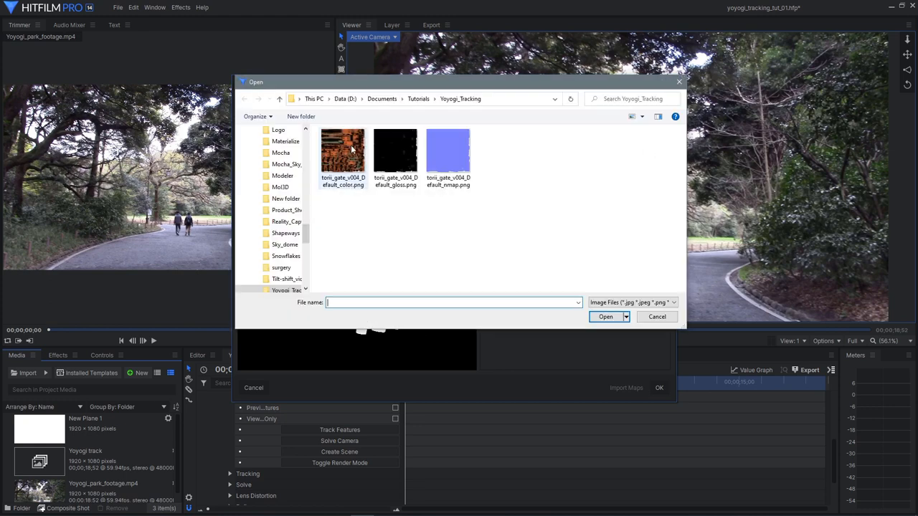
click(605, 317)
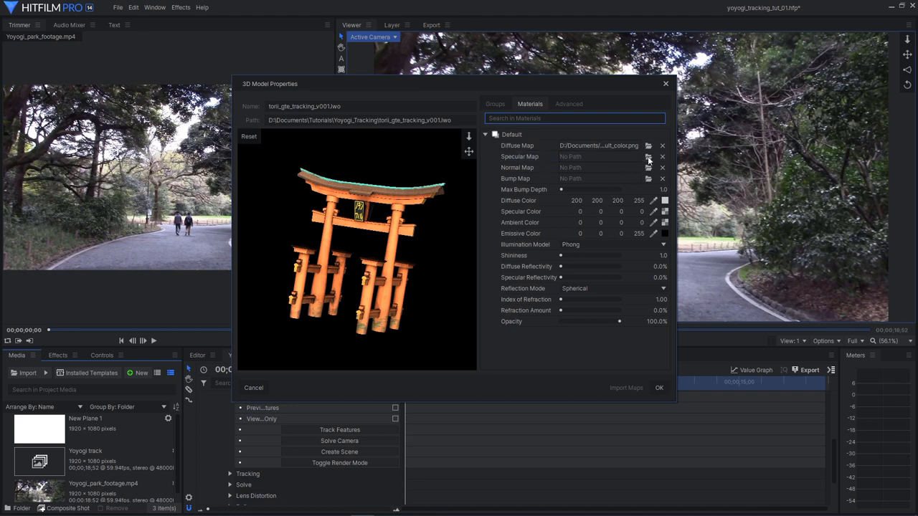
Load the gloss png as Specular Map and nmap png as Normal Map, then confirm the model
click(648, 146)
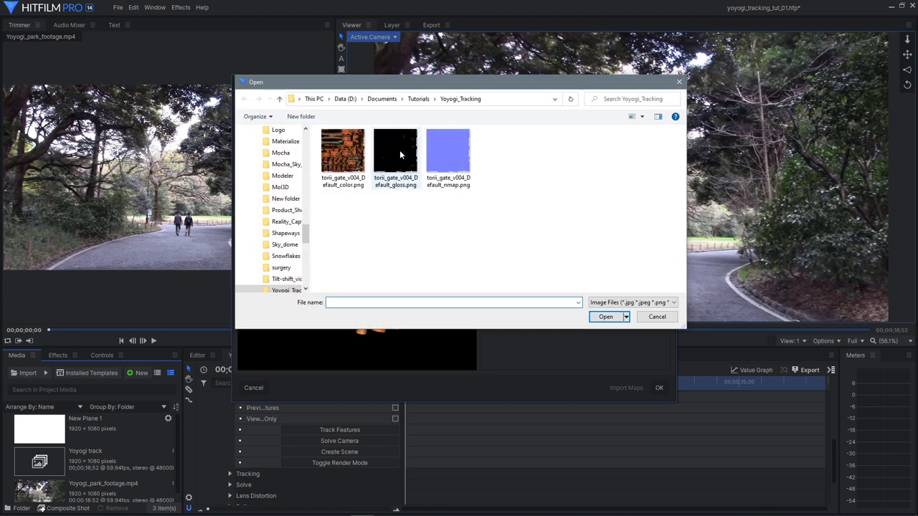
click(605, 317)
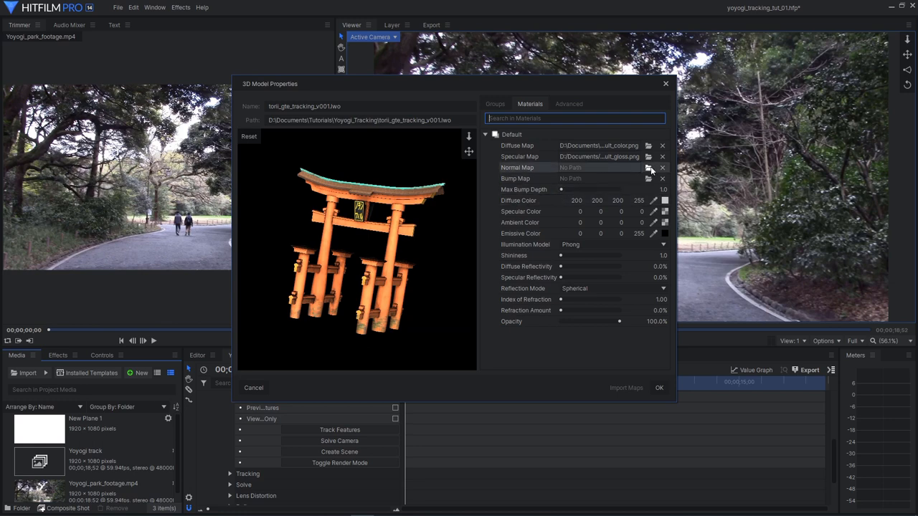
click(648, 166)
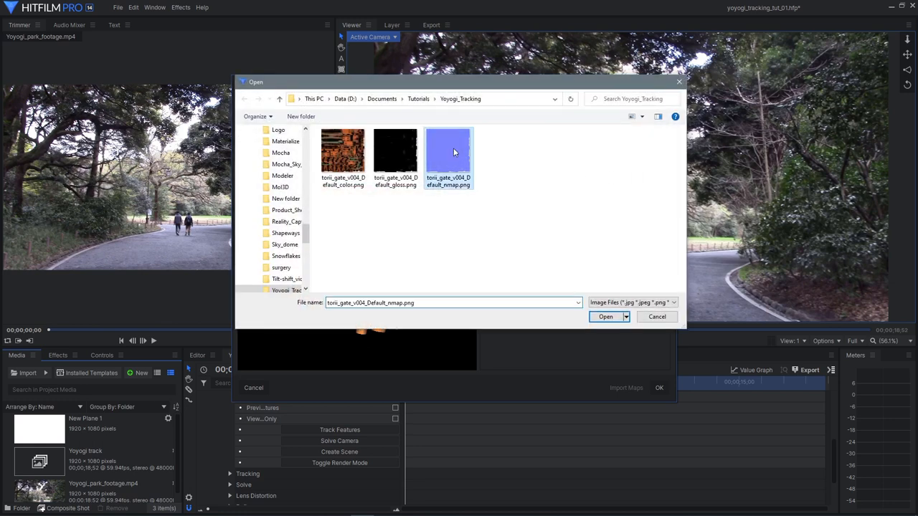
click(606, 317)
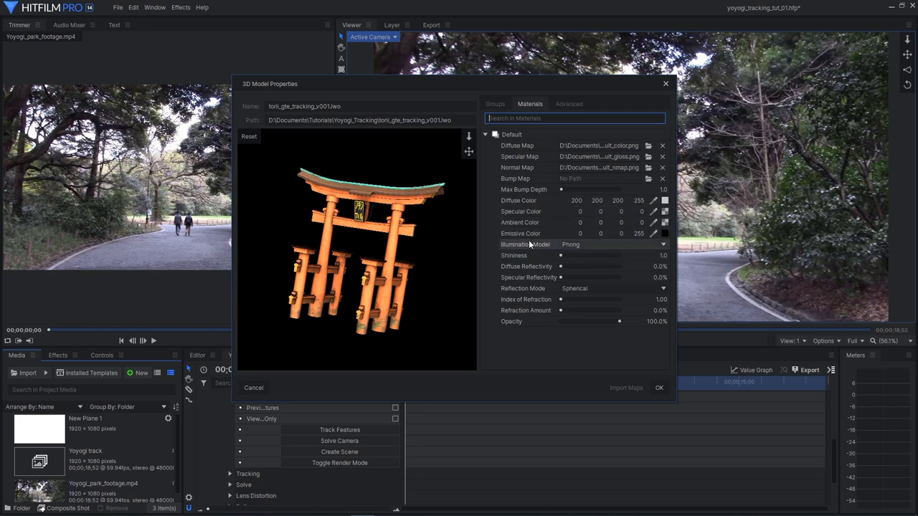
mouse_move(622, 370)
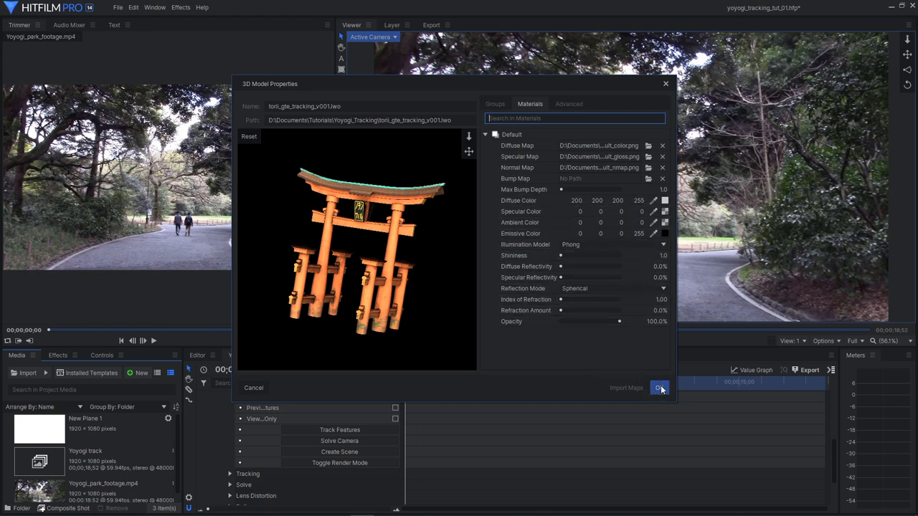
click(659, 387)
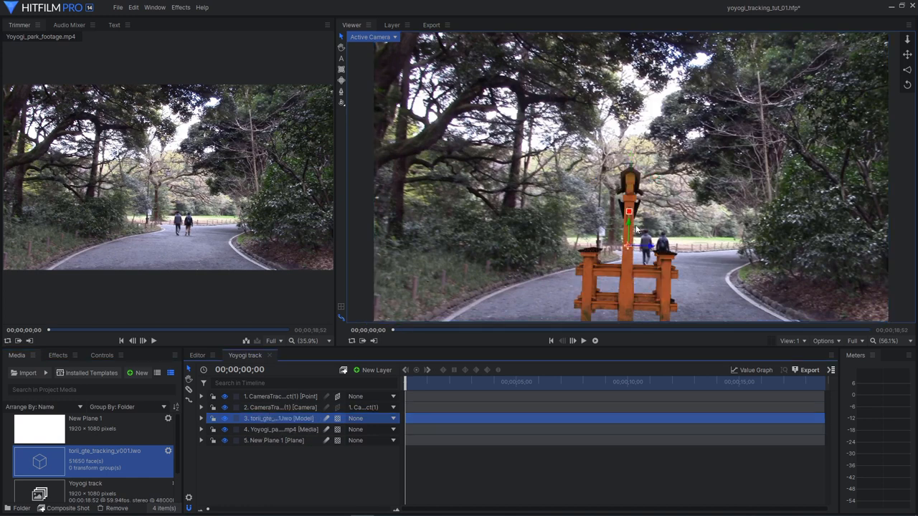
Place the torii gate model as a layer in the Yoyogi track composite timeline
click(276, 440)
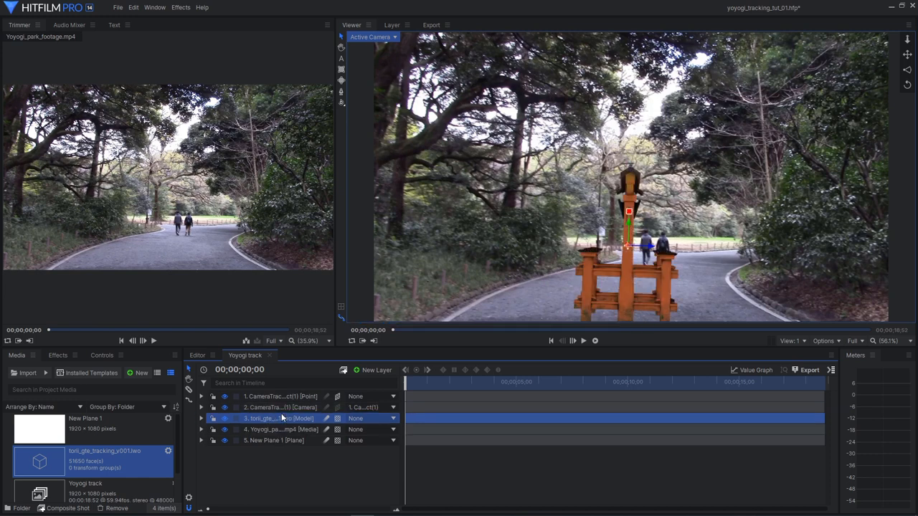
mouse_move(463, 271)
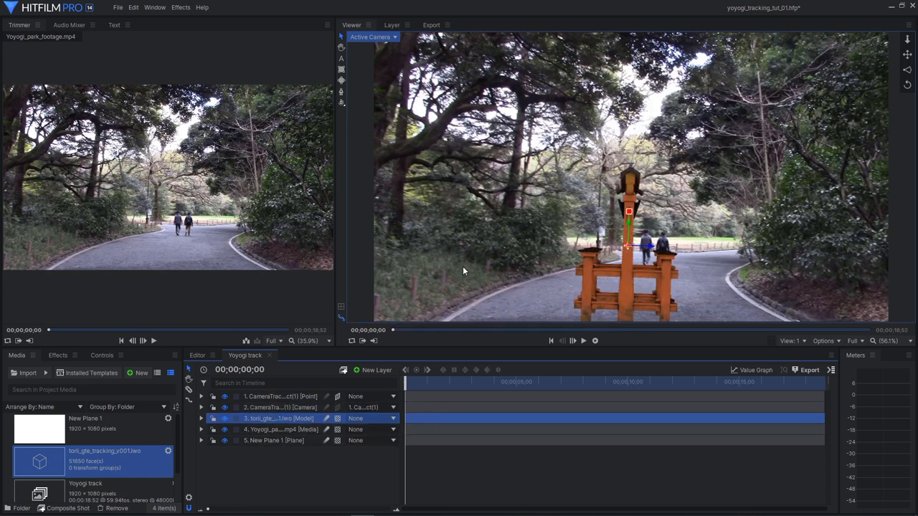
mouse_move(645, 284)
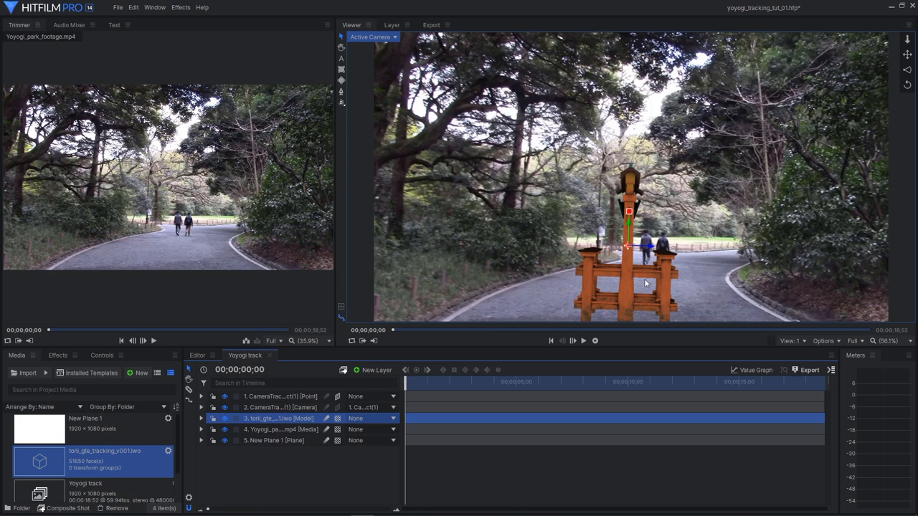
mouse_move(703, 268)
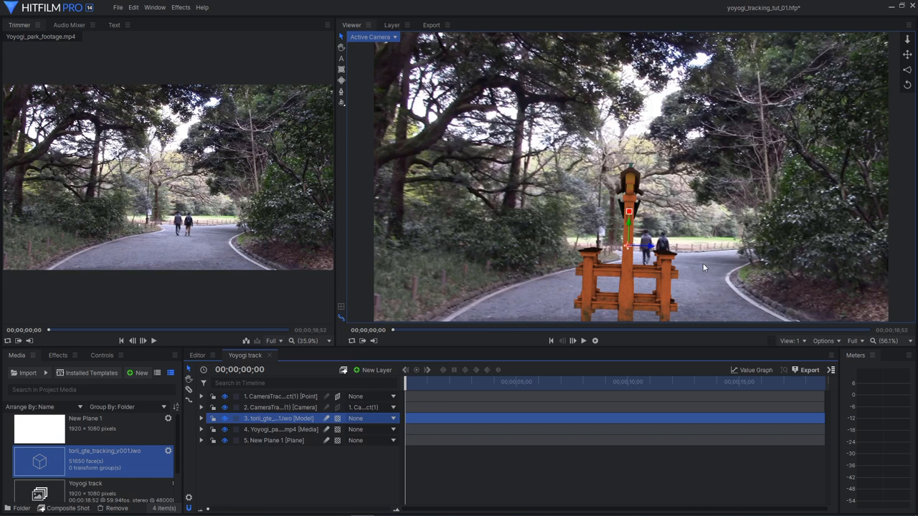
mouse_move(461, 103)
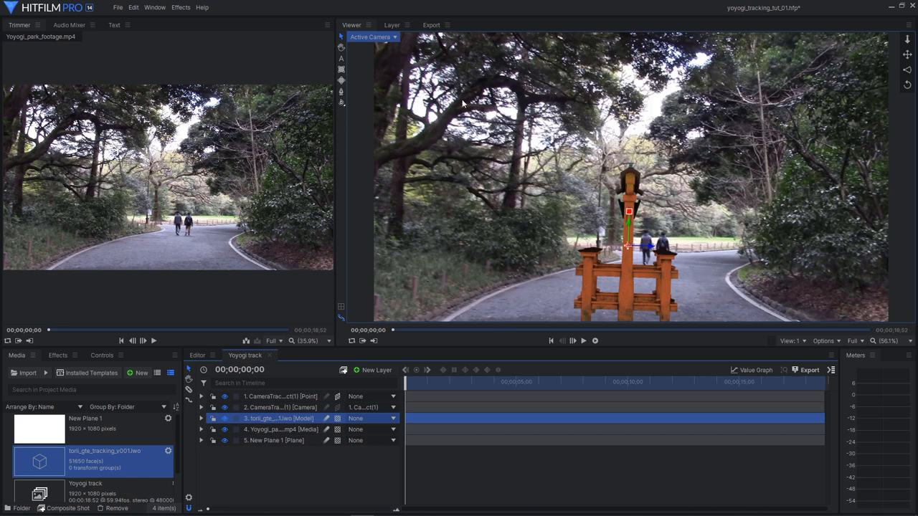
Split the viewer into two panes and enlarge the torii gate in the Front view
click(370, 37)
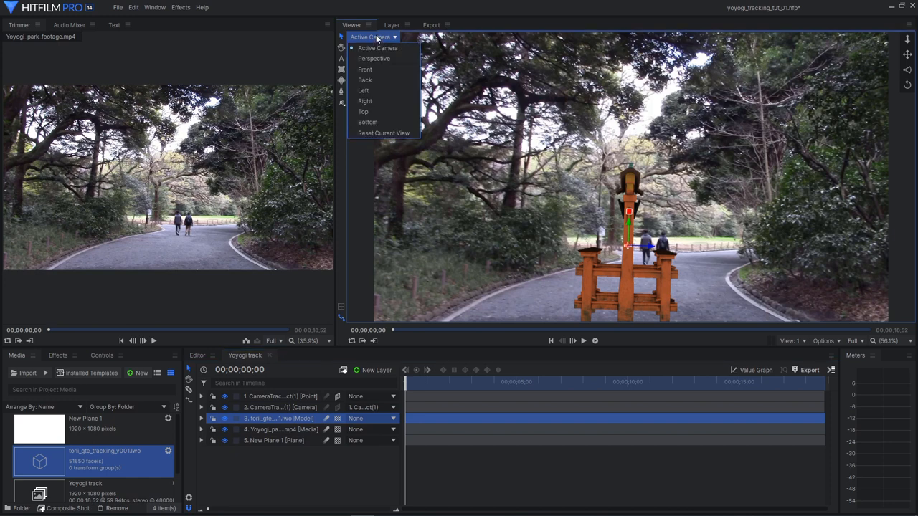
mouse_move(365, 69)
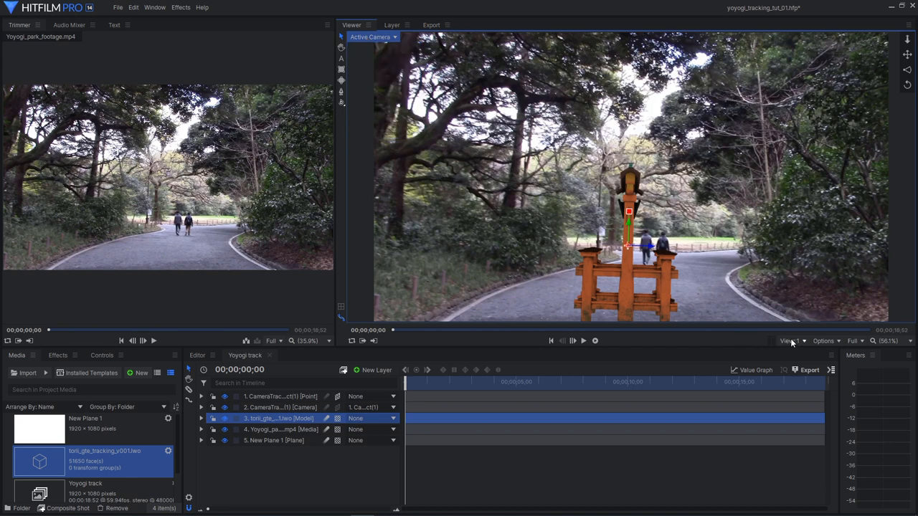
click(789, 341)
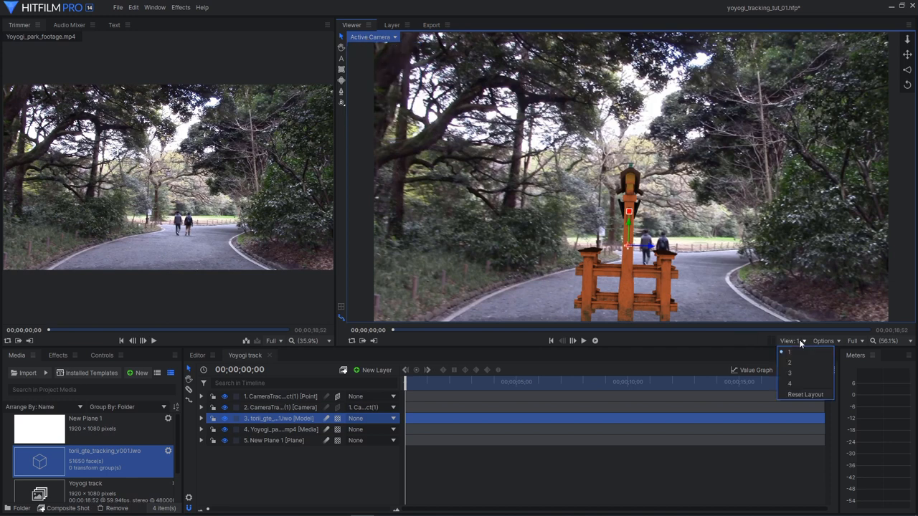
click(789, 362)
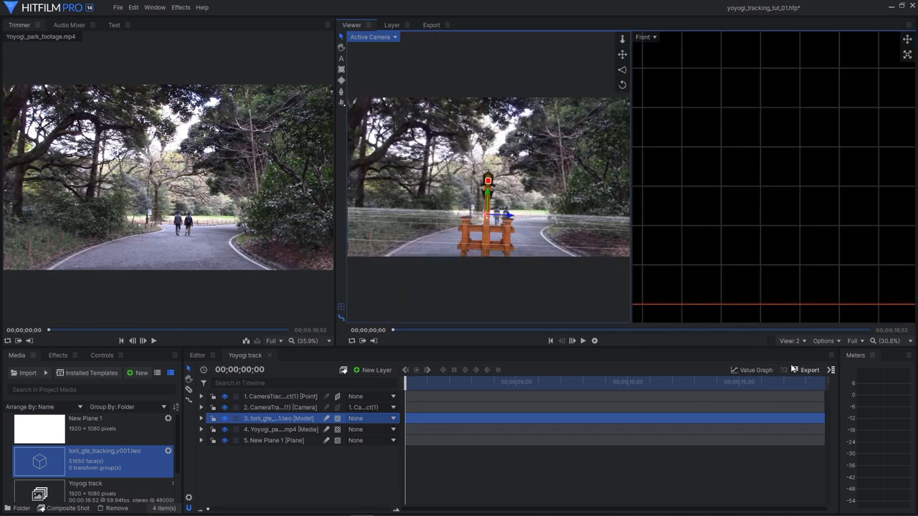
mouse_move(763, 195)
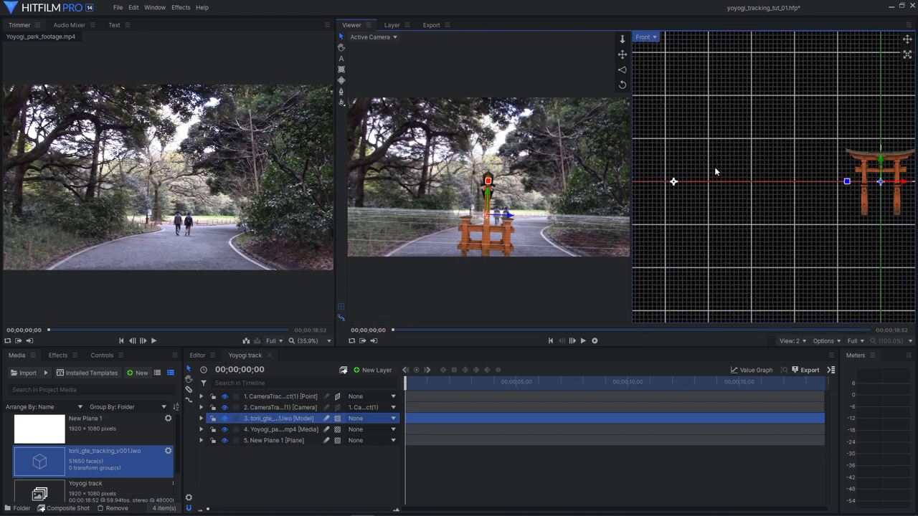
mouse_move(714, 194)
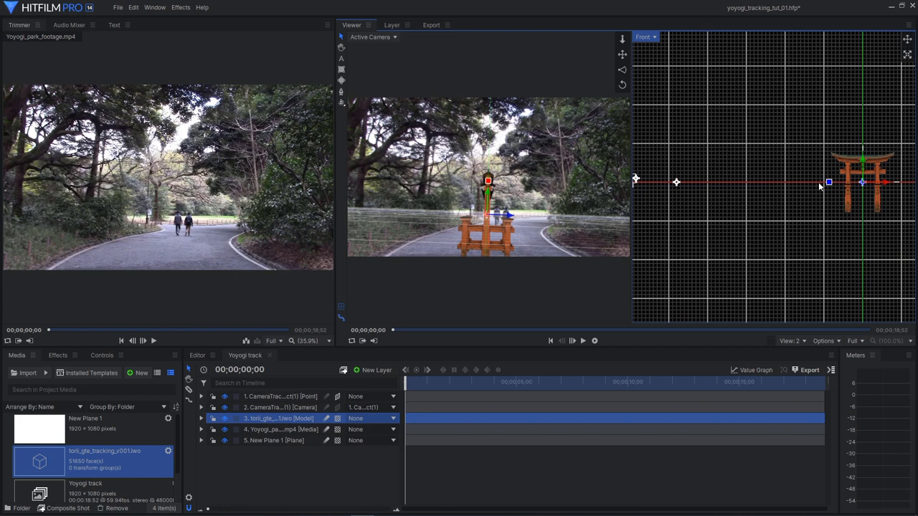
mouse_move(795, 187)
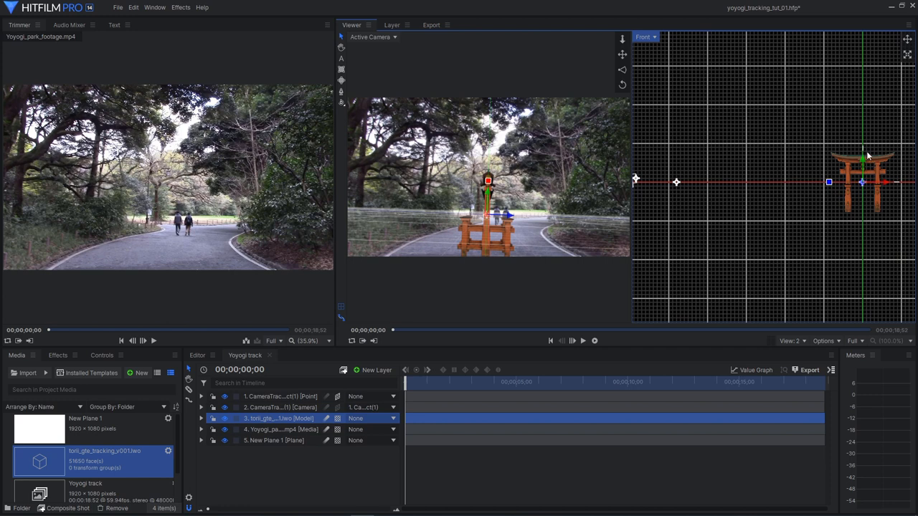
mouse_move(868, 199)
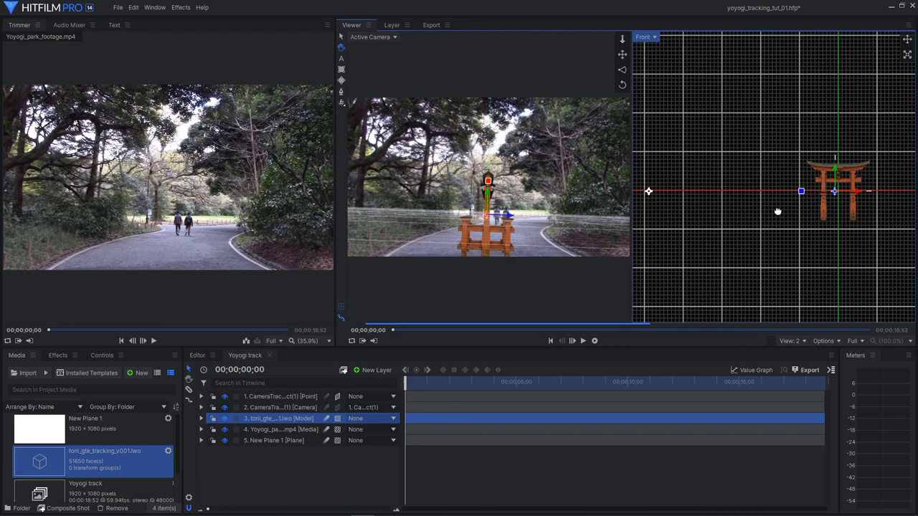
drag(834, 189, 762, 207)
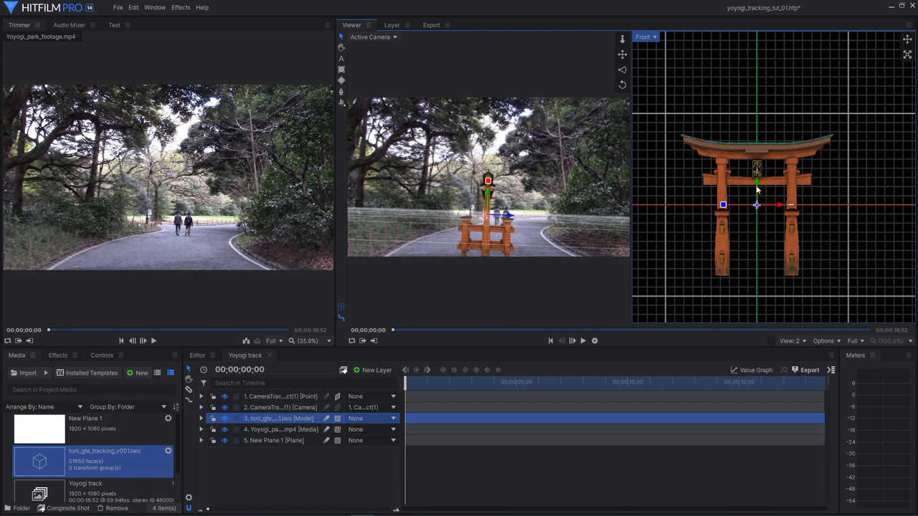
mouse_move(751, 242)
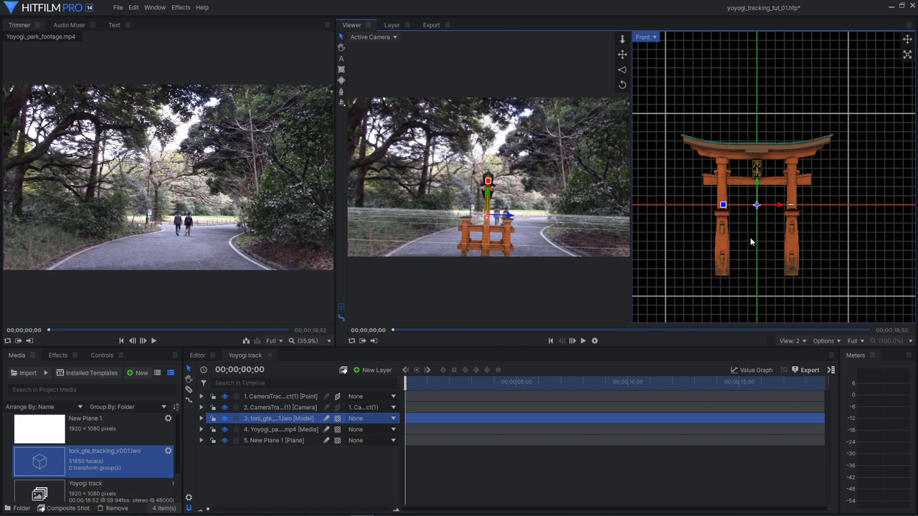
mouse_move(754, 261)
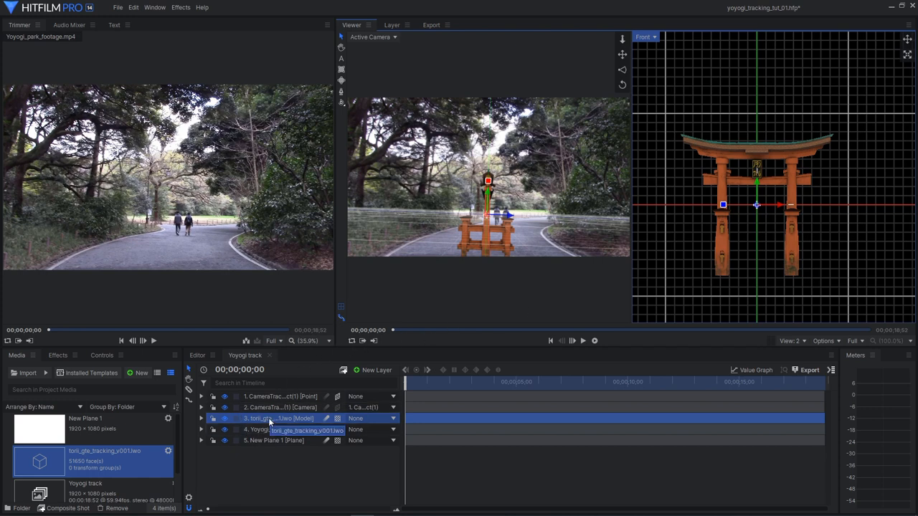
Expand the torii model layer to reveal its World Transform anchor point values
click(200, 419)
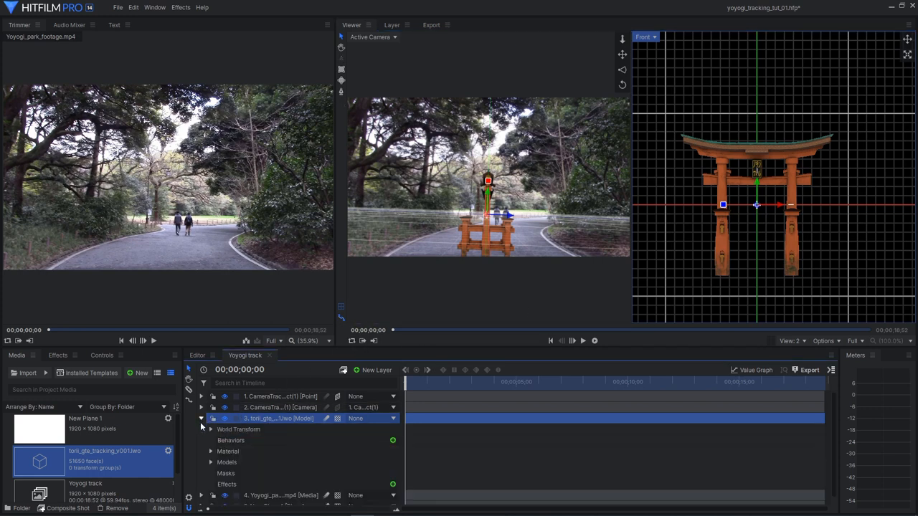
click(210, 429)
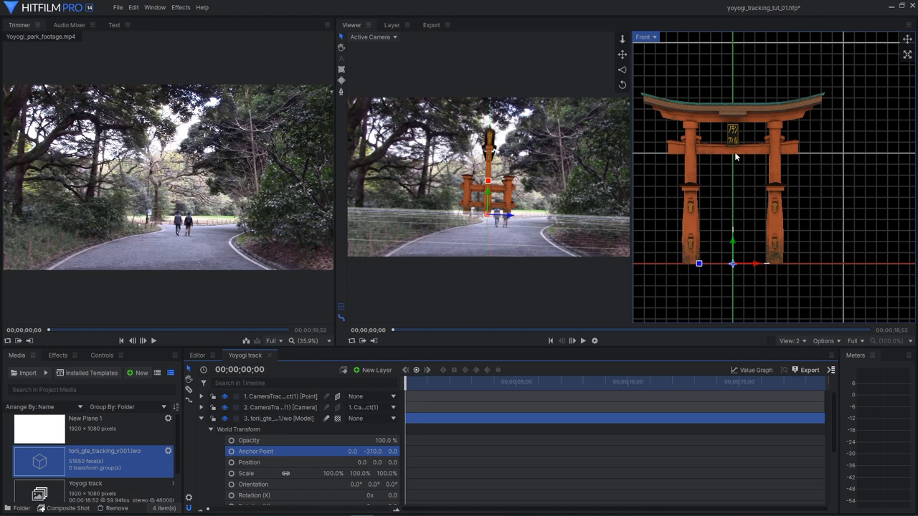
mouse_move(739, 188)
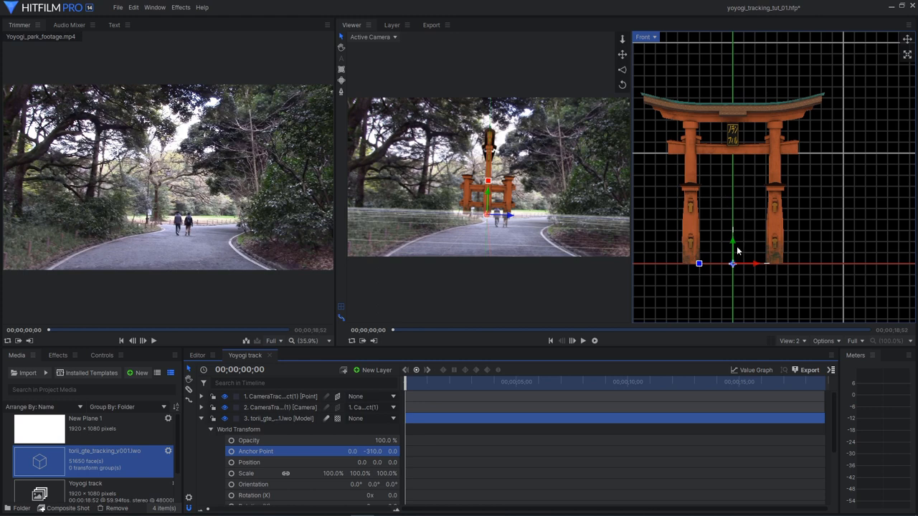
mouse_move(747, 290)
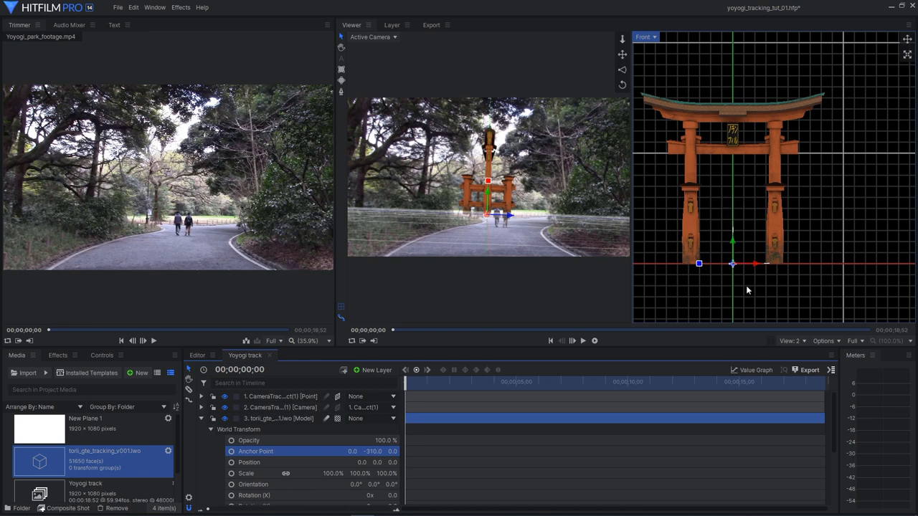
mouse_move(451, 268)
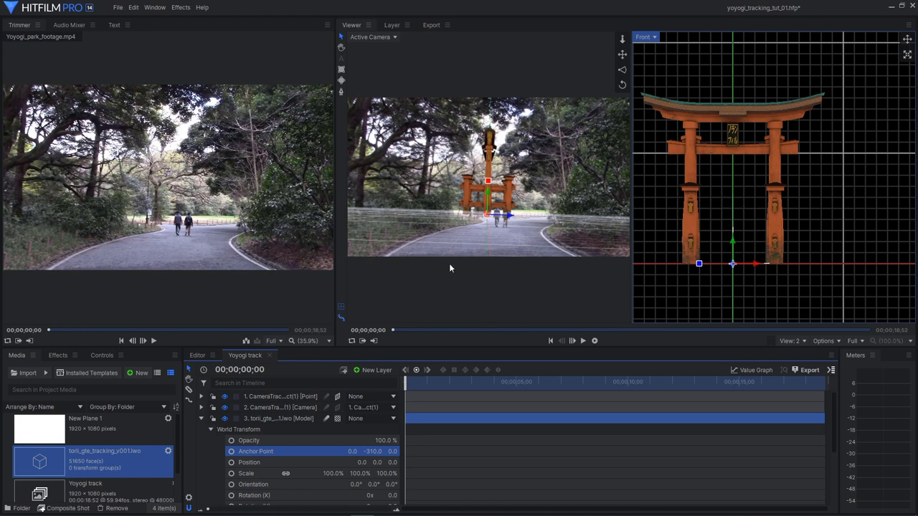
mouse_move(767, 359)
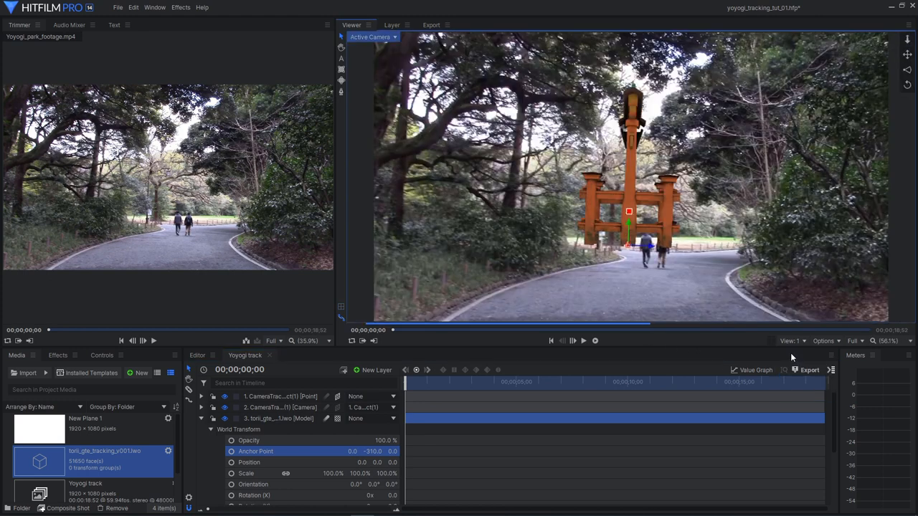
mouse_move(653, 259)
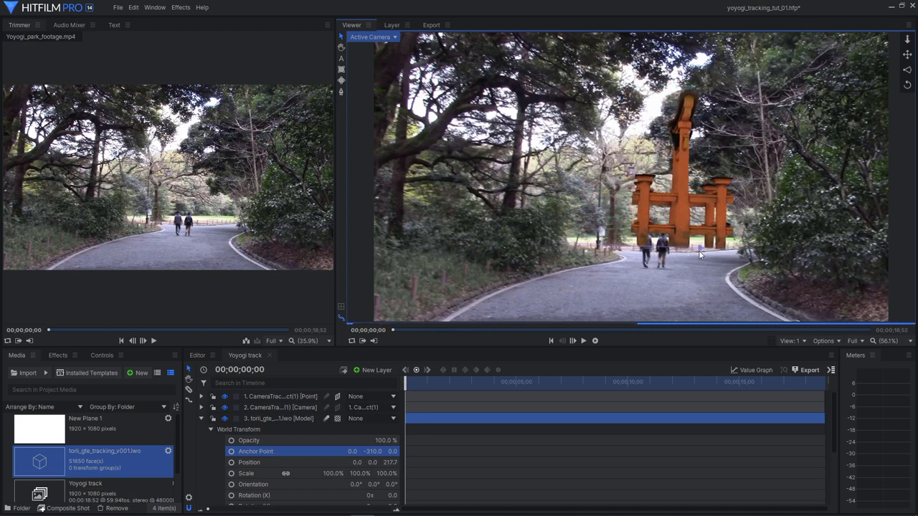
Adjust the gate's depth, switch to Top view and rotate it to face the camera
drag(699, 250, 677, 241)
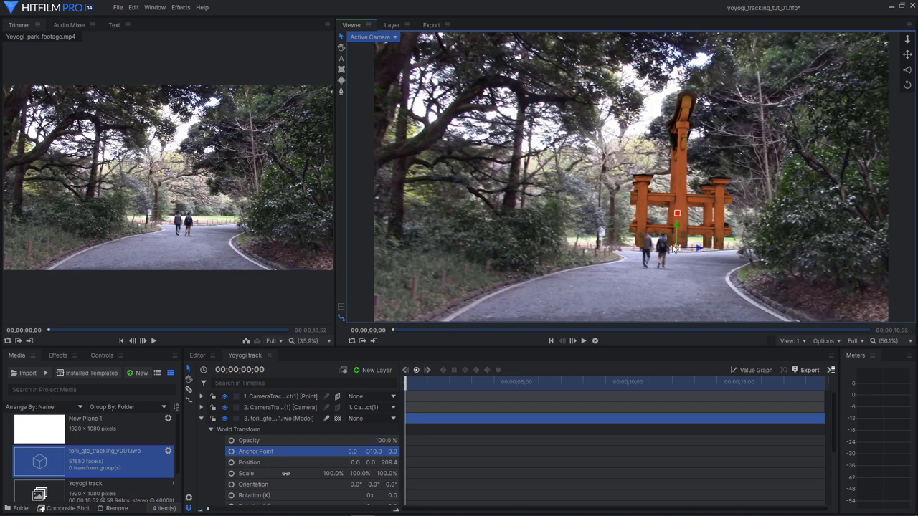
mouse_move(645, 253)
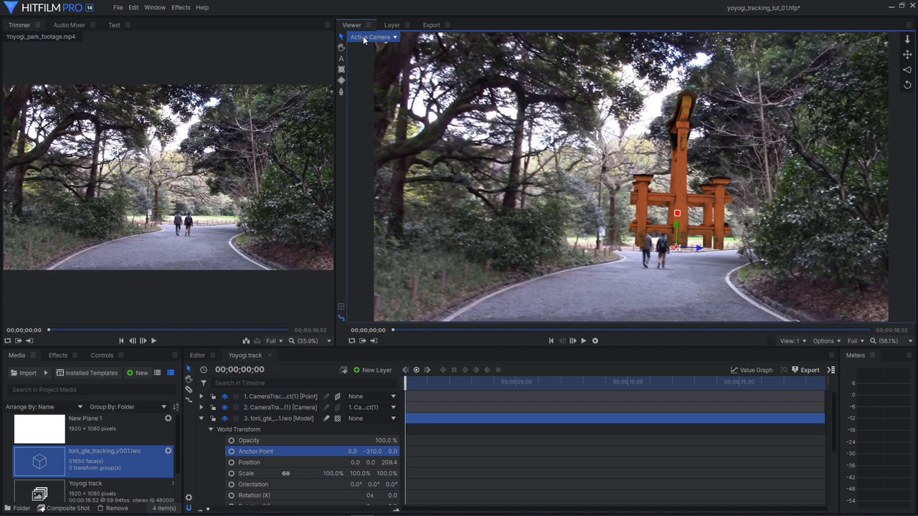
click(372, 38)
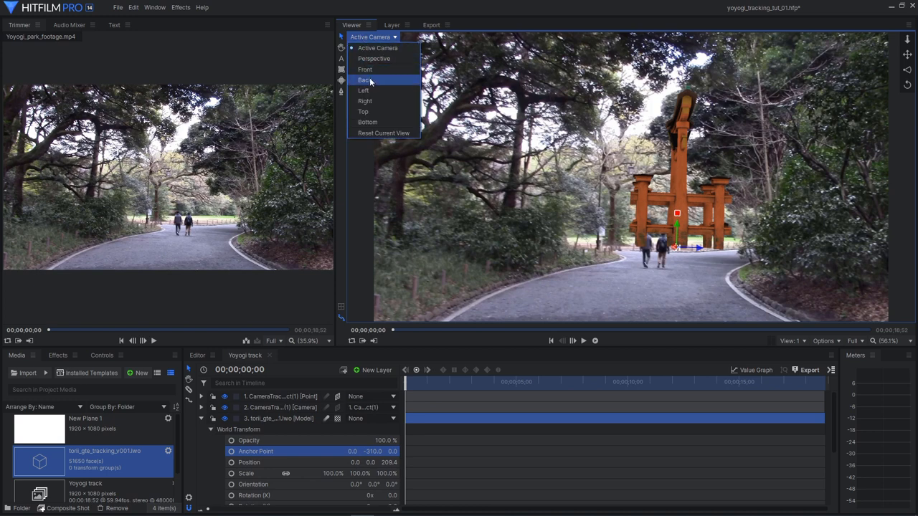
mouse_move(380, 100)
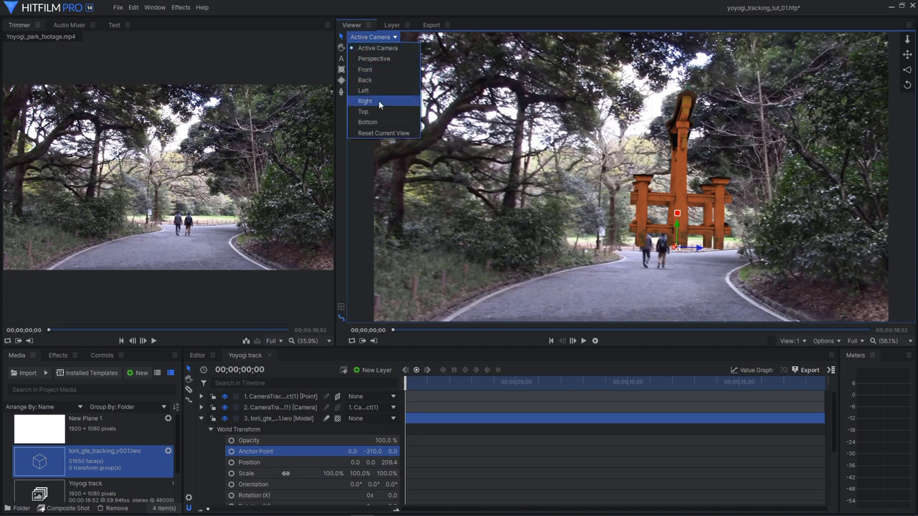
click(363, 112)
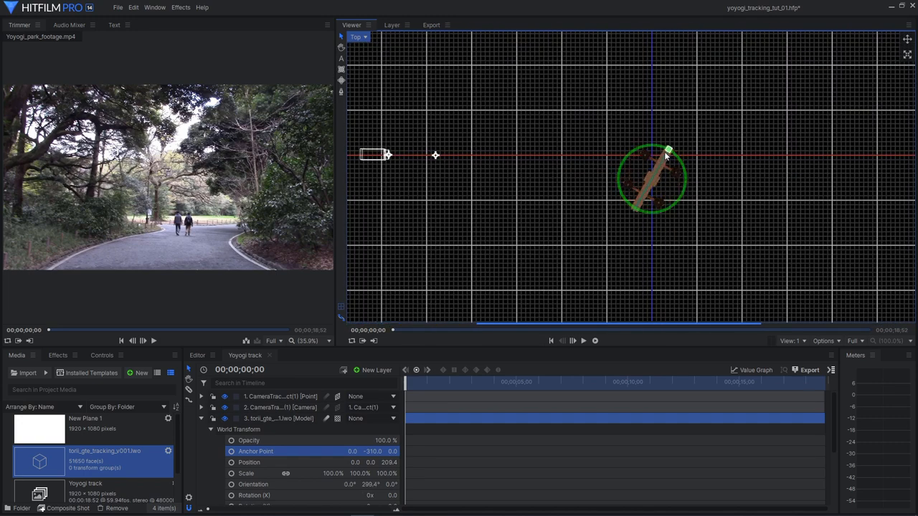
drag(667, 150, 654, 147)
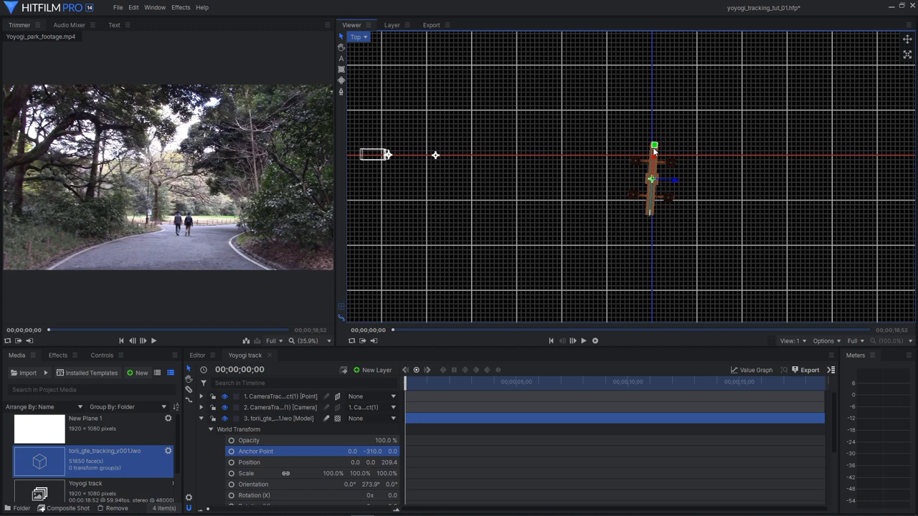
drag(653, 145, 680, 198)
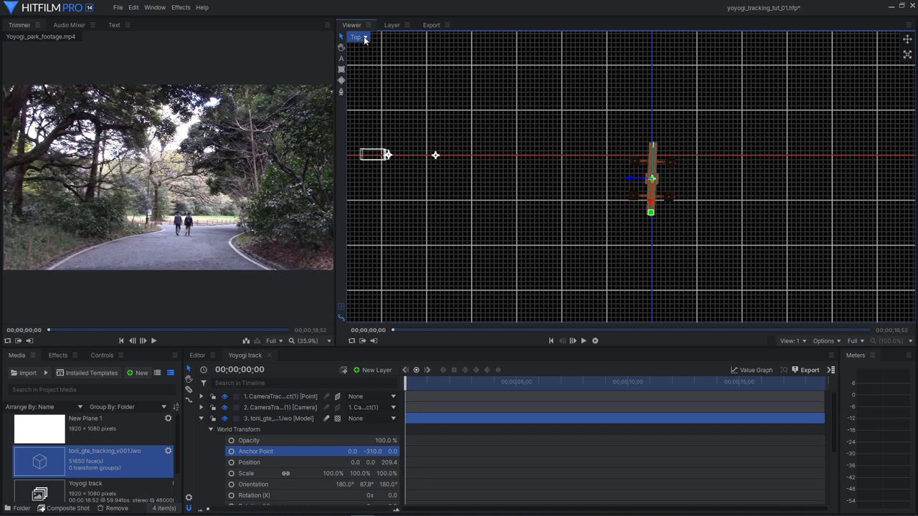
Return the viewer to the tracked Active Camera view of the gate over the road
click(357, 38)
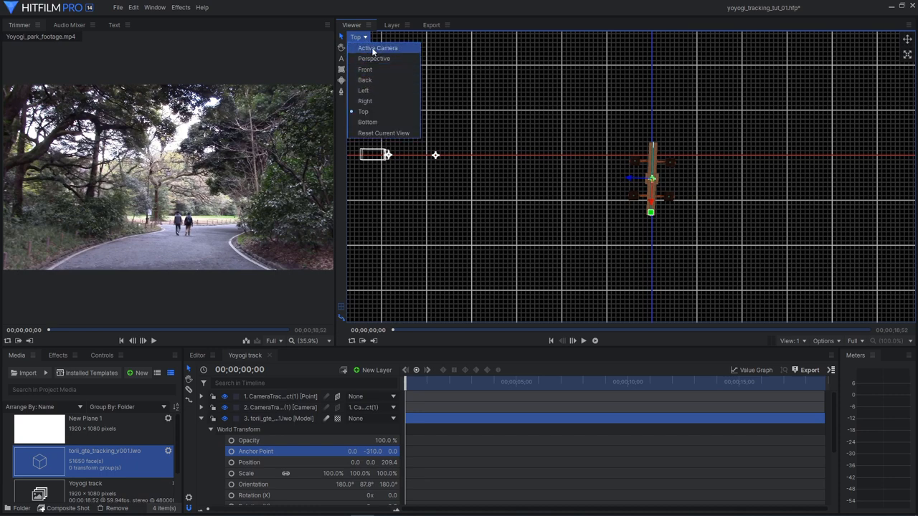
click(378, 47)
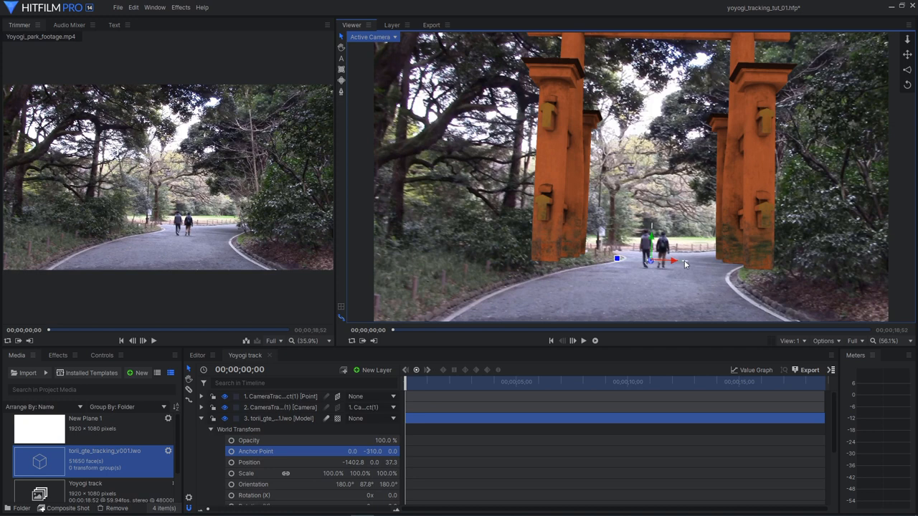
click(617, 259)
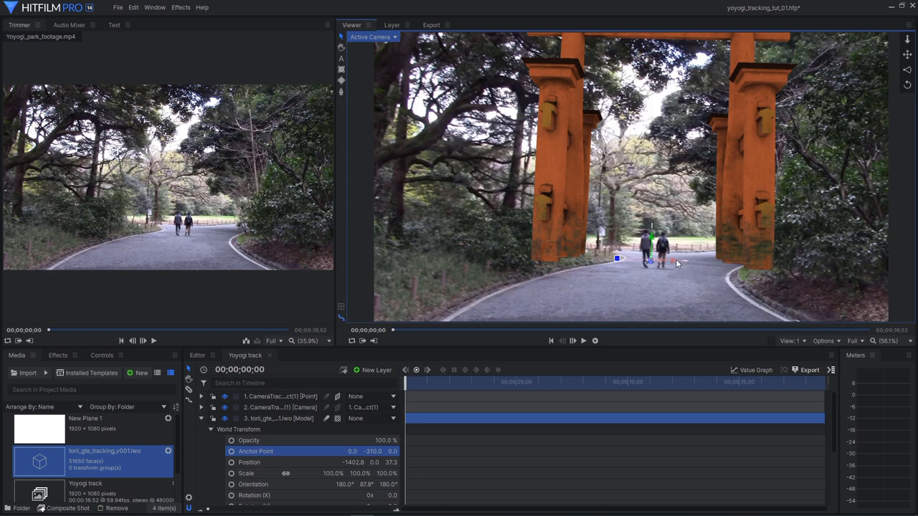
Set the viewer to two panes with the second pane showing the Top view
click(792, 341)
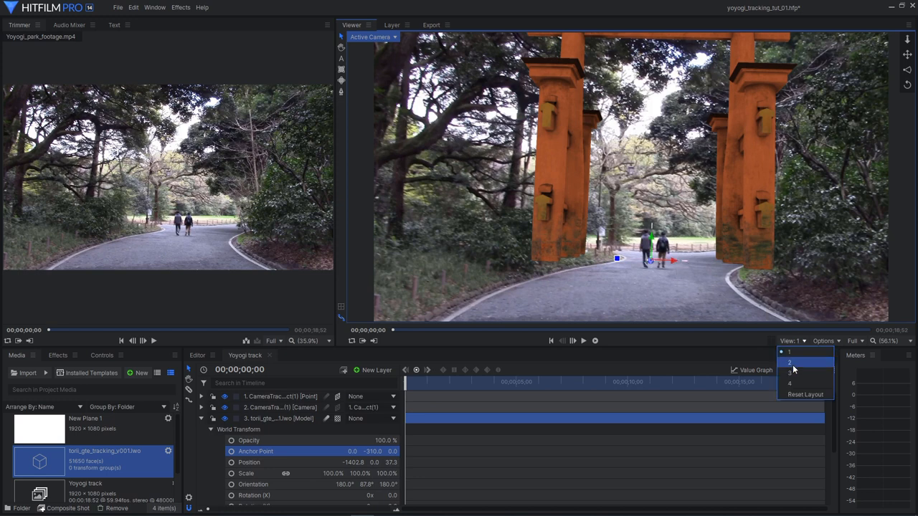
click(789, 361)
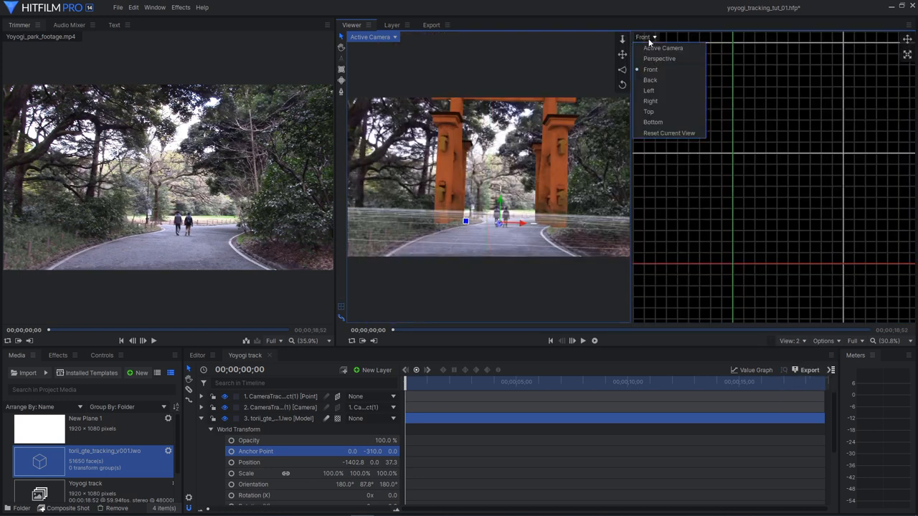
click(648, 111)
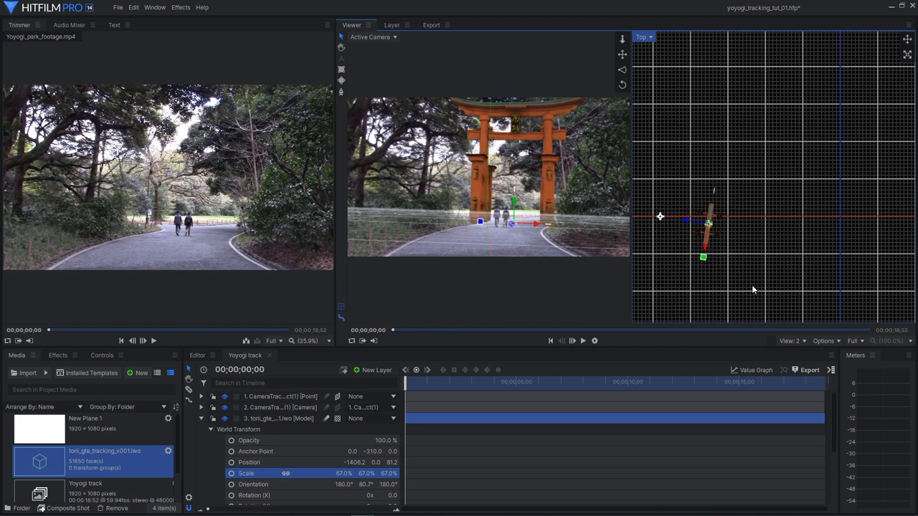
mouse_move(580, 256)
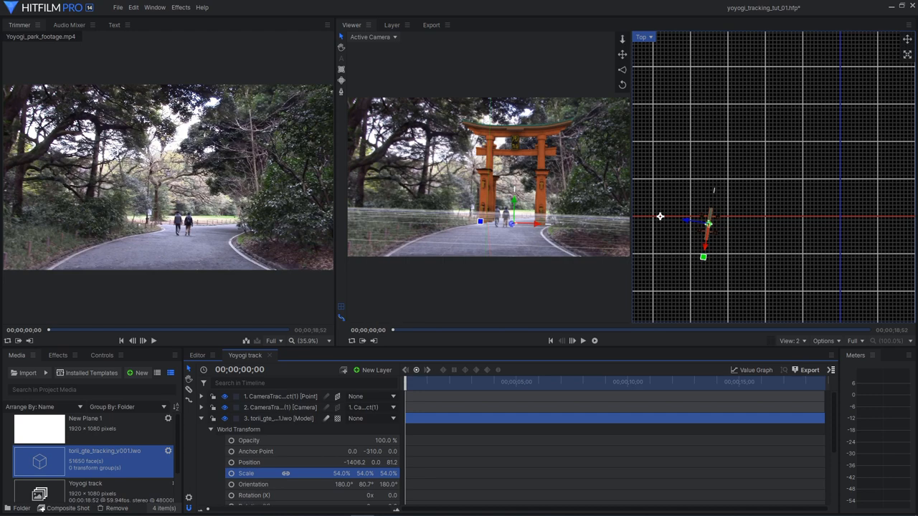
mouse_move(653, 287)
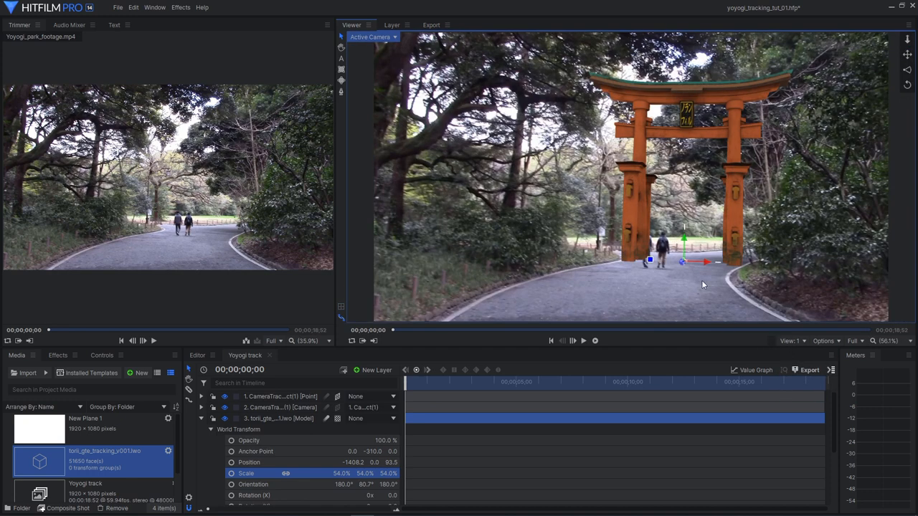
mouse_move(413, 304)
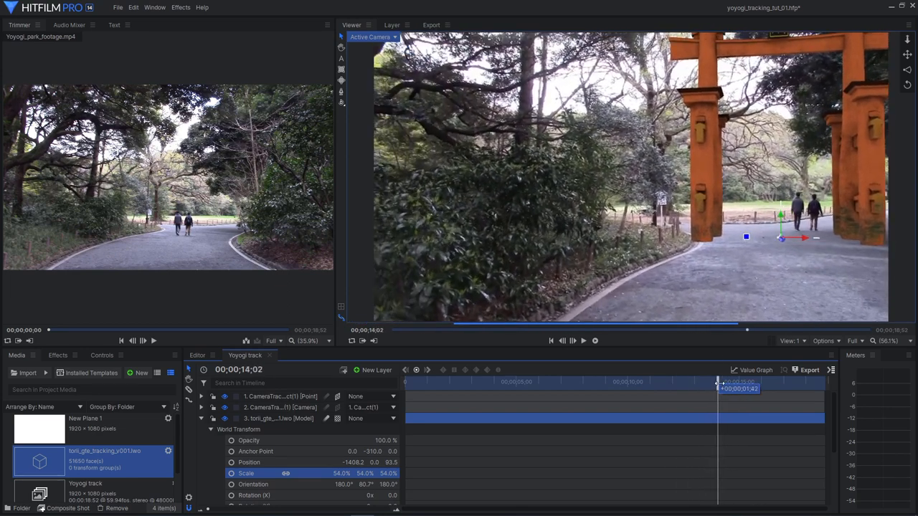
Scrub the playhead through the shot to confirm the 54% gate stays locked to the road, then return to frame one
drag(720, 382, 774, 382)
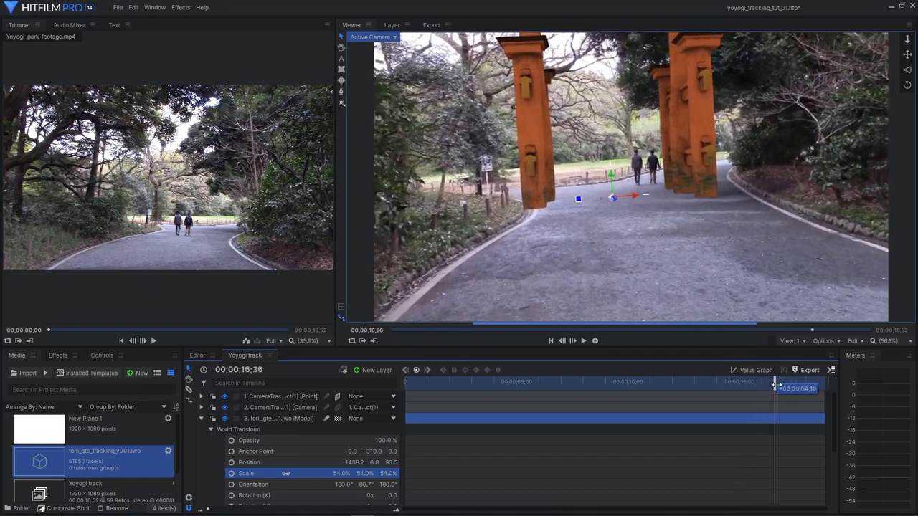
drag(774, 387, 823, 387)
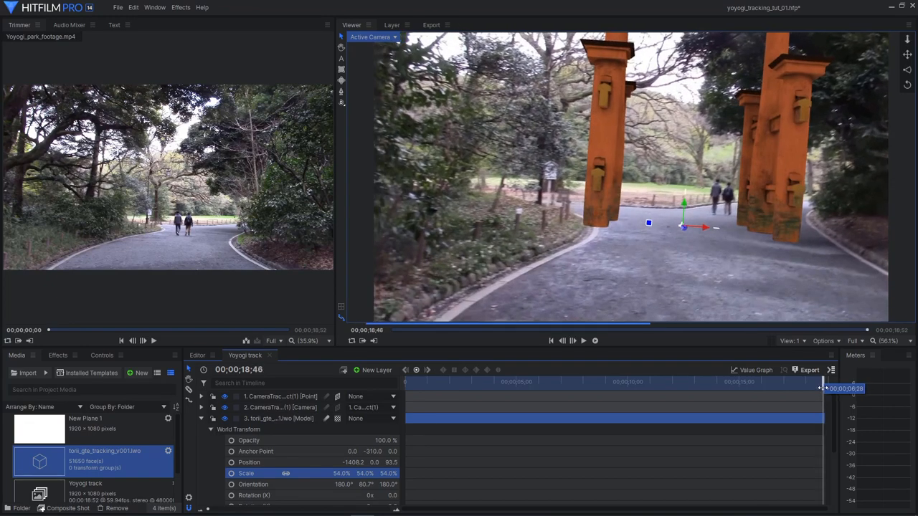
drag(823, 389, 815, 389)
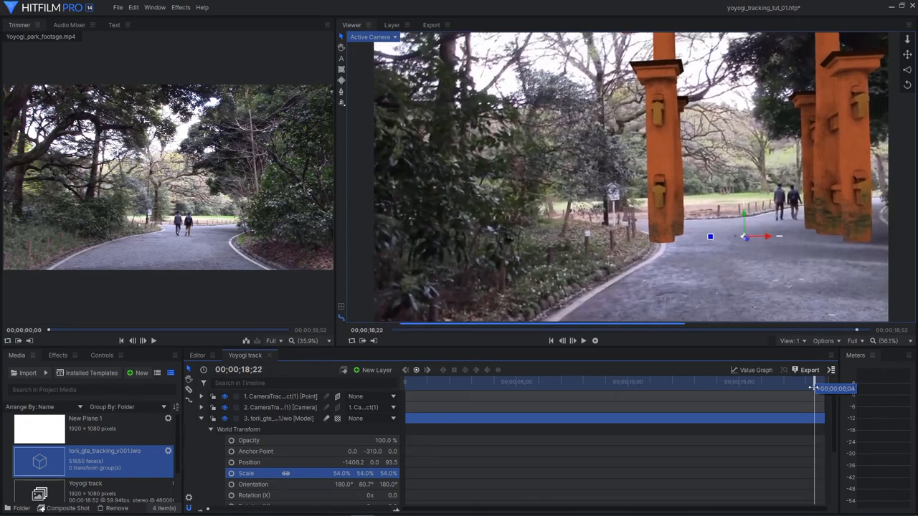
drag(815, 388, 786, 388)
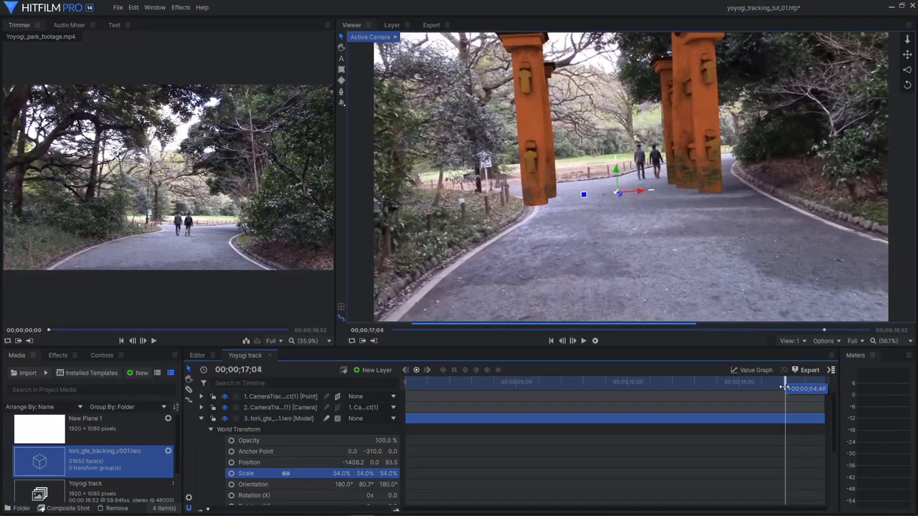
drag(786, 388, 710, 387)
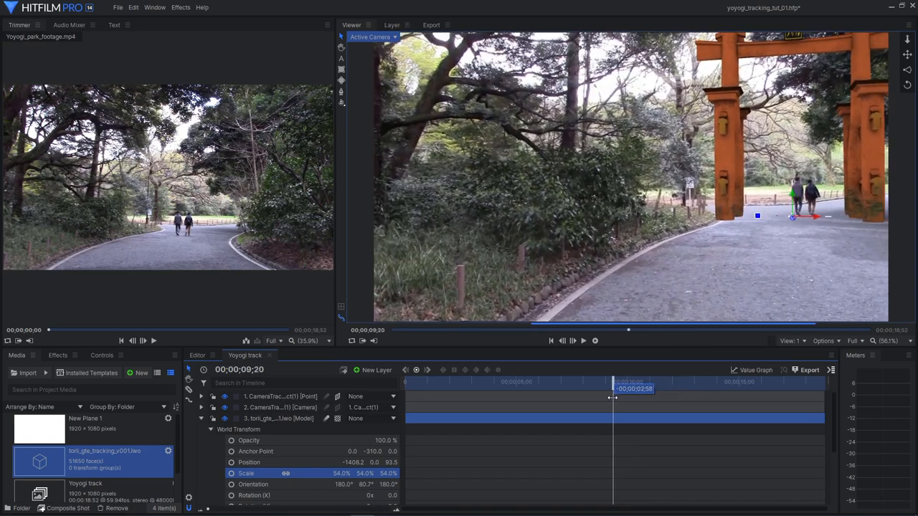
drag(613, 389, 533, 388)
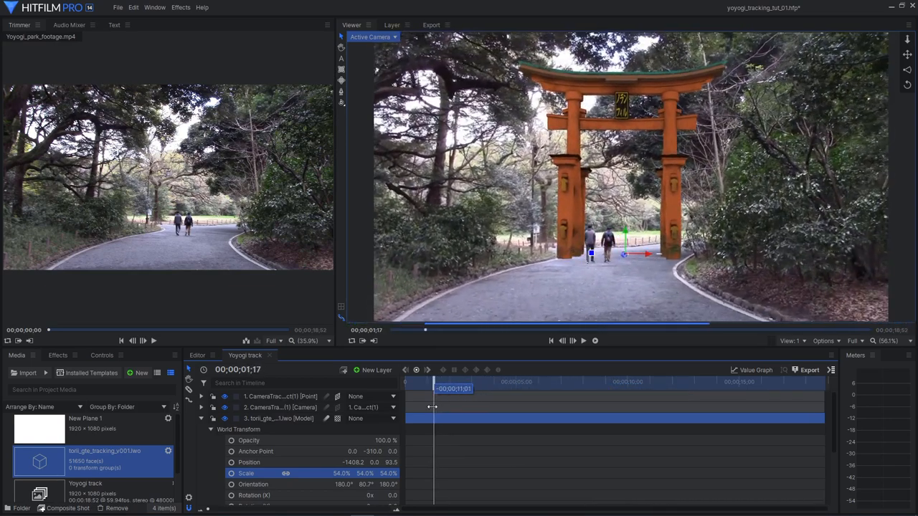
drag(434, 387, 427, 388)
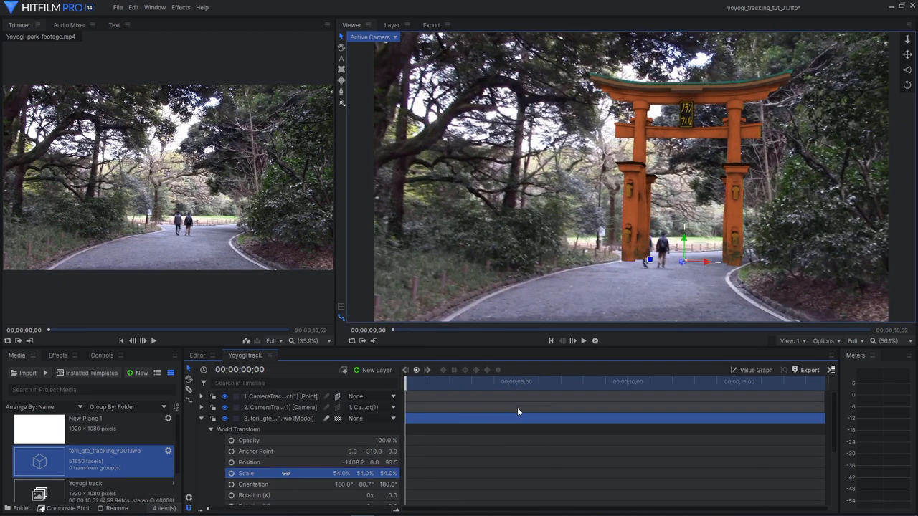
mouse_move(559, 269)
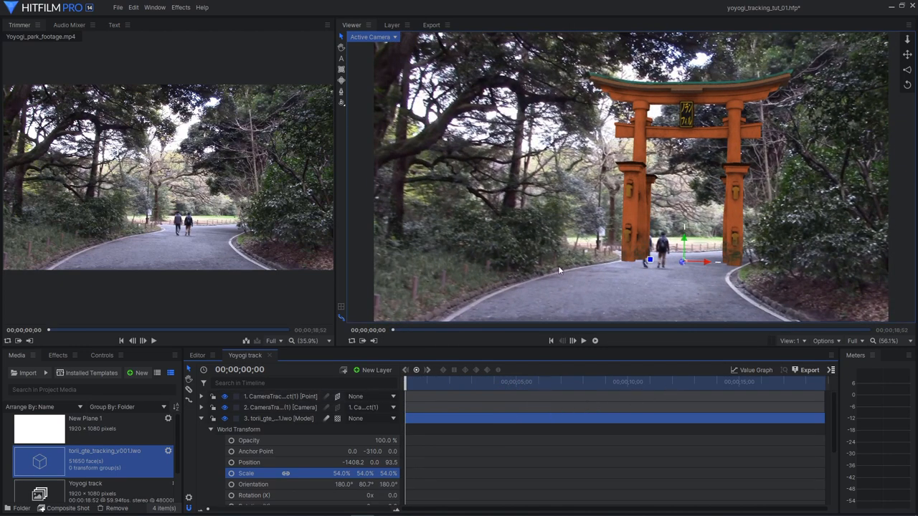
mouse_move(613, 279)
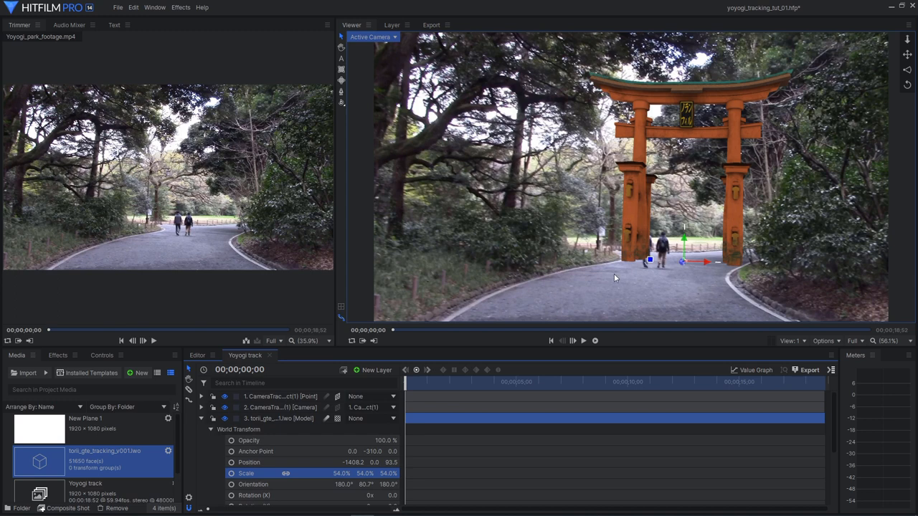
mouse_move(753, 300)
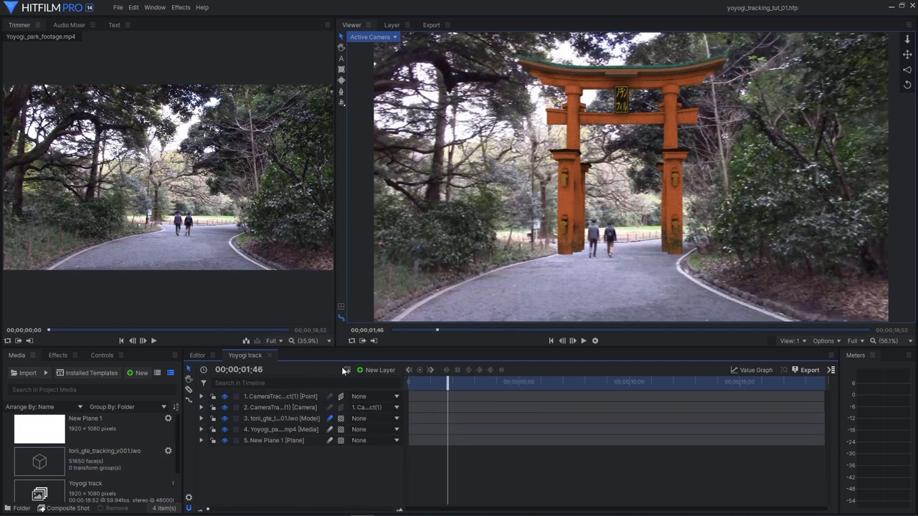
Add a light layer and reposition it relative to the gate from the Top view
click(379, 370)
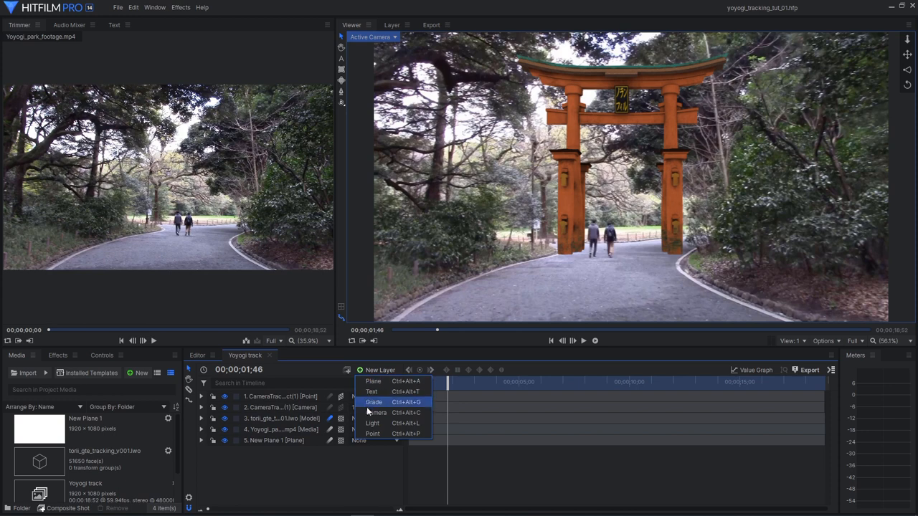
click(373, 422)
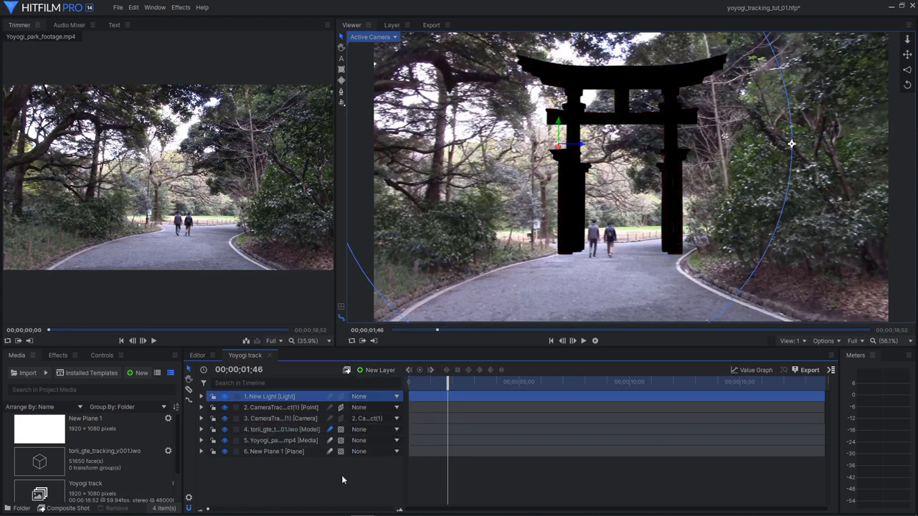
mouse_move(453, 249)
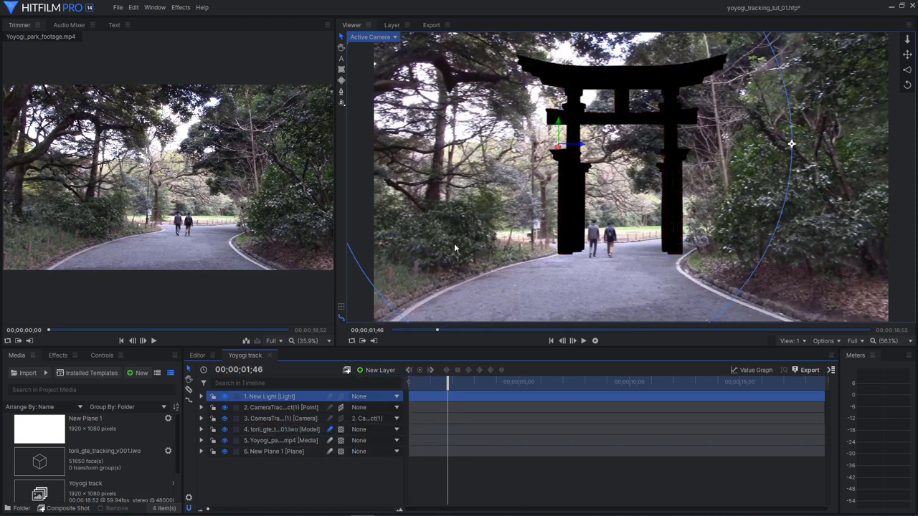
click(371, 37)
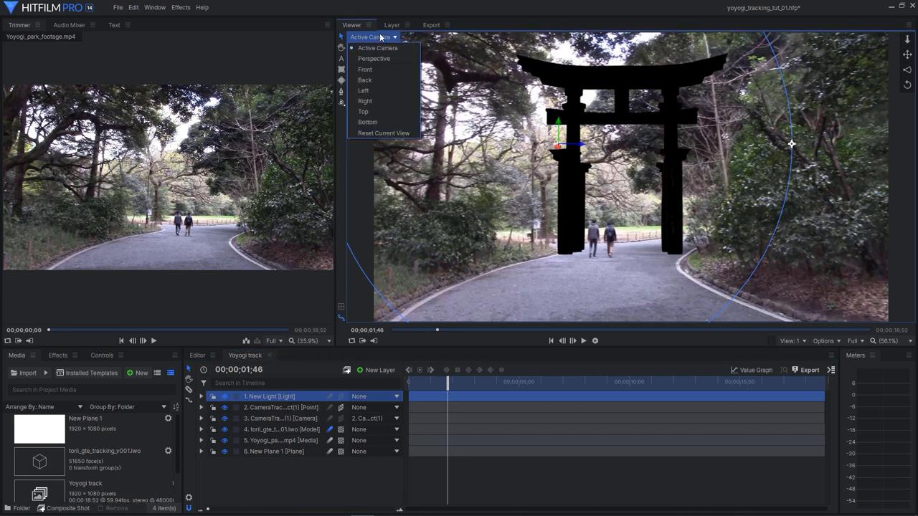
click(363, 112)
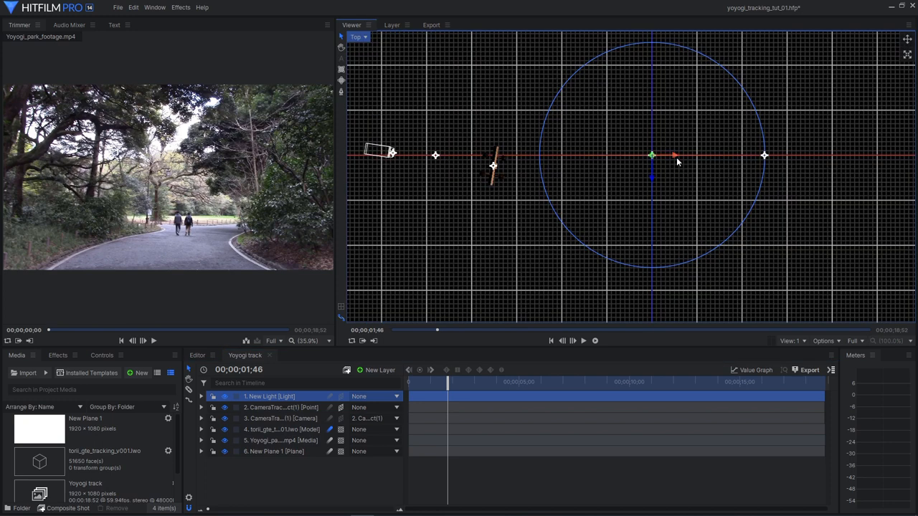
drag(651, 155, 552, 155)
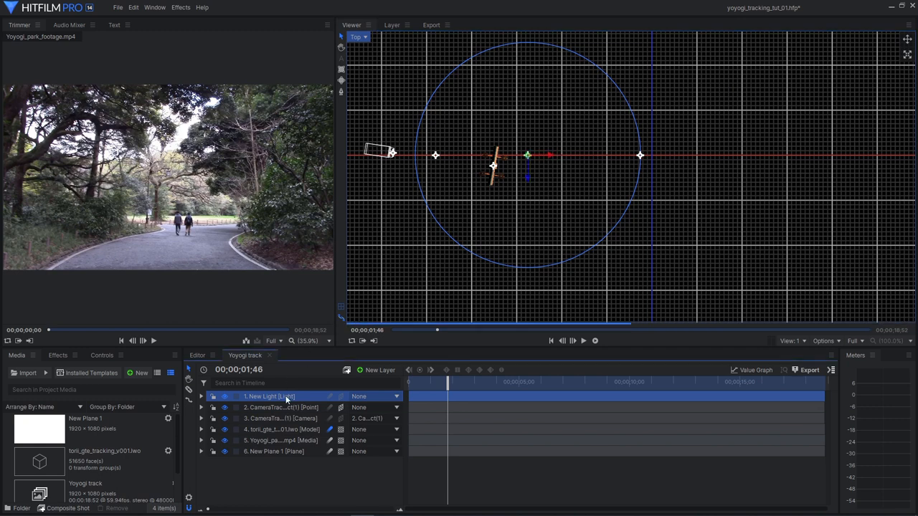
Duplicate the light layer and inspect the two lights from the Back view
right_click(270, 395)
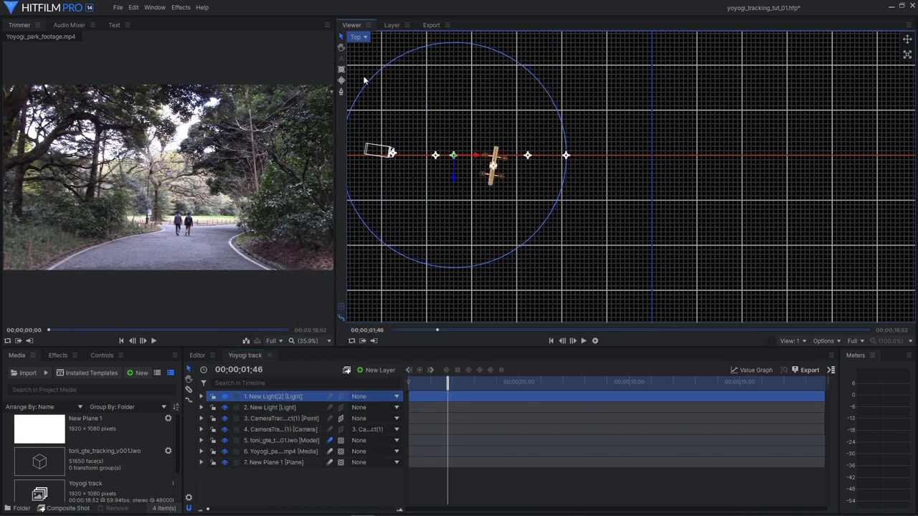
click(359, 37)
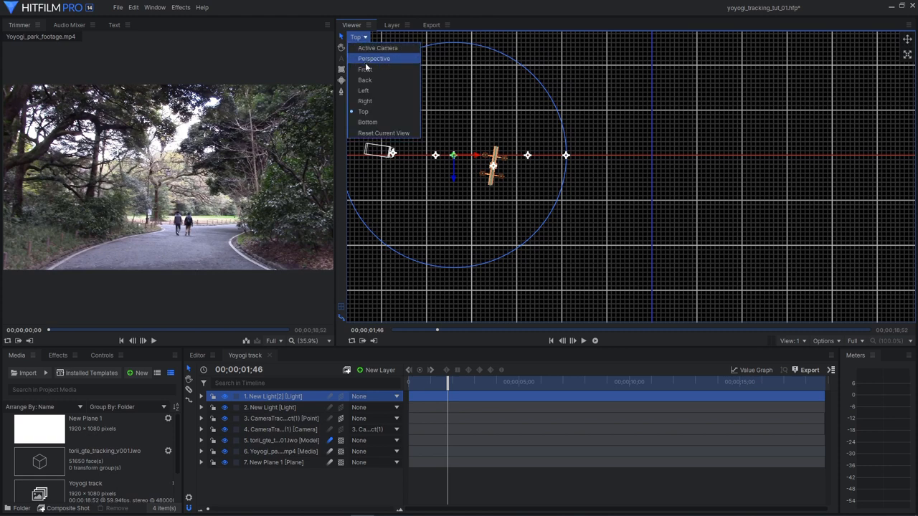
click(364, 81)
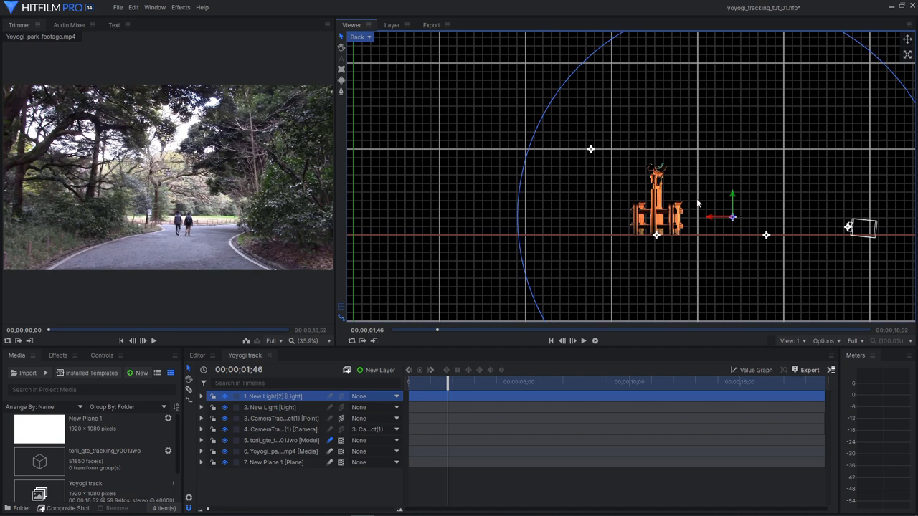
mouse_move(375, 42)
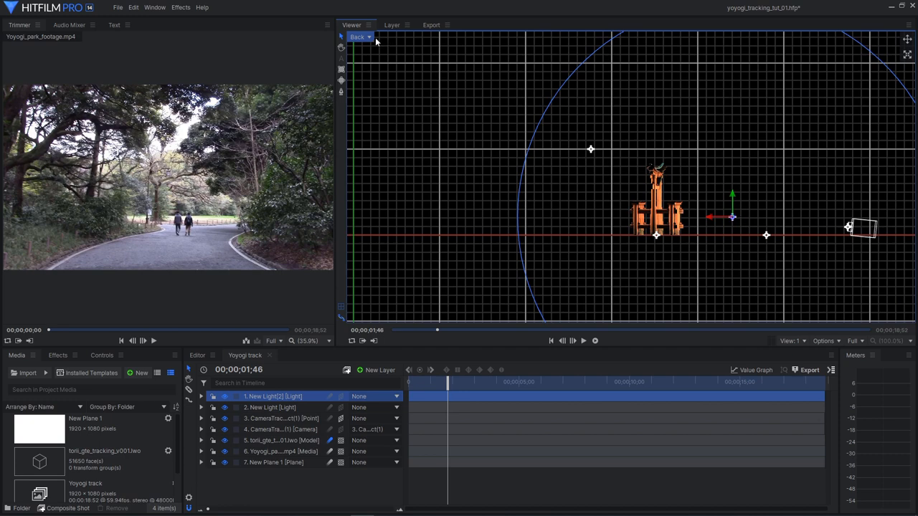
click(358, 37)
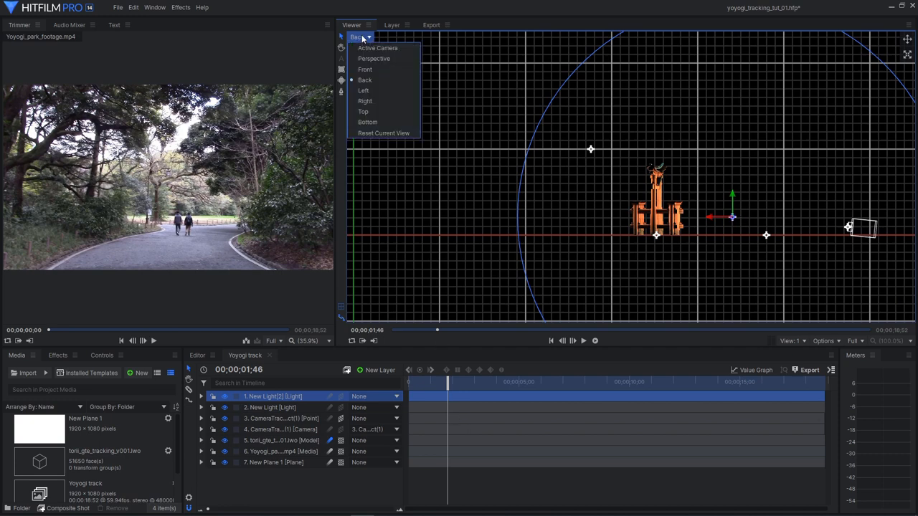
Return to the Active Camera view and lower the first light's intensity to roughly 55
click(377, 47)
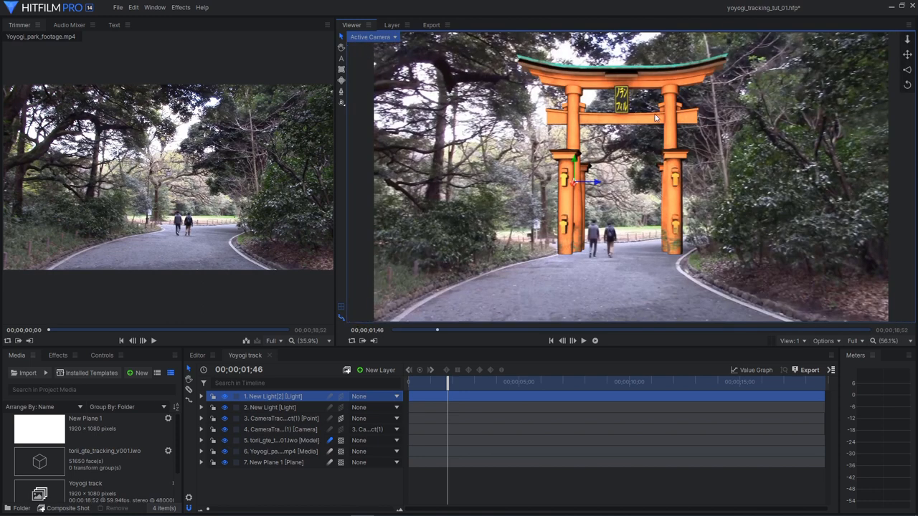
mouse_move(702, 297)
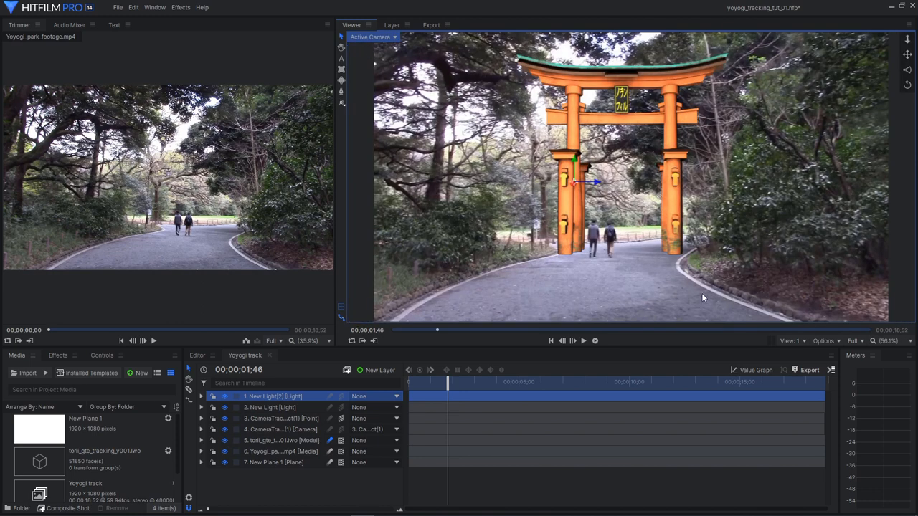
mouse_move(674, 228)
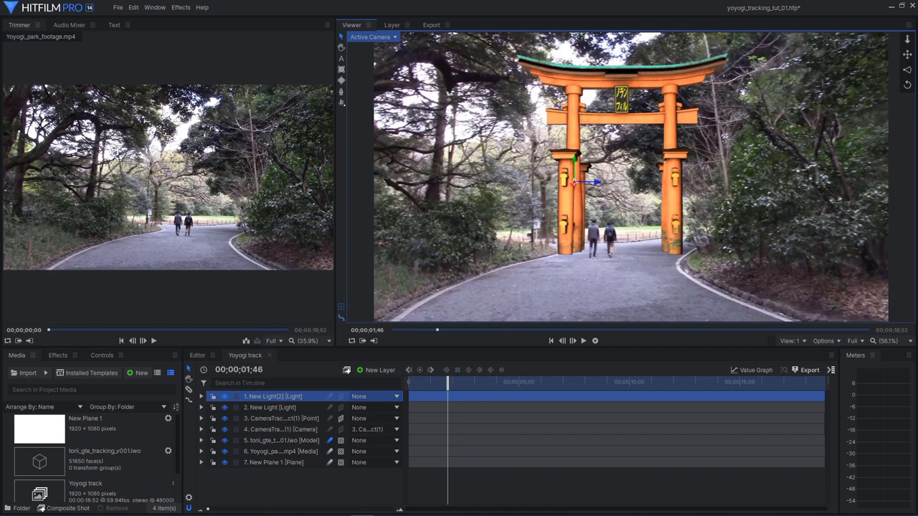
click(201, 395)
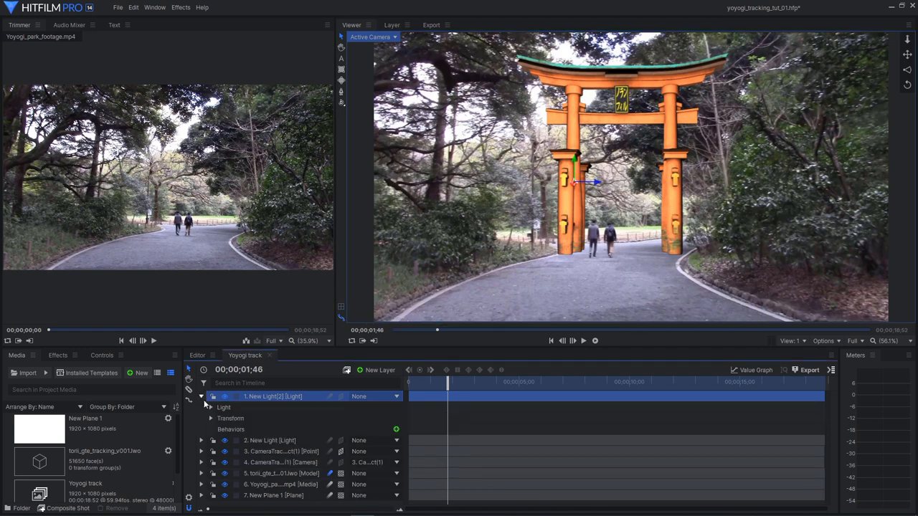
click(210, 407)
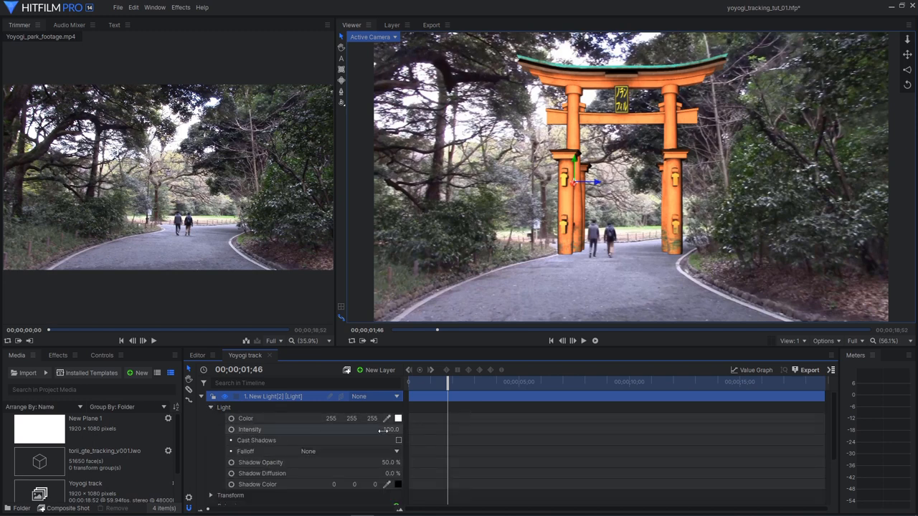
drag(387, 429, 351, 429)
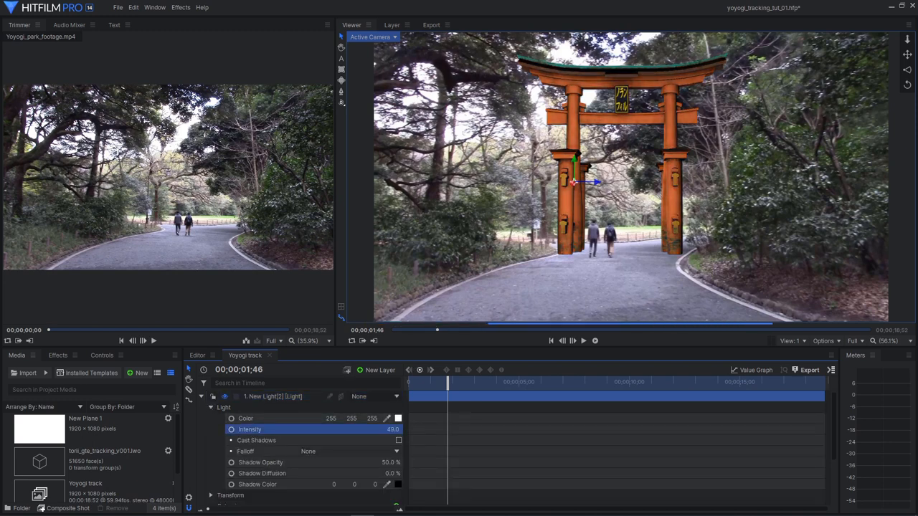
drag(393, 431, 404, 430)
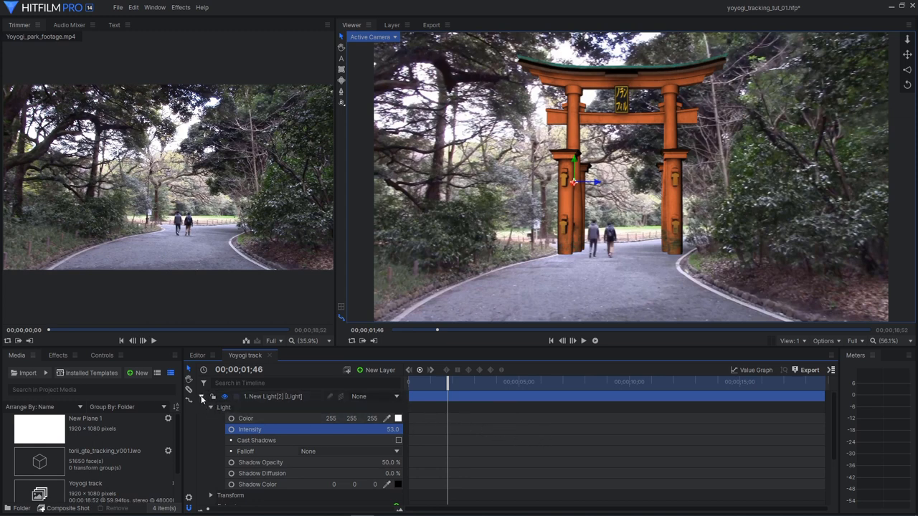
Enable Cast Shadows on the second light and collapse both light layers
click(202, 396)
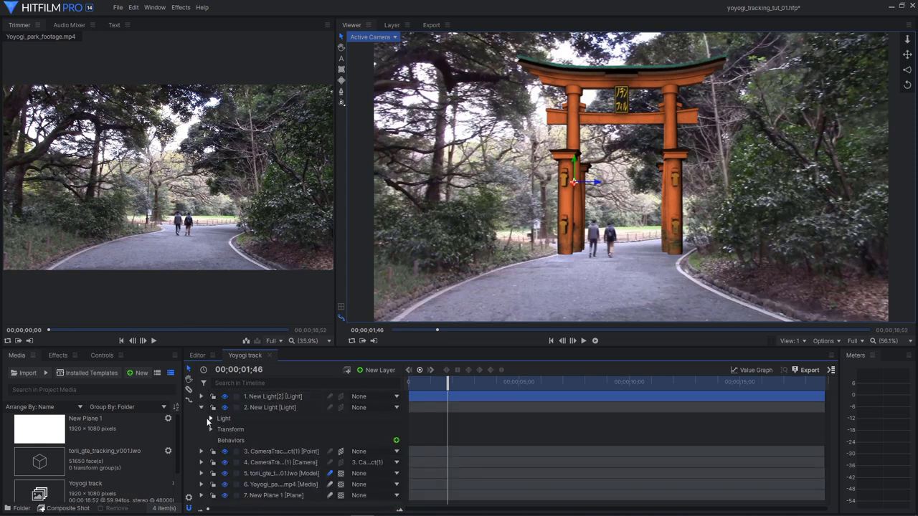
click(209, 419)
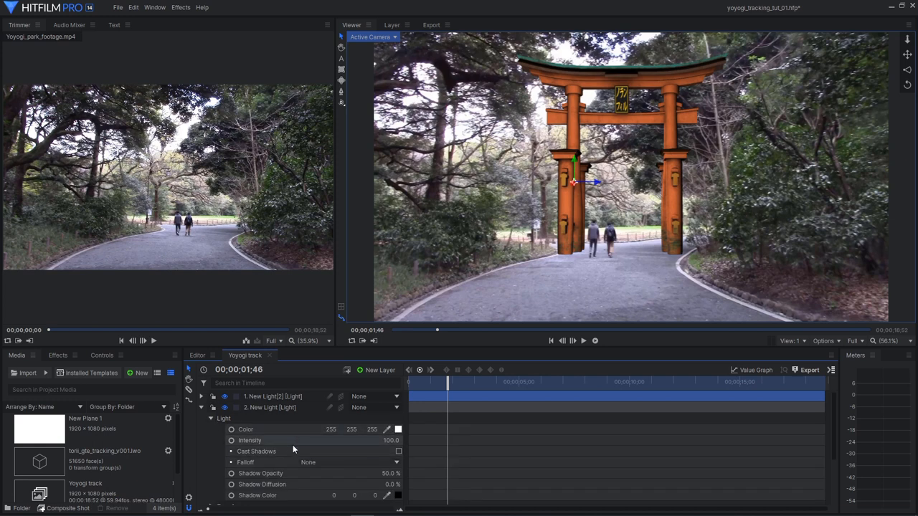
click(398, 450)
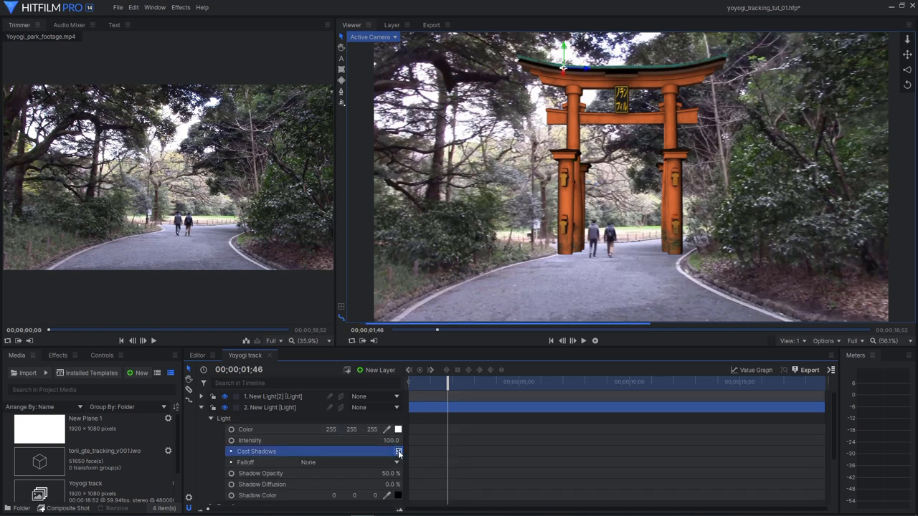
click(399, 451)
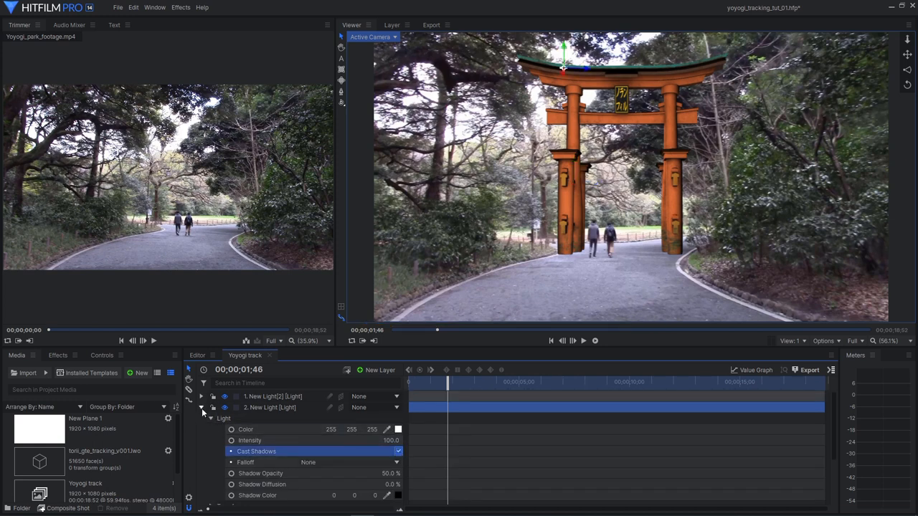
click(201, 407)
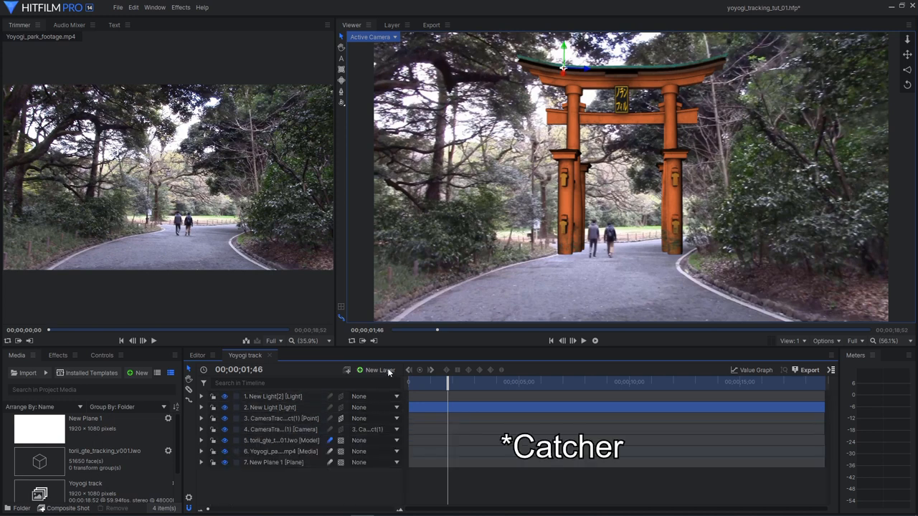
Create a new white plane layer named Shadow at the top of the composite
click(380, 370)
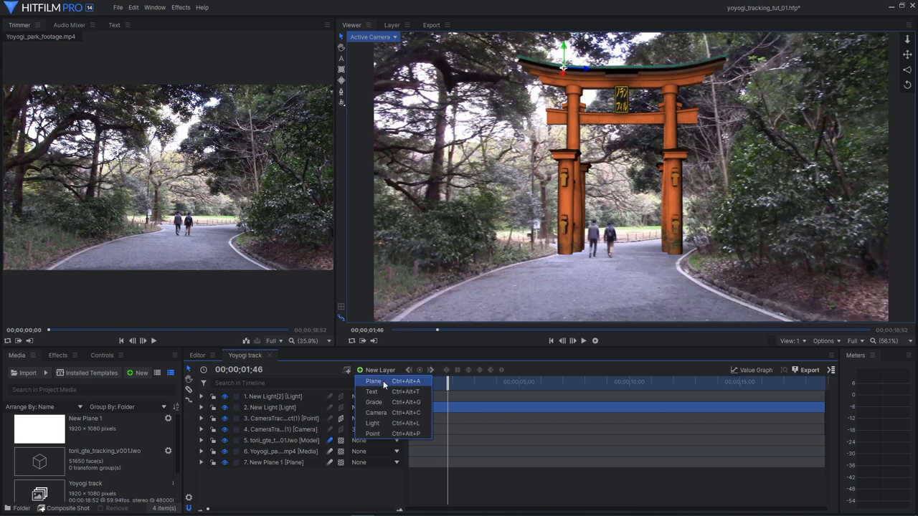
click(373, 382)
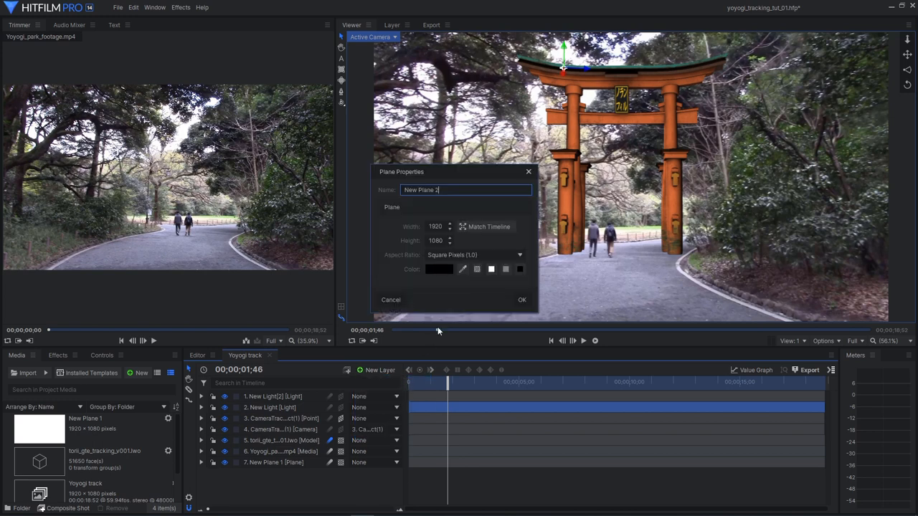
mouse_move(534, 231)
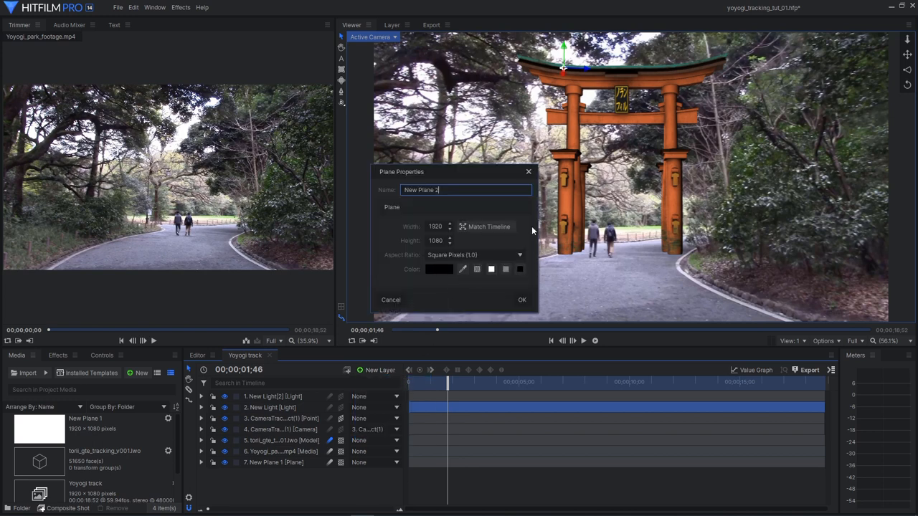
click(439, 270)
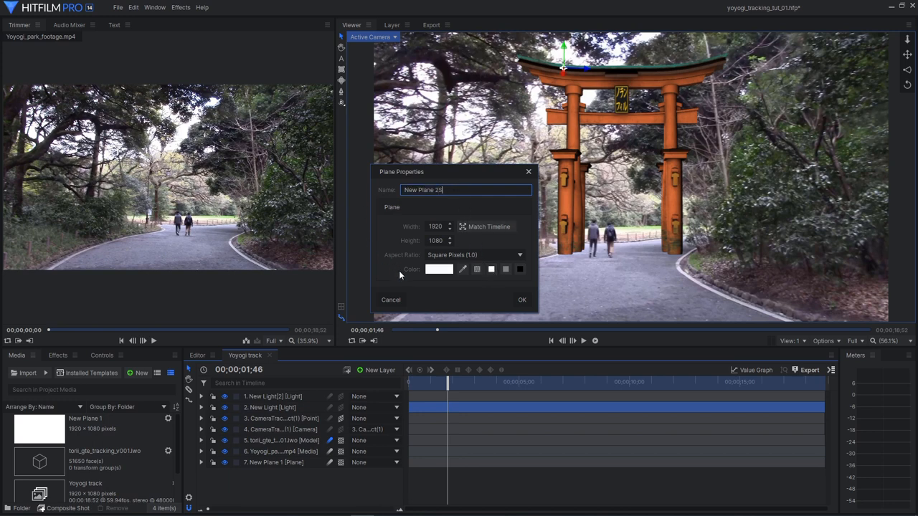
text(Shadow)
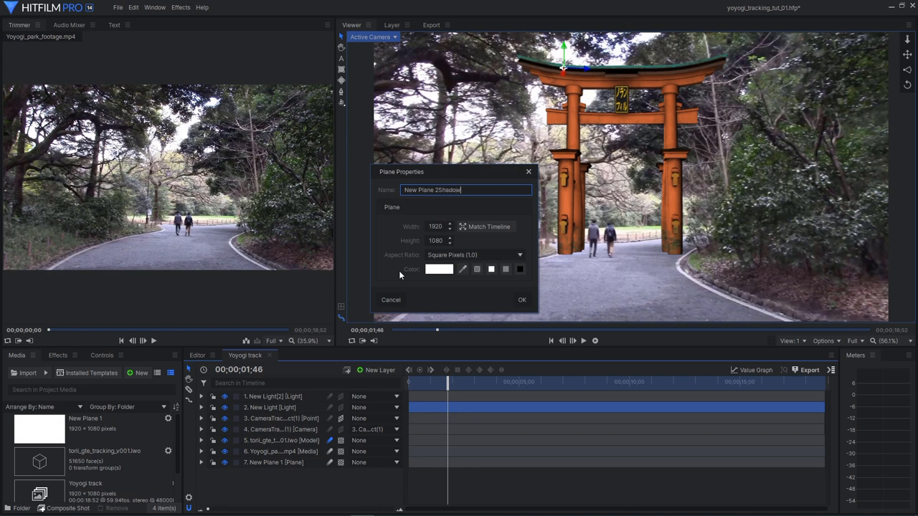
double_click(419, 189)
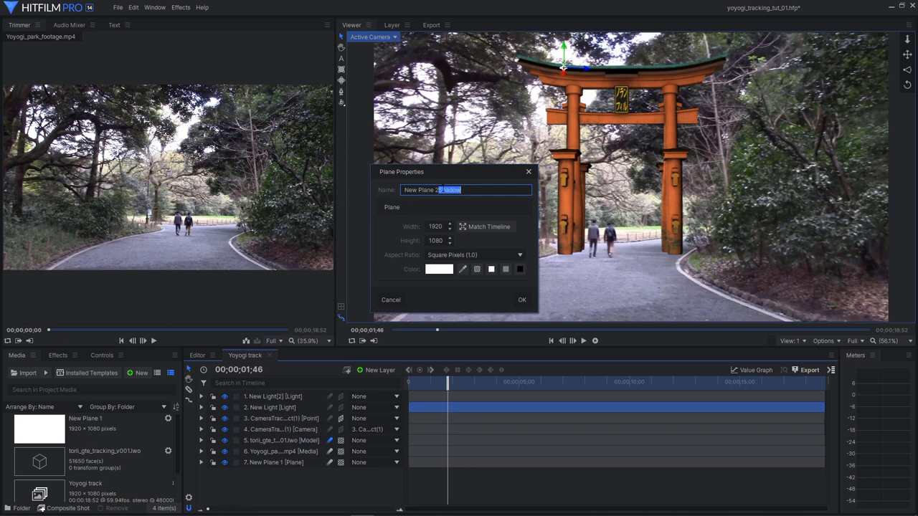
text(Shadow)
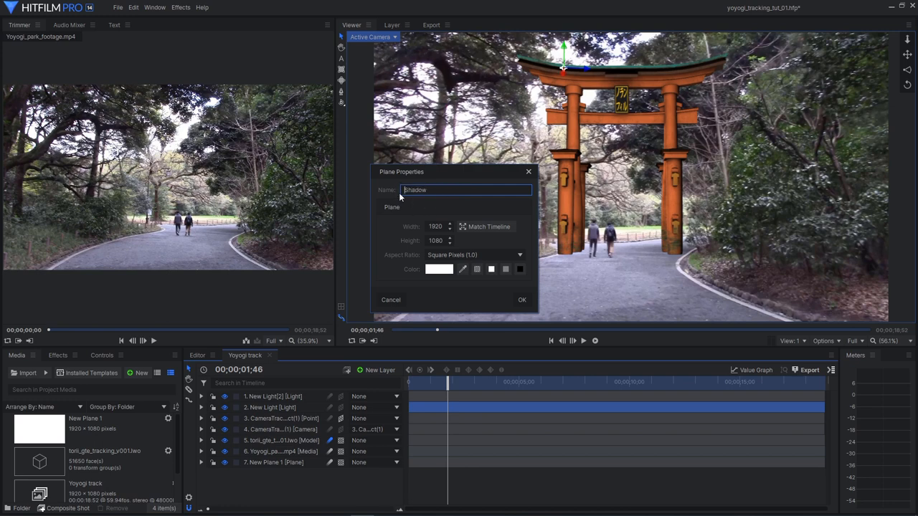
click(522, 299)
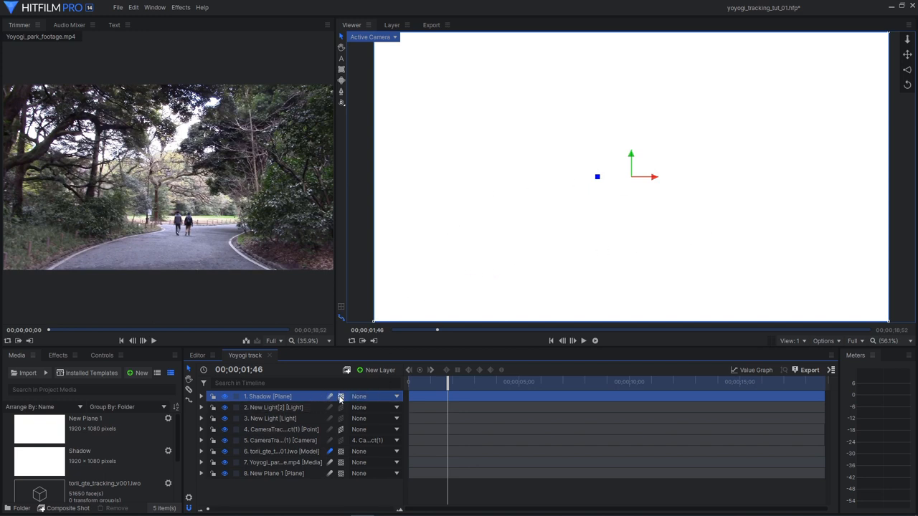
Make the Shadow plane 3D, rotate it 90° on X and scale it to 242% as flat ground
click(396, 396)
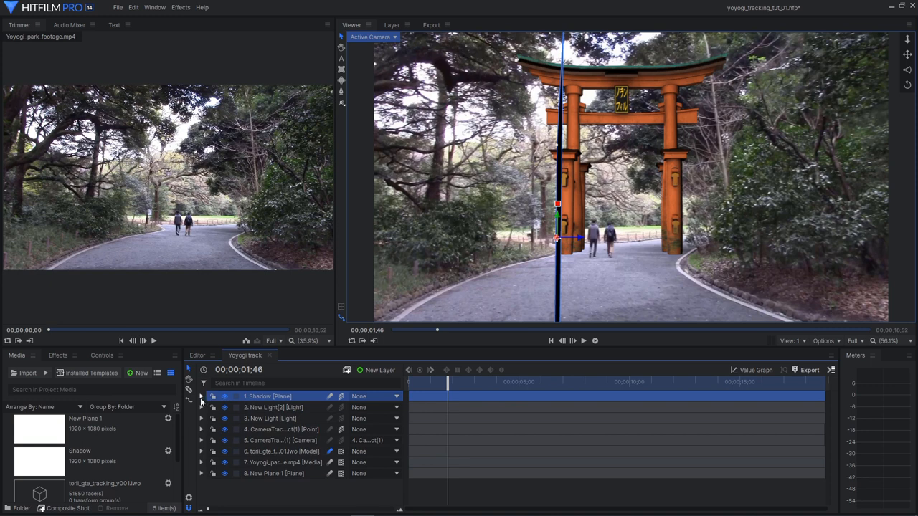
click(201, 396)
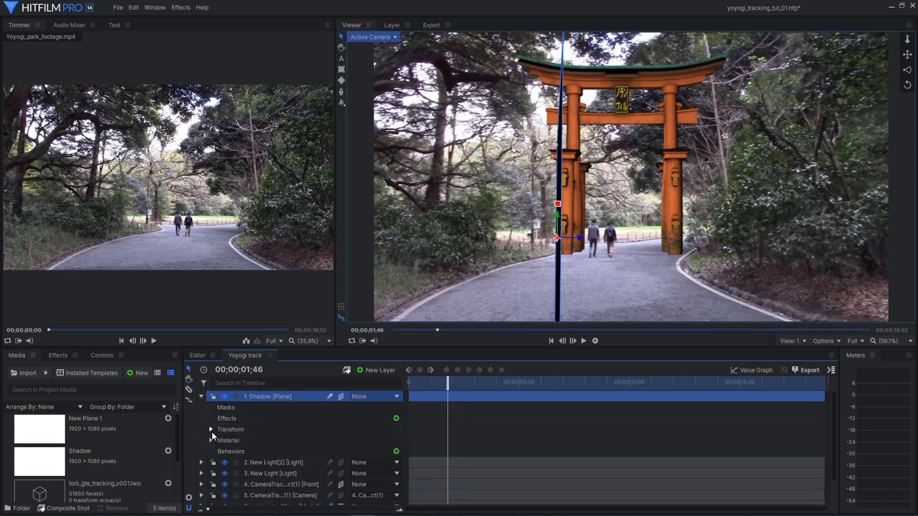
click(211, 430)
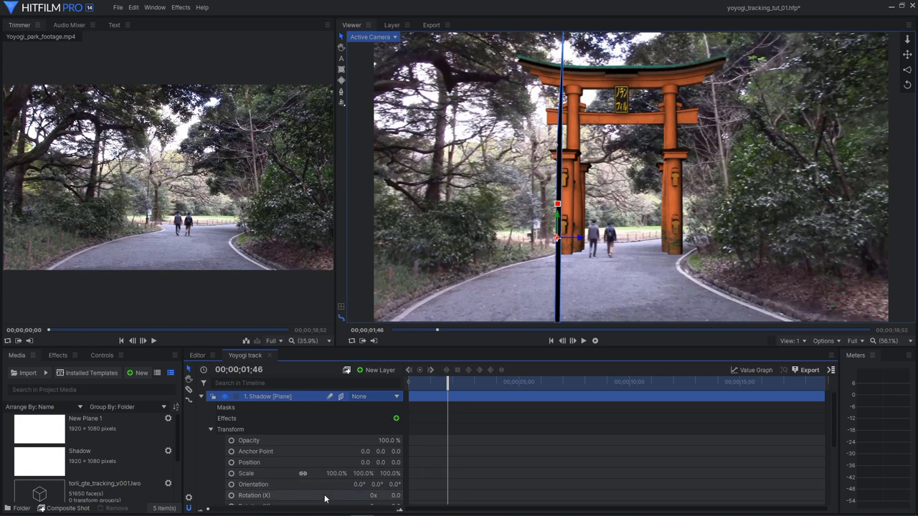
scroll(down, 3)
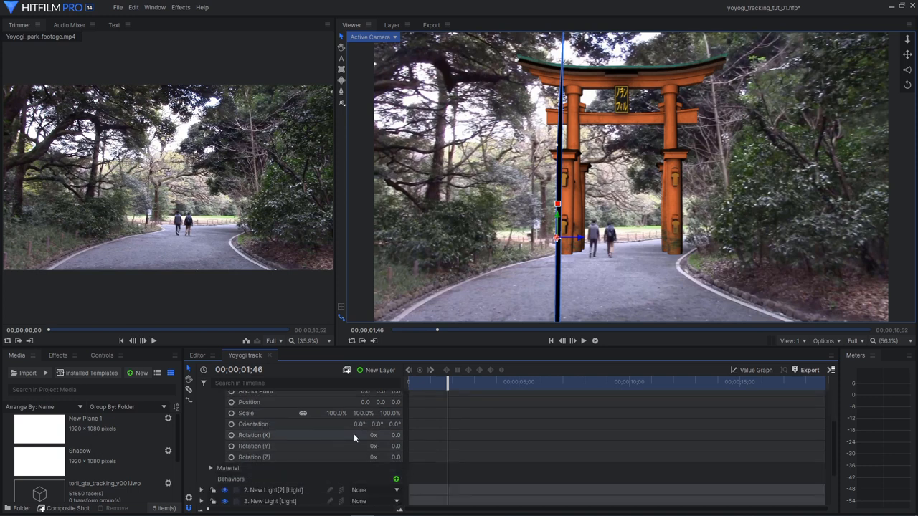
double_click(390, 436)
text(90)
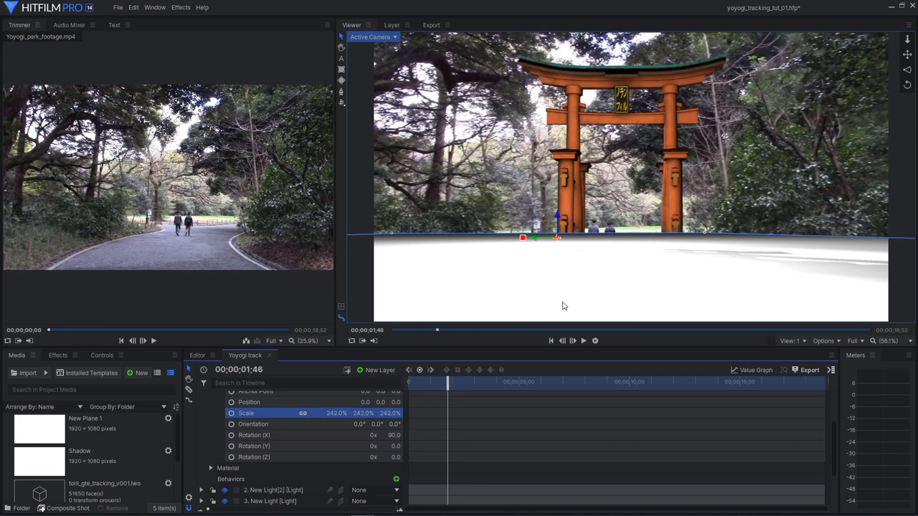
mouse_move(820, 260)
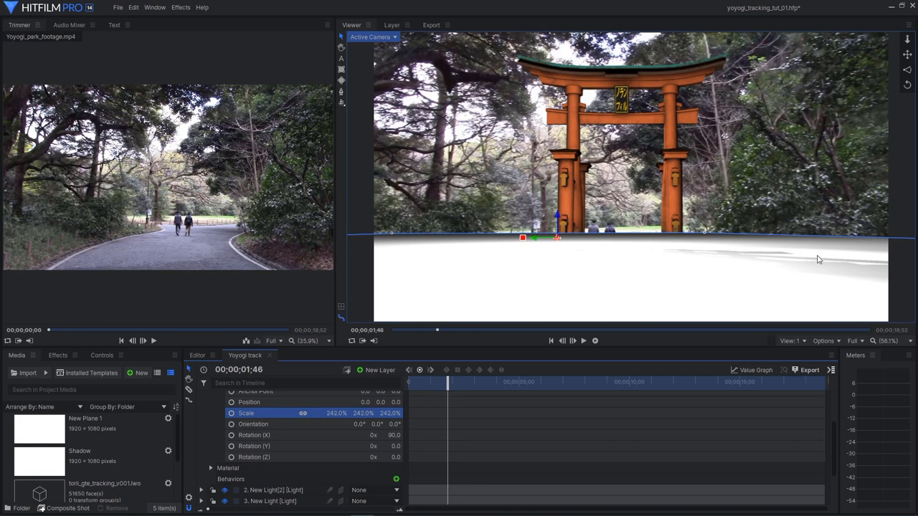
mouse_move(370, 354)
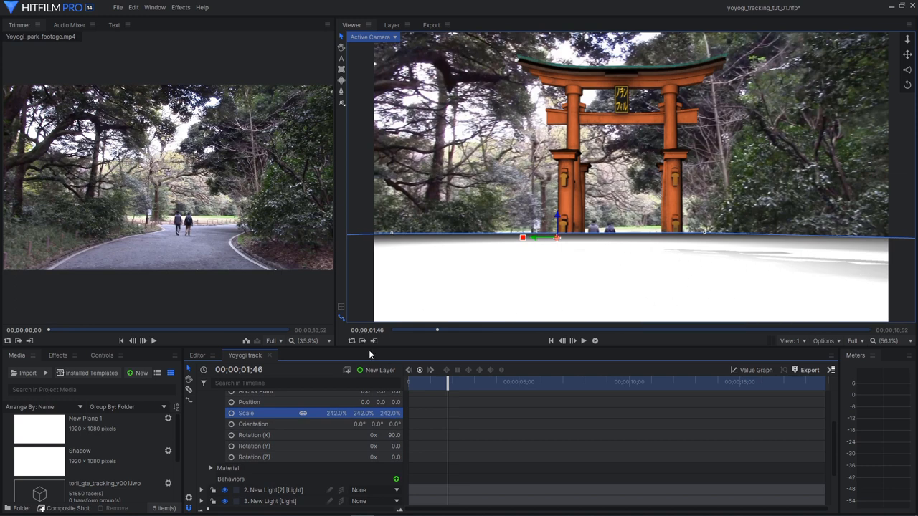
Set the Shadow plane's material to receive the torii gate's cast shadows
click(211, 468)
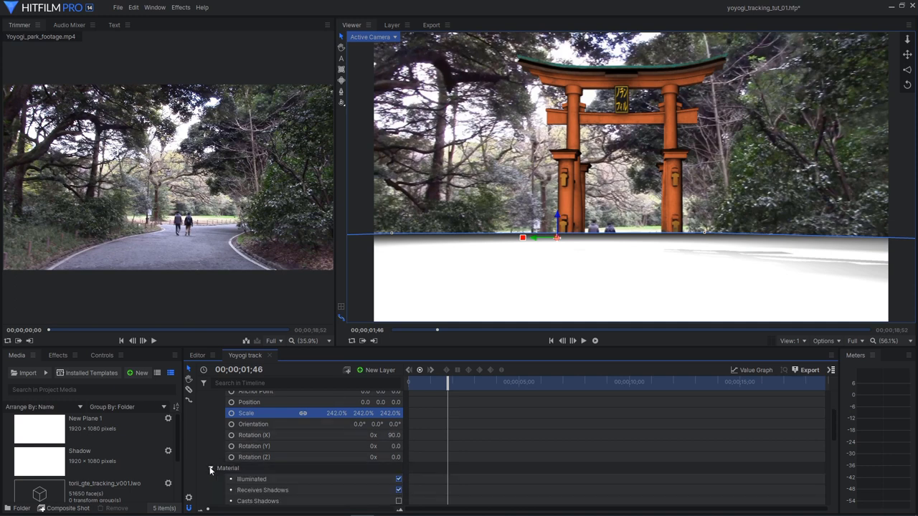
scroll(down, 3)
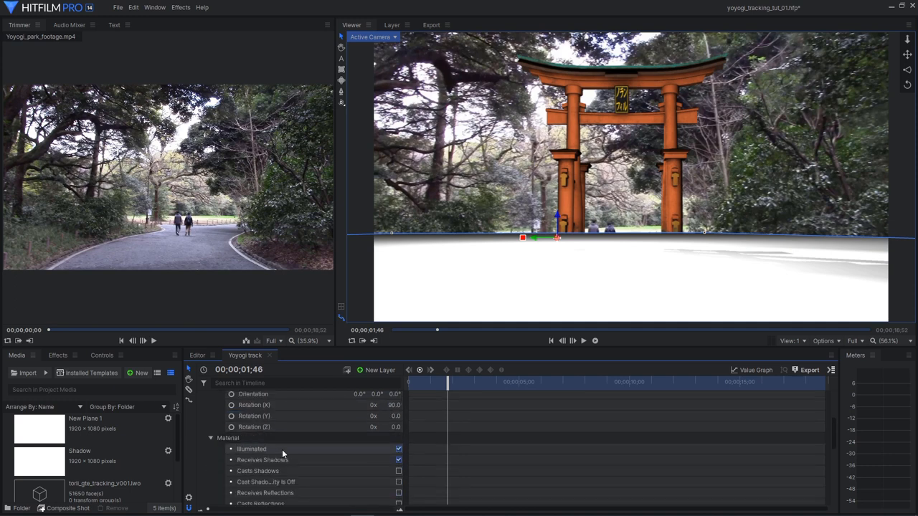
click(399, 449)
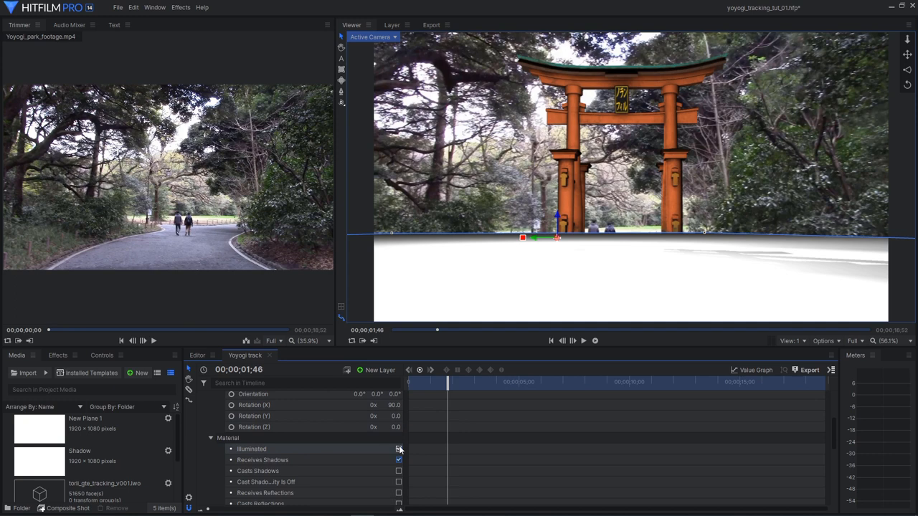
click(398, 449)
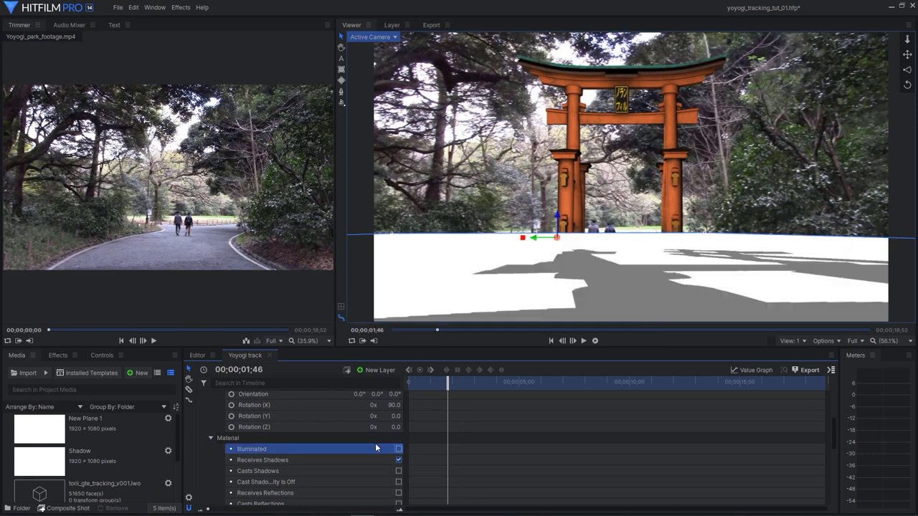
scroll(up, 3)
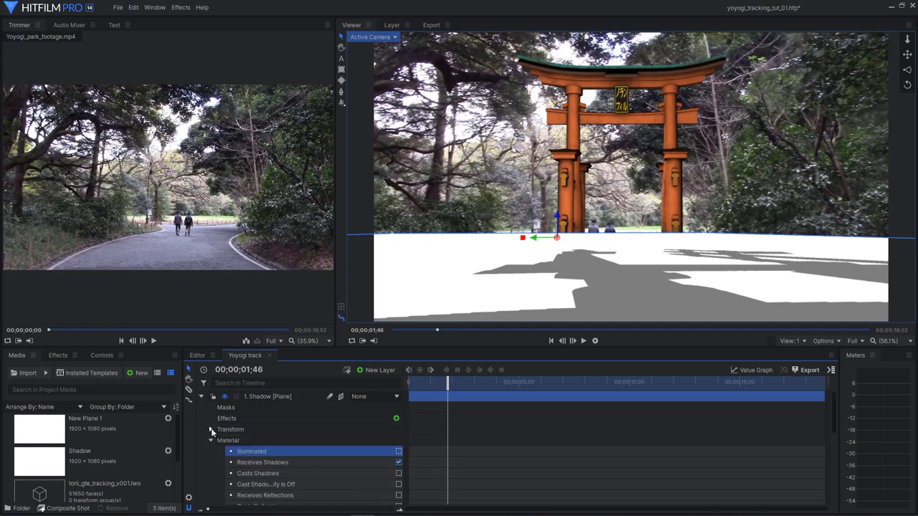
Move the Shadow layer below the torii model, just above the park footage, and select it
click(201, 396)
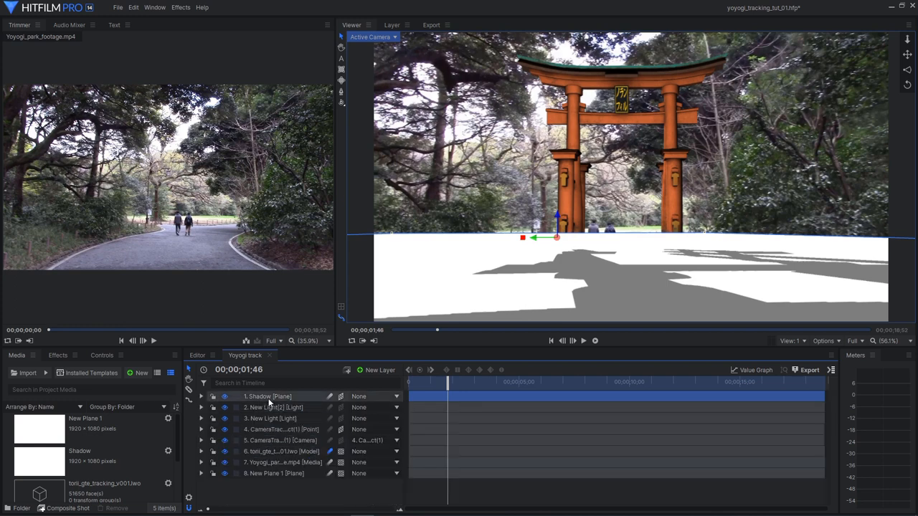
click(280, 450)
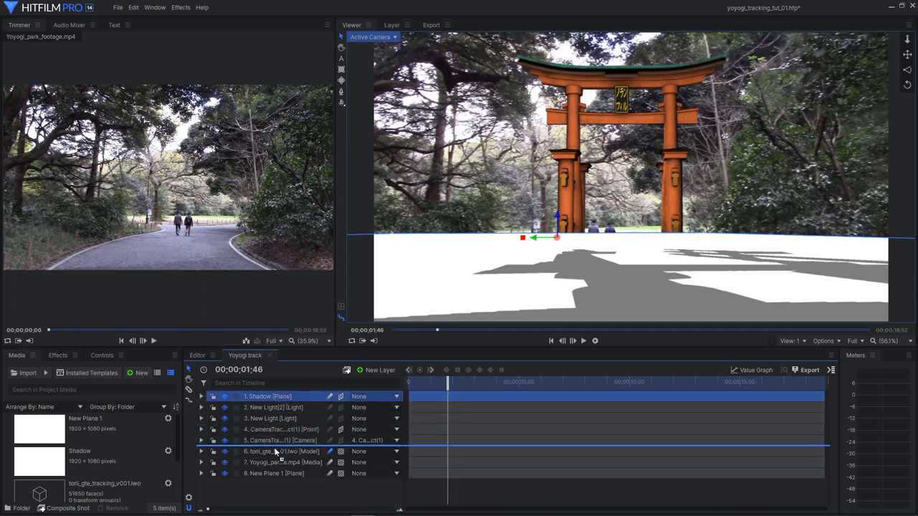
drag(272, 395, 272, 452)
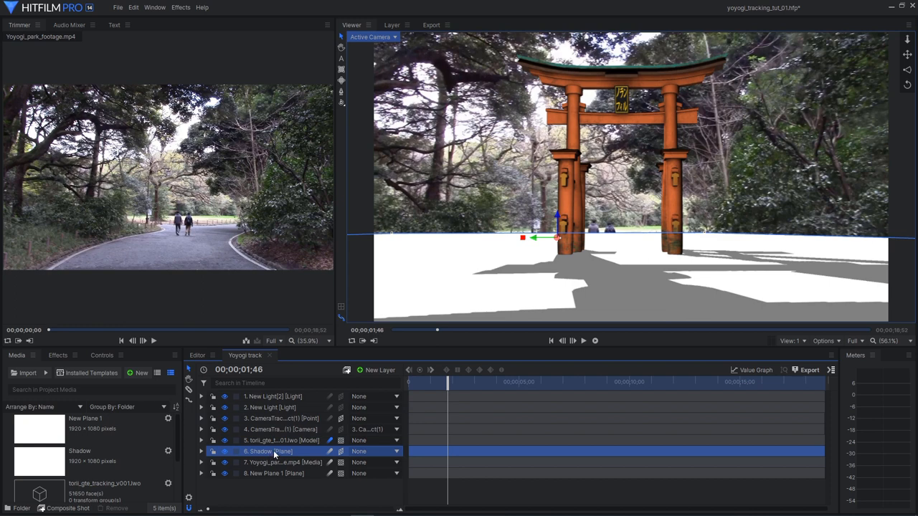
click(101, 355)
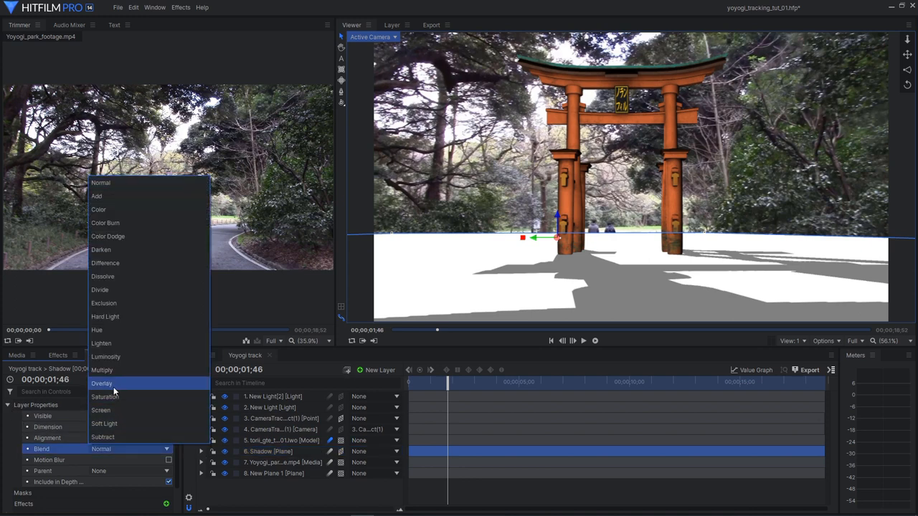
Set the Shadow layer's blend mode to Multiply so only the gate's shadow darkens the road
click(102, 370)
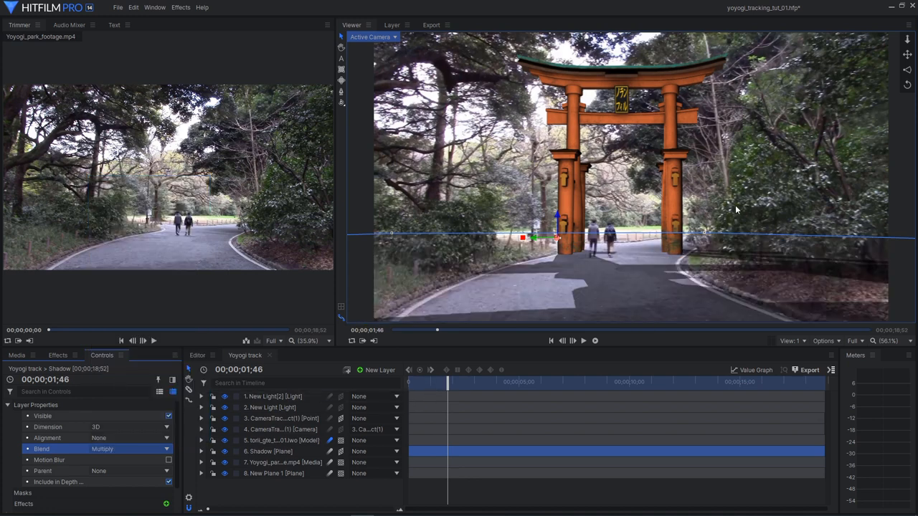
click(280, 462)
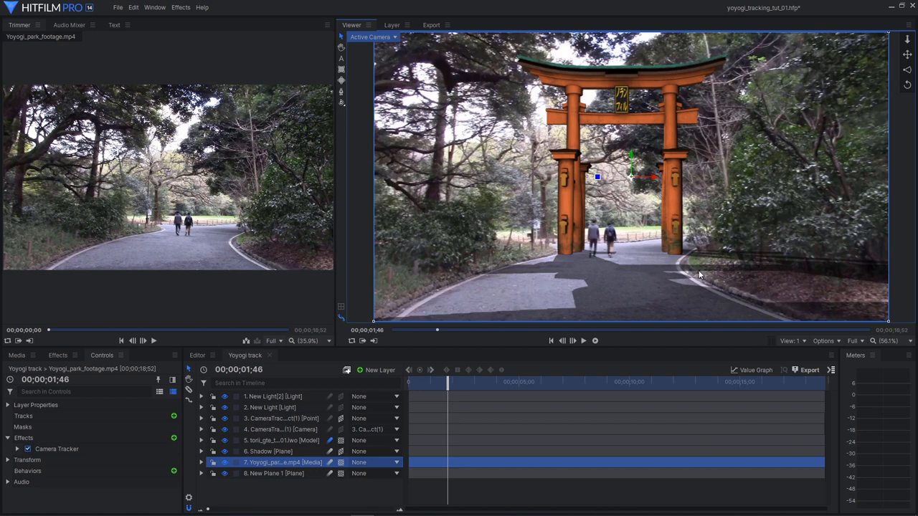
mouse_move(614, 301)
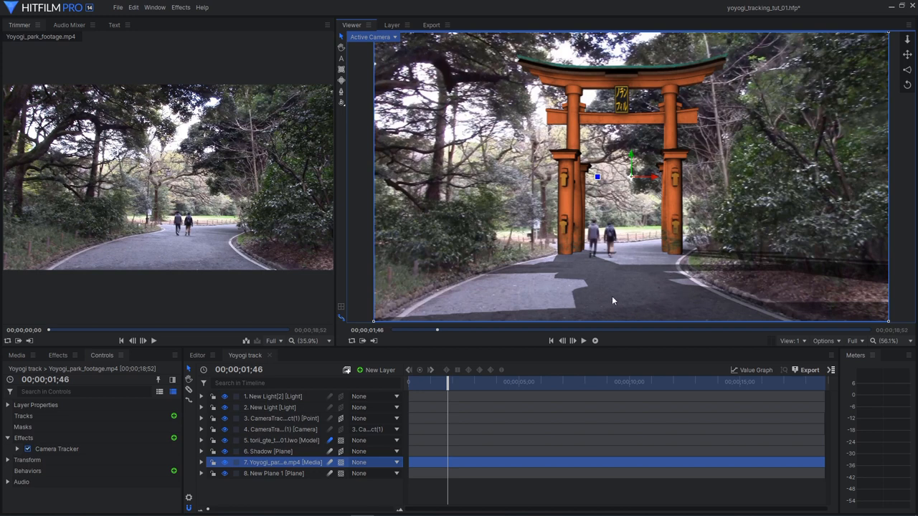
mouse_move(634, 288)
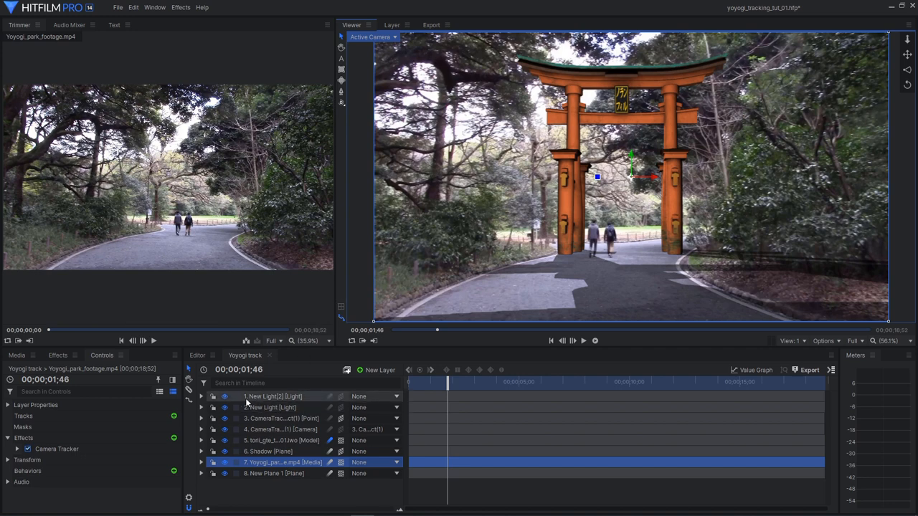
mouse_move(202, 407)
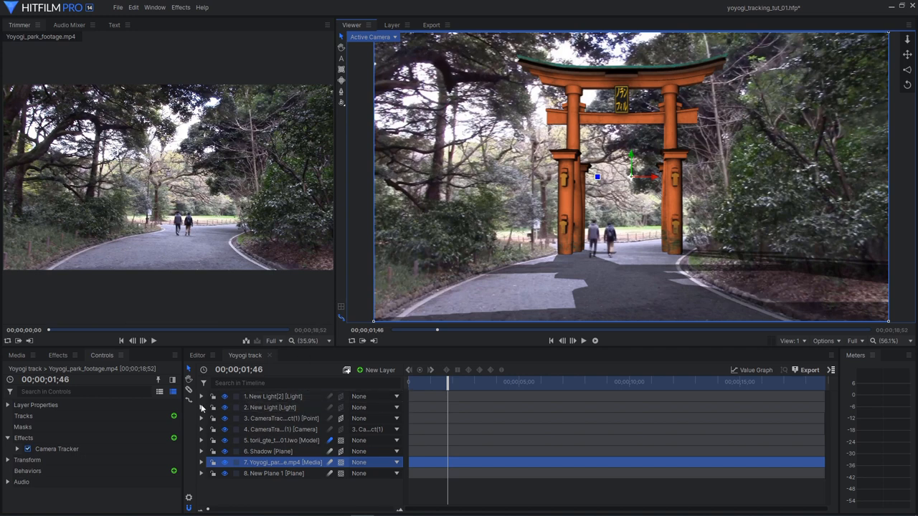
Expand the shadow-casting light's settings to reach Shadow Opacity and Diffusion
click(202, 407)
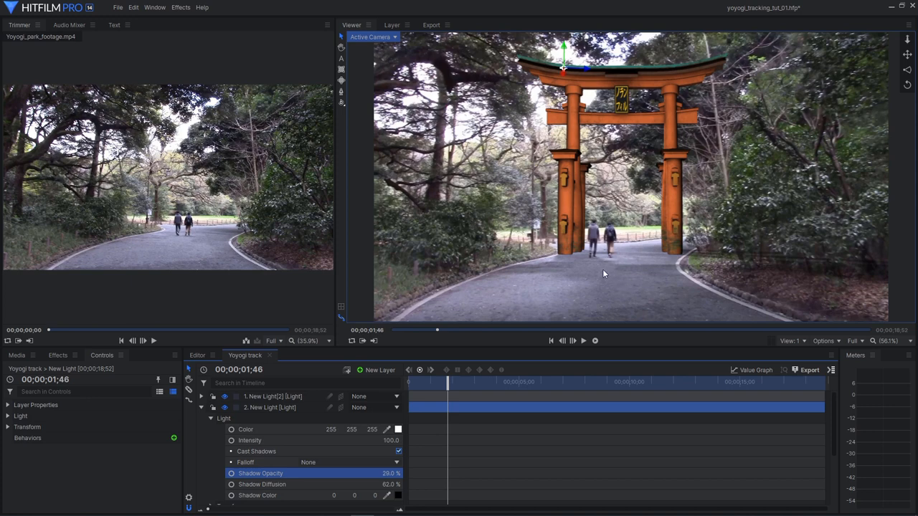
mouse_move(651, 296)
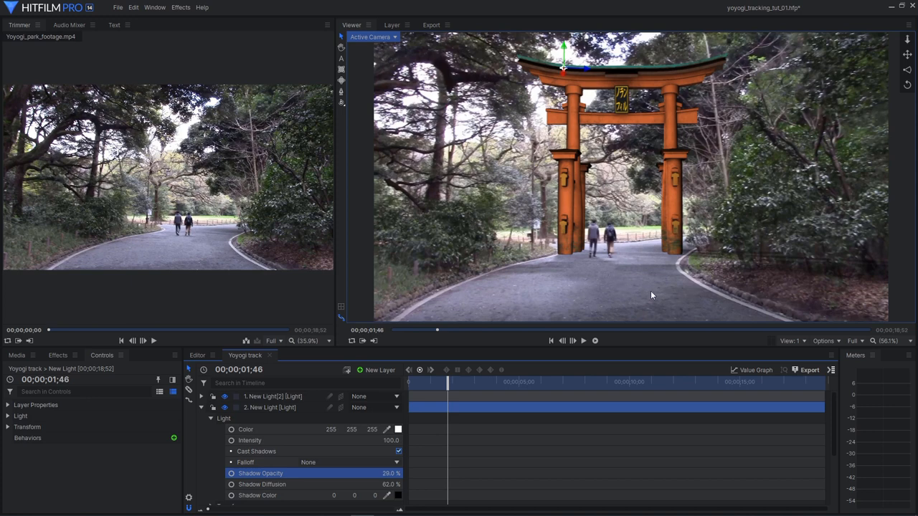
mouse_move(631, 287)
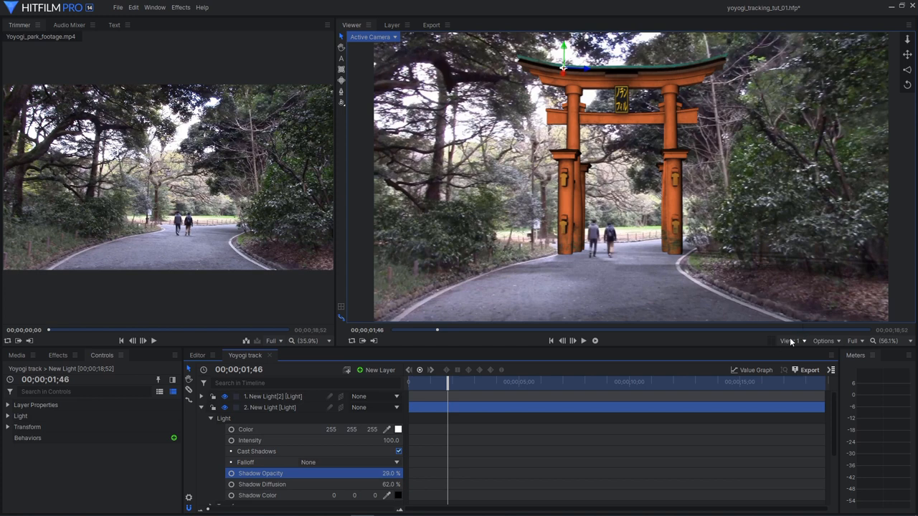
Briefly compare a front view beside the camera view, then return to the single Active Camera layout
click(789, 341)
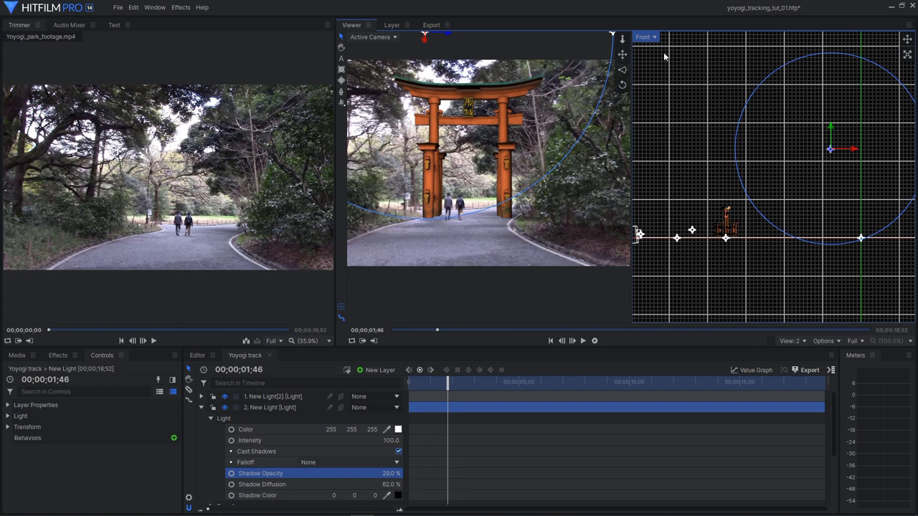
click(792, 341)
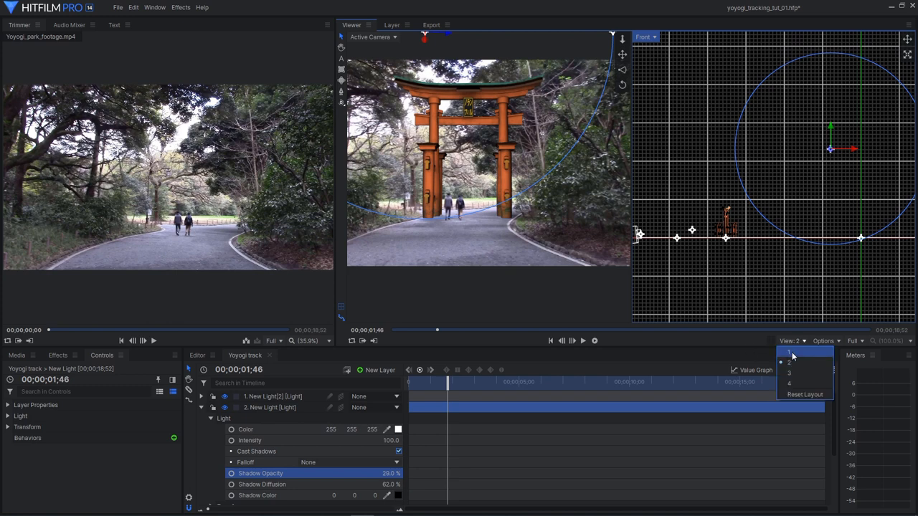
click(789, 362)
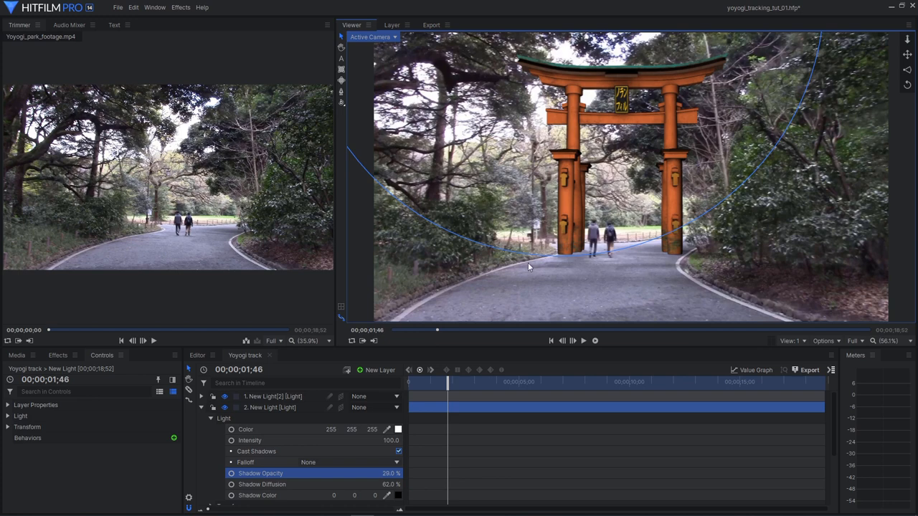
mouse_move(432, 410)
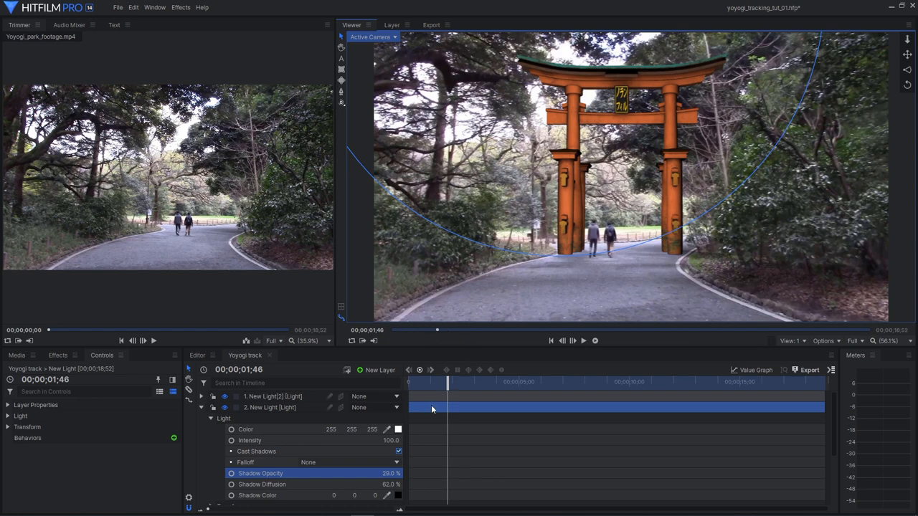
click(272, 396)
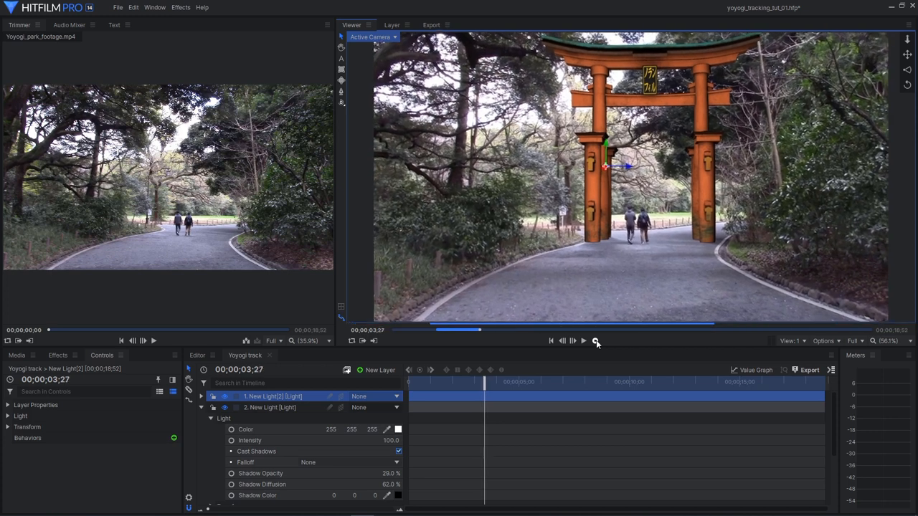
mouse_move(597, 341)
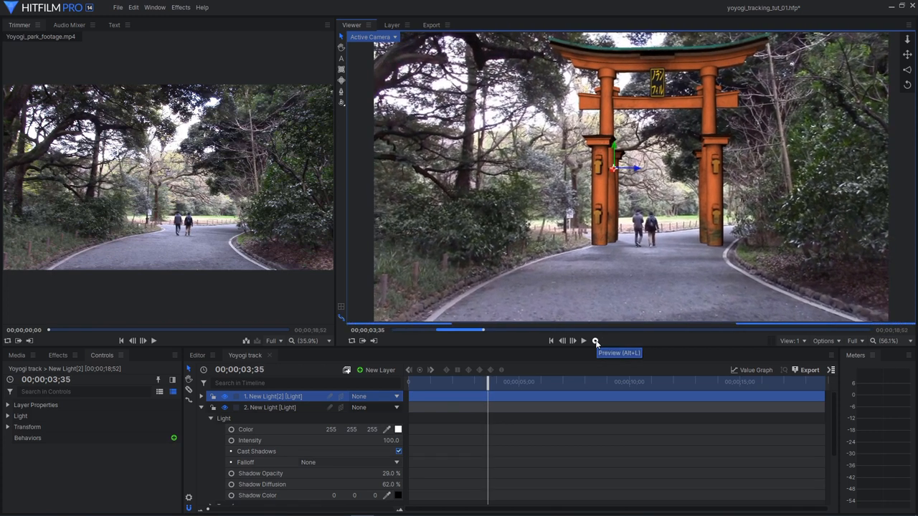
click(582, 341)
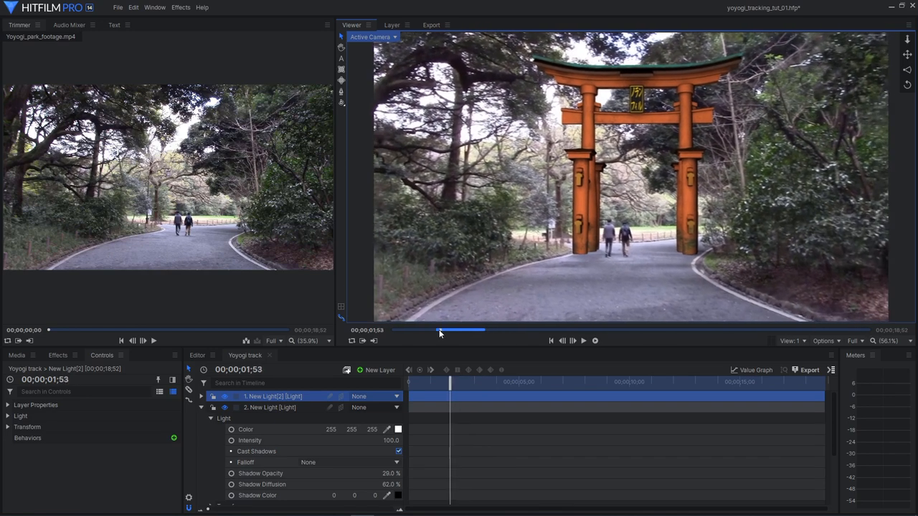
click(583, 341)
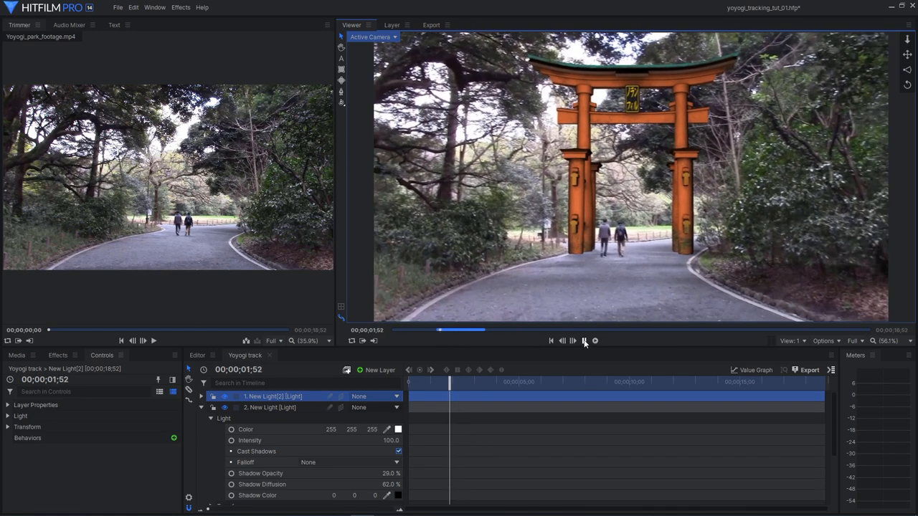
click(584, 341)
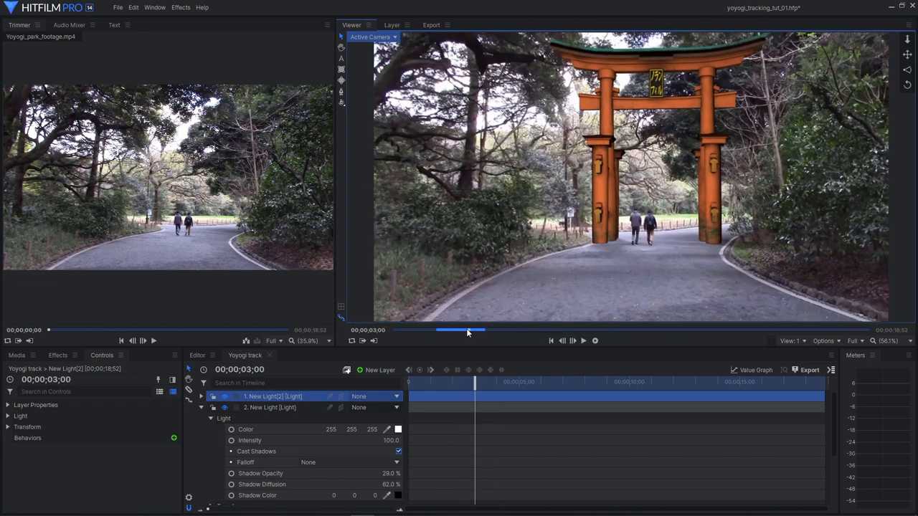
drag(467, 330, 459, 330)
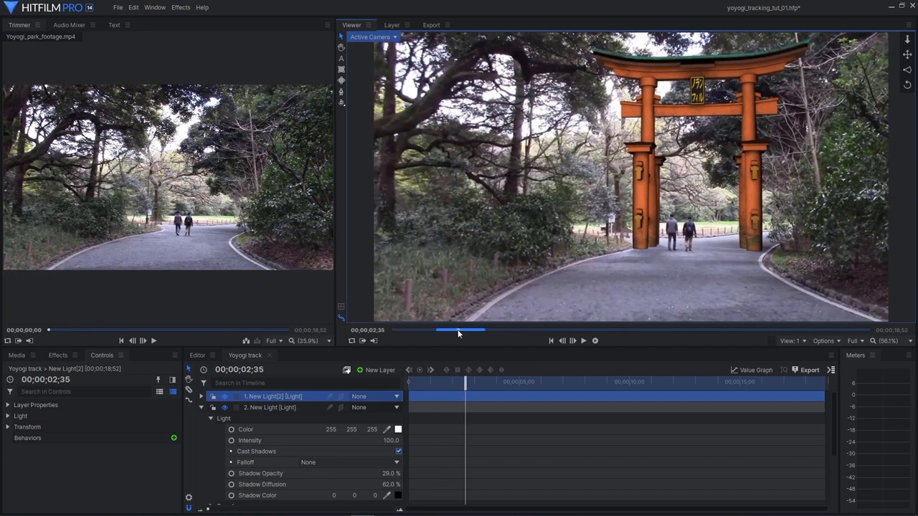
drag(462, 330, 476, 330)
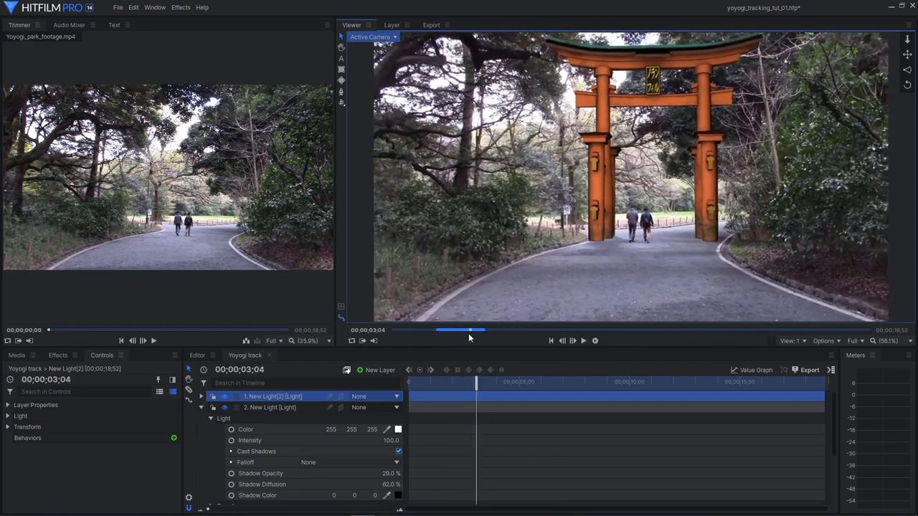
drag(461, 328, 446, 328)
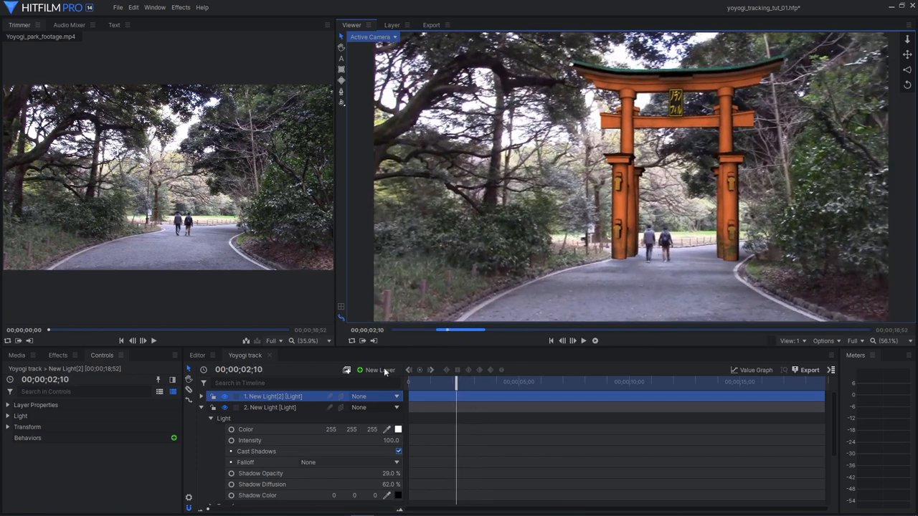
Collapse the layer list and bring up the Effects library to add a Blur to the torii model
click(201, 395)
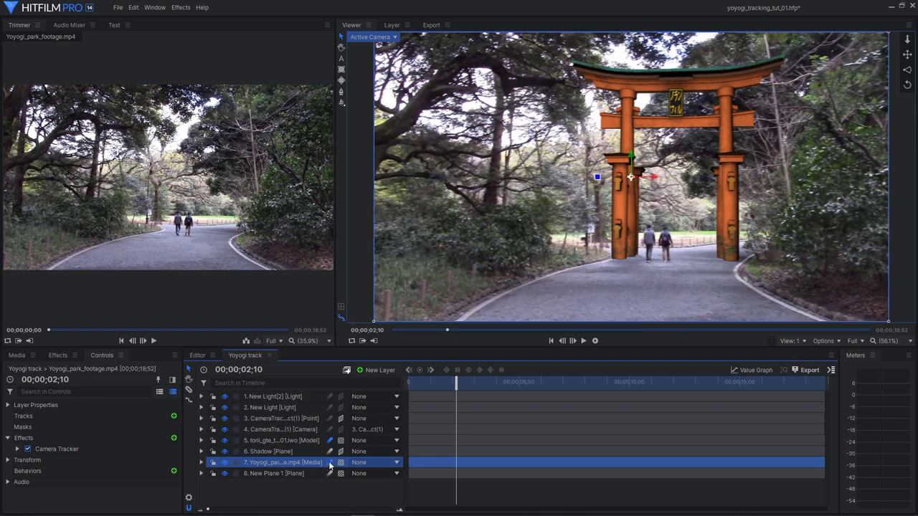
mouse_move(600, 247)
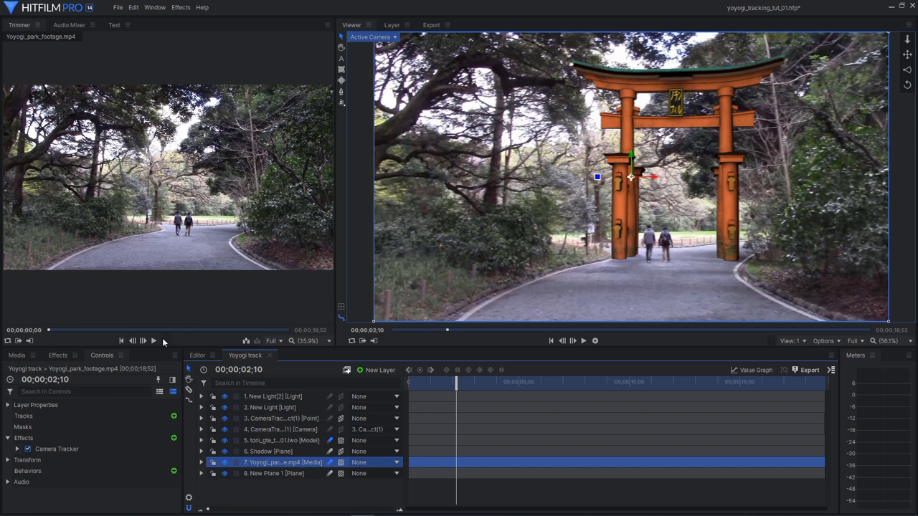
click(58, 356)
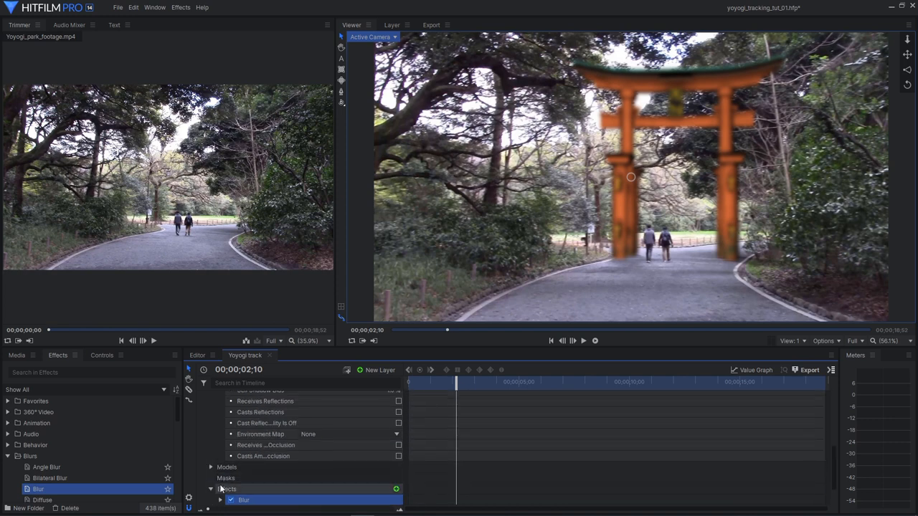
Set the gate's Blur radius to 3.50, lower it to about 1.5 px, and scrub to check the softness
click(221, 499)
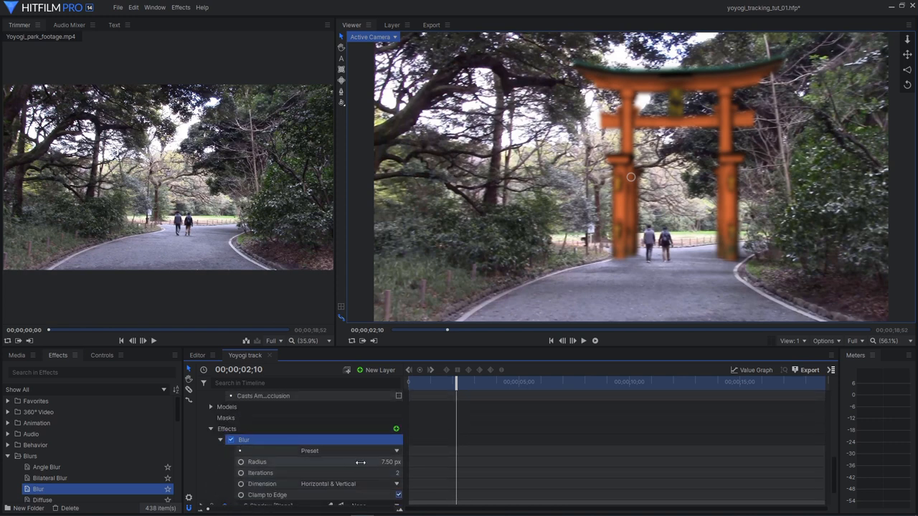
drag(380, 461, 244, 462)
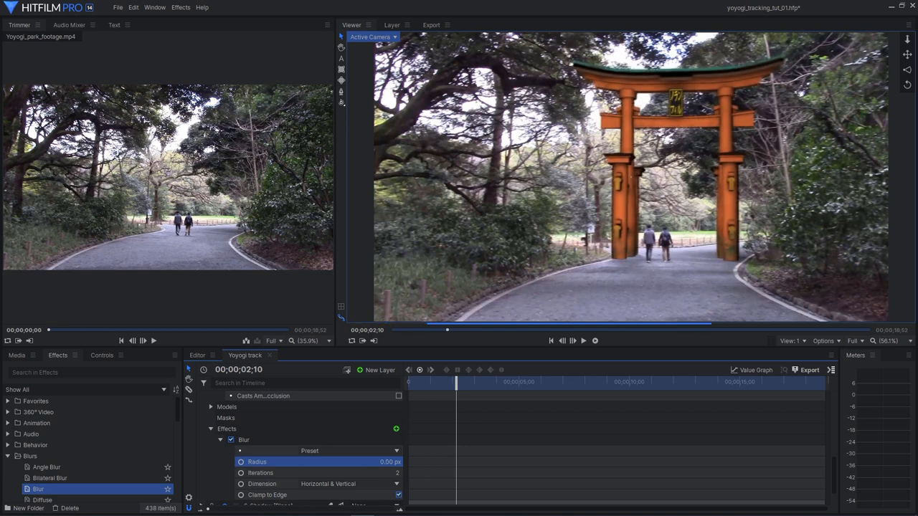
text(3.50)
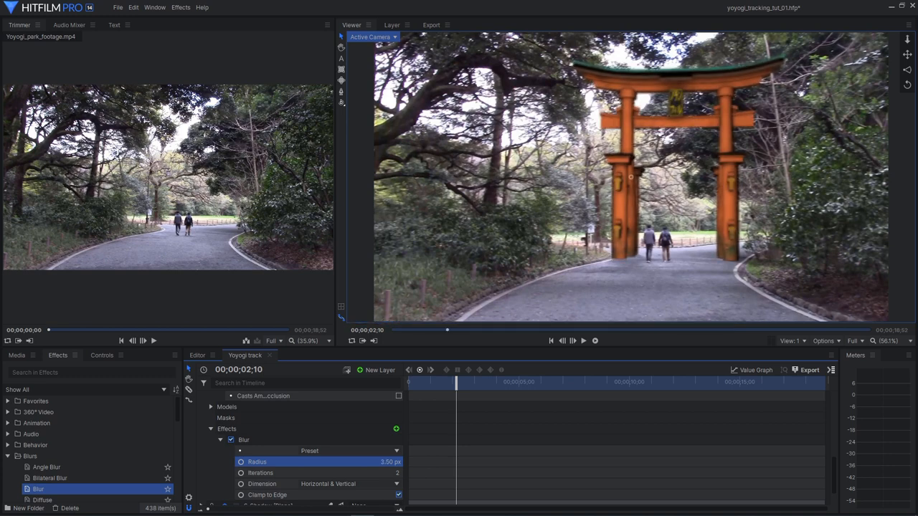
drag(390, 461, 380, 462)
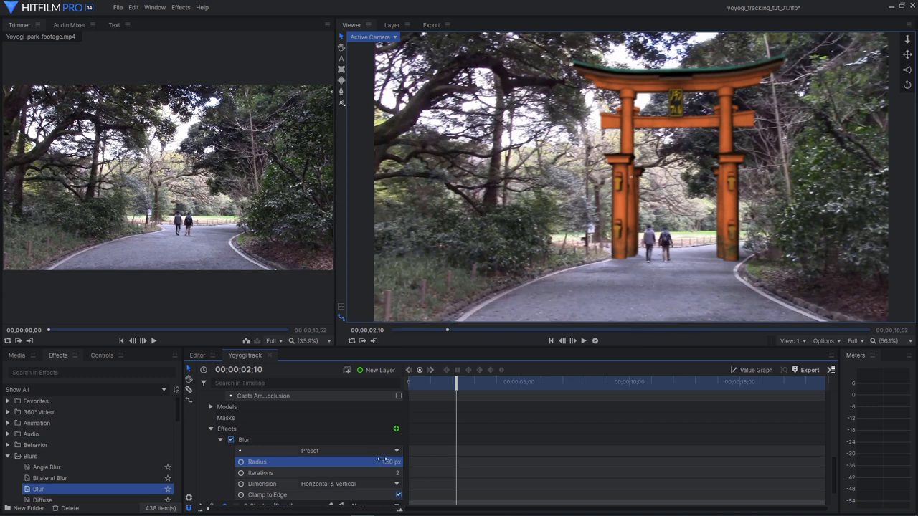
drag(456, 382, 459, 381)
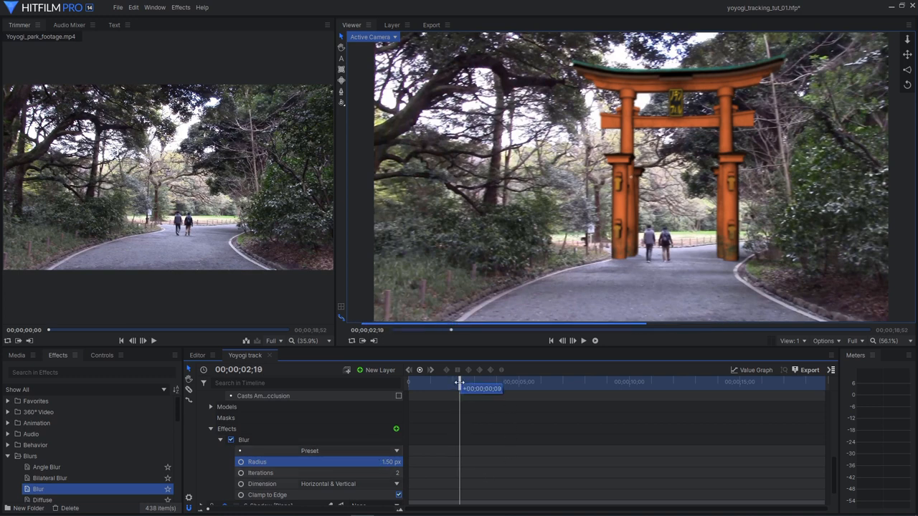
drag(464, 387, 505, 388)
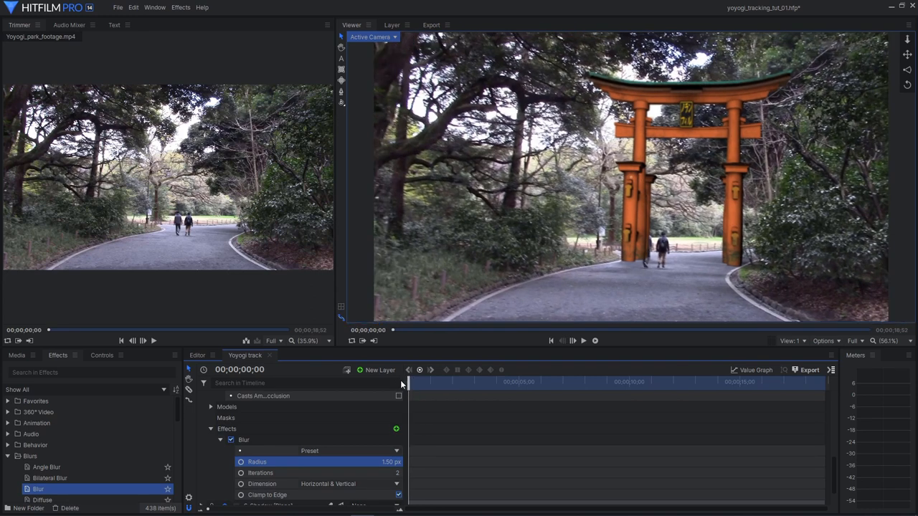
mouse_move(660, 261)
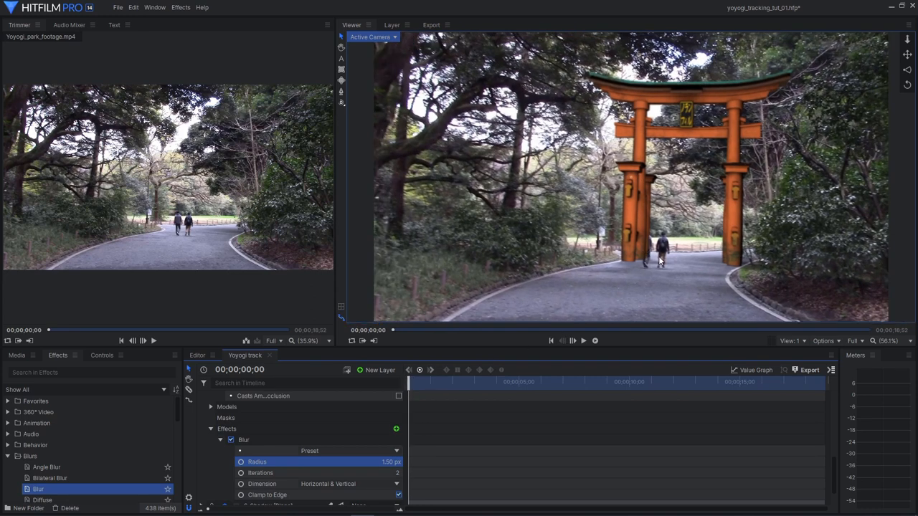
mouse_move(657, 258)
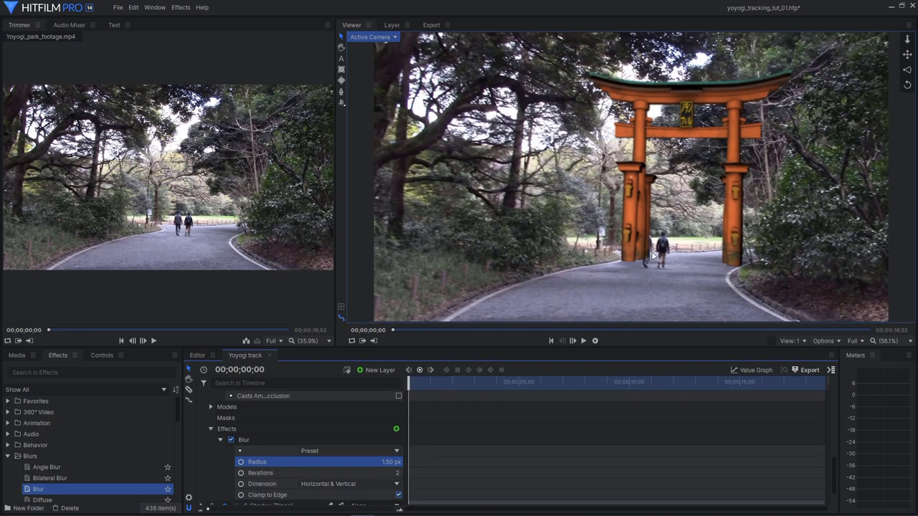
mouse_move(618, 244)
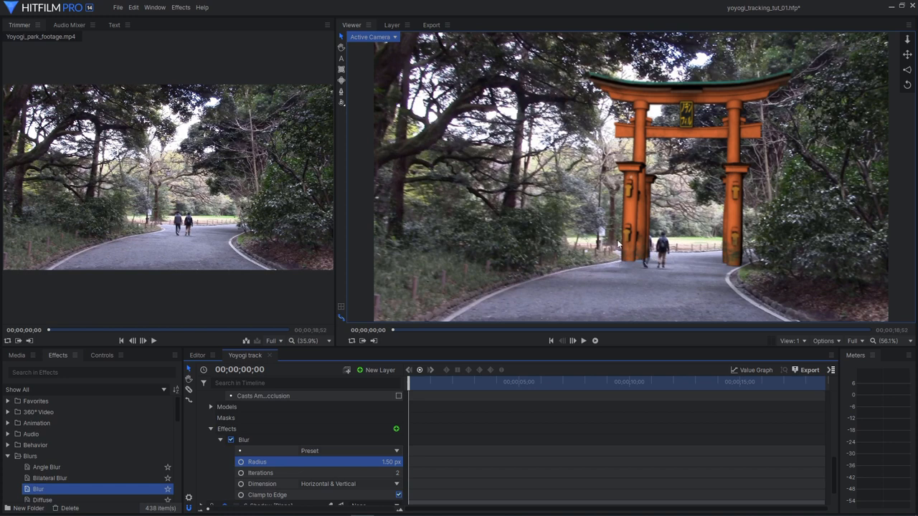
mouse_move(643, 238)
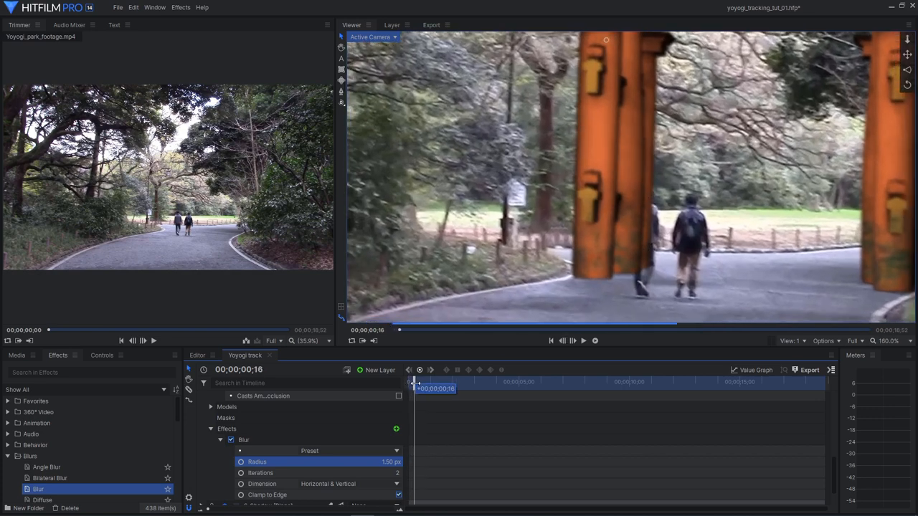
drag(413, 381, 423, 381)
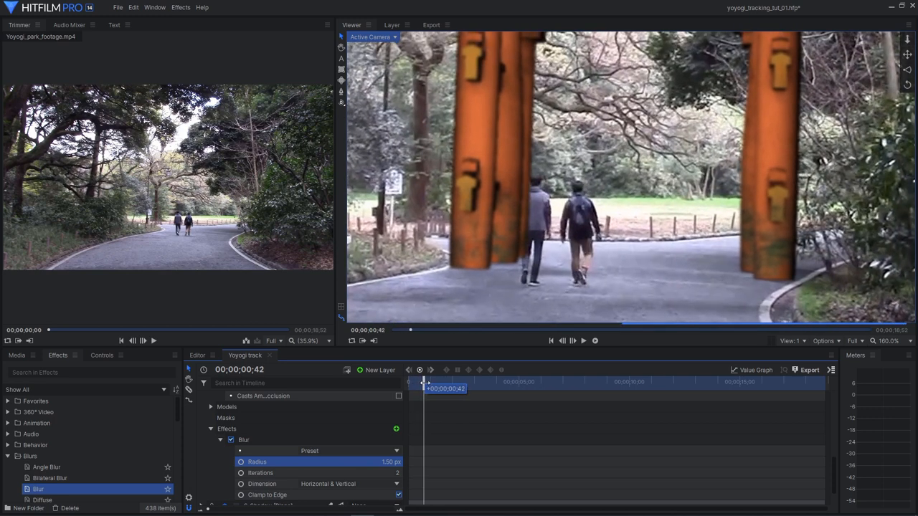
drag(425, 381, 442, 381)
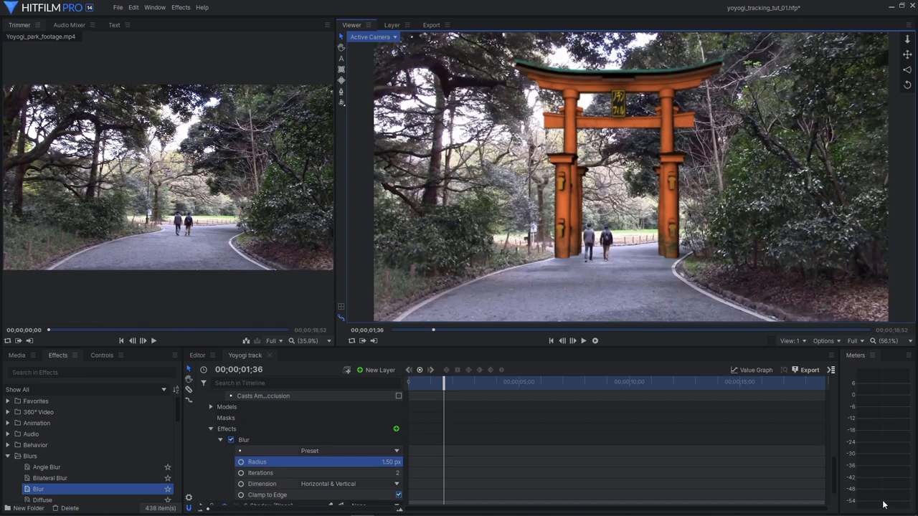
mouse_move(602, 260)
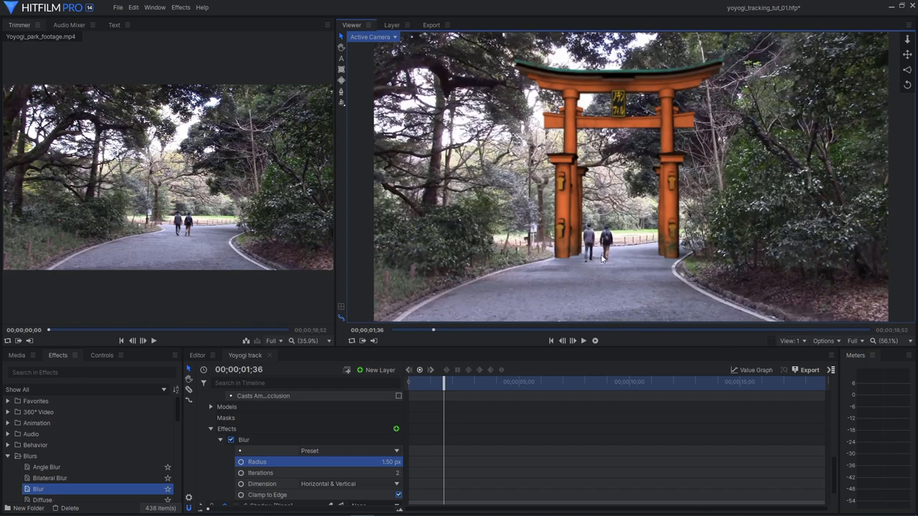
mouse_move(728, 261)
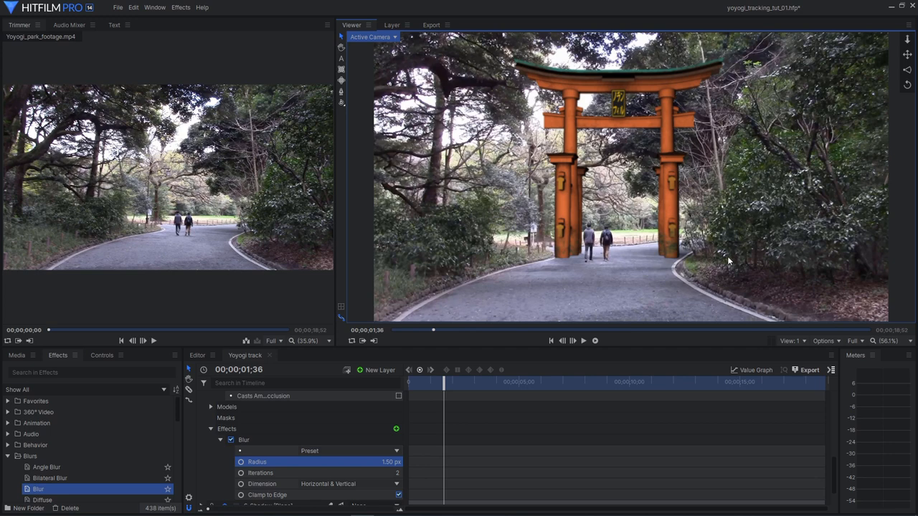
mouse_move(746, 251)
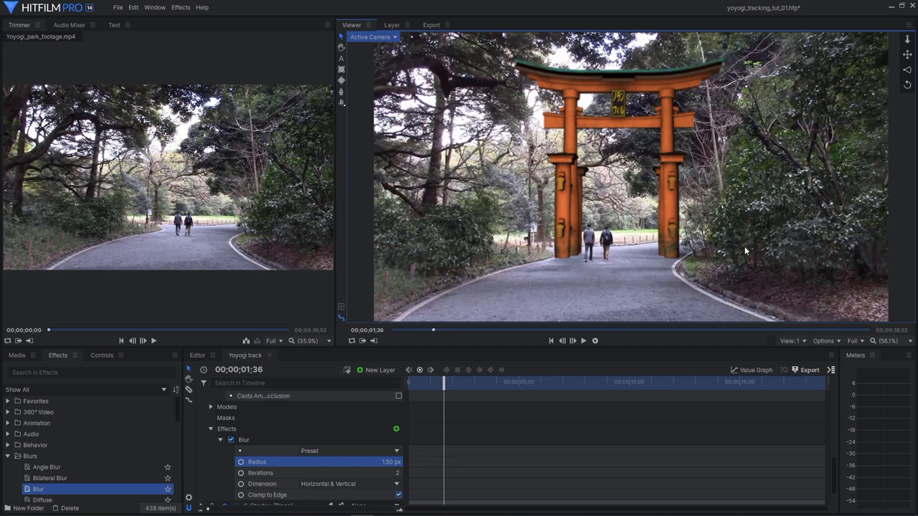